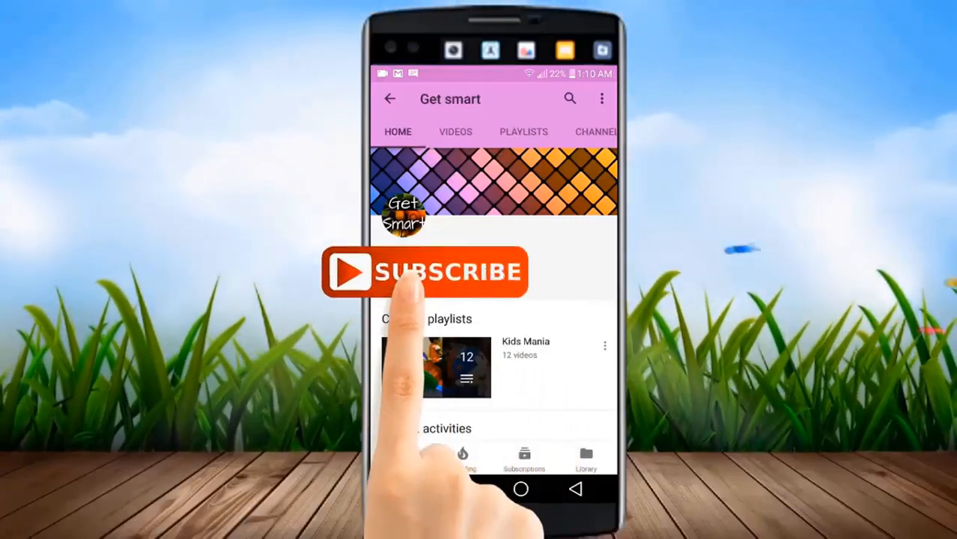
- Browse the FAC folder contents and dismiss the move-or-copy prompt
click(426, 272)
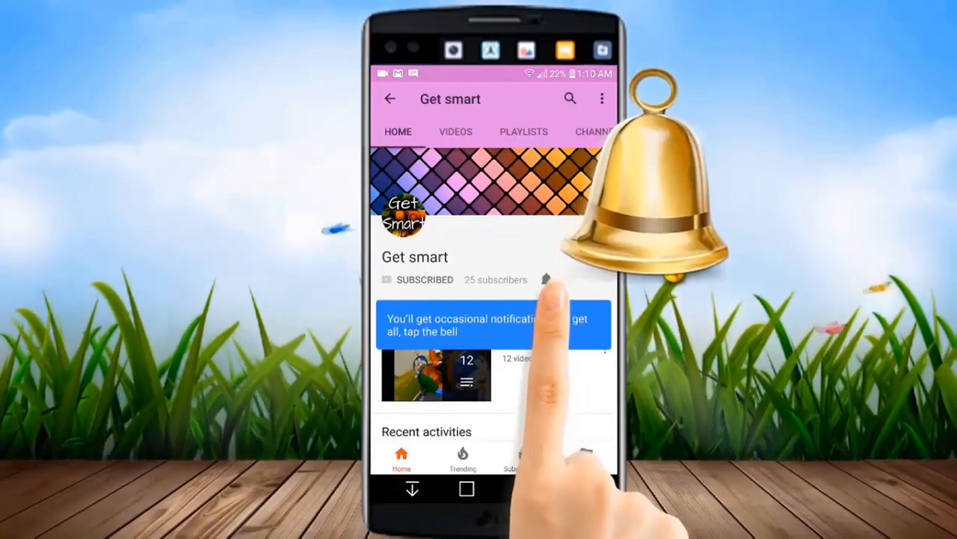
click(545, 280)
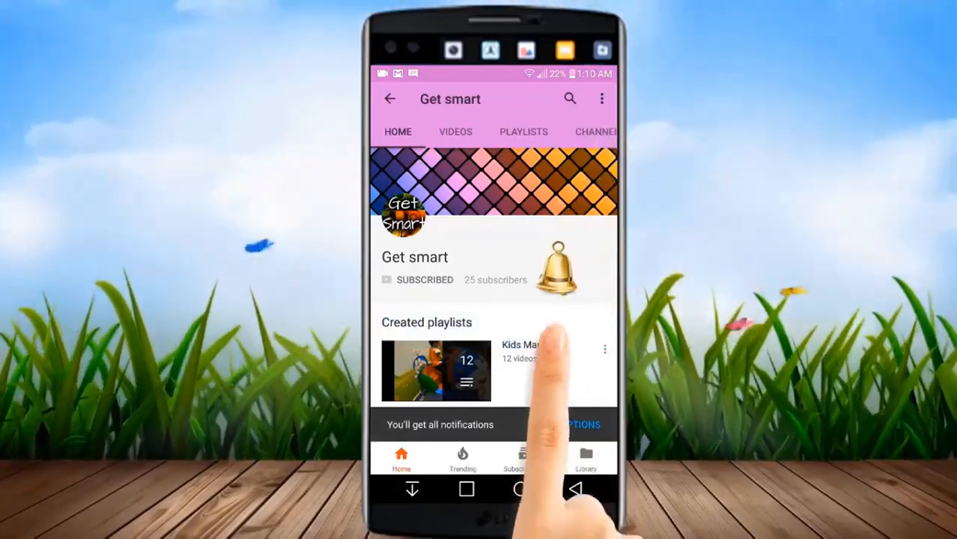
click(455, 131)
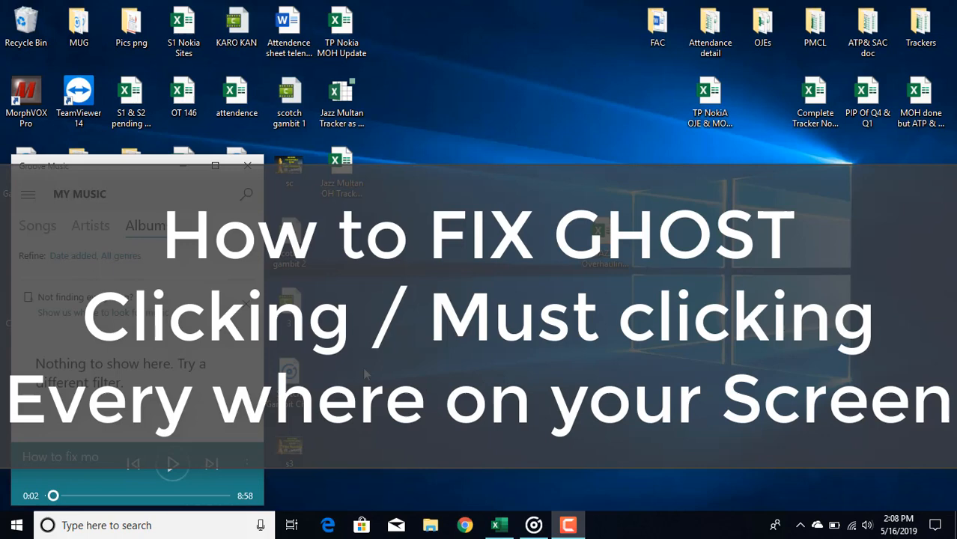
mouse_move(154, 472)
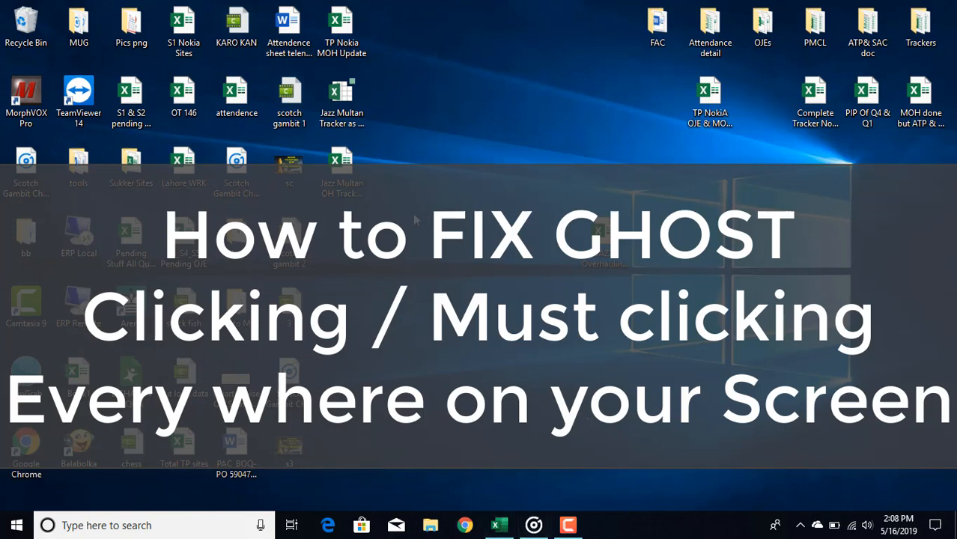
mouse_move(367, 303)
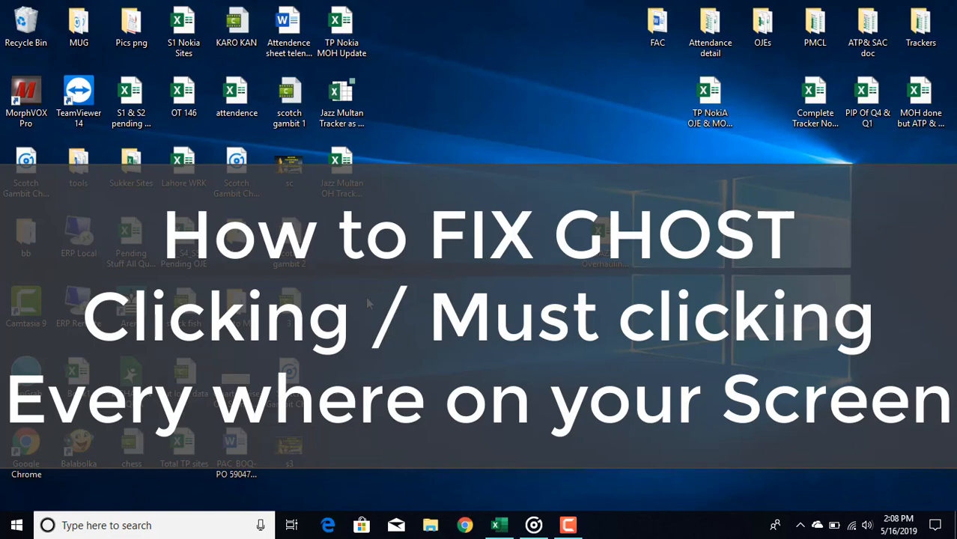
mouse_move(237, 512)
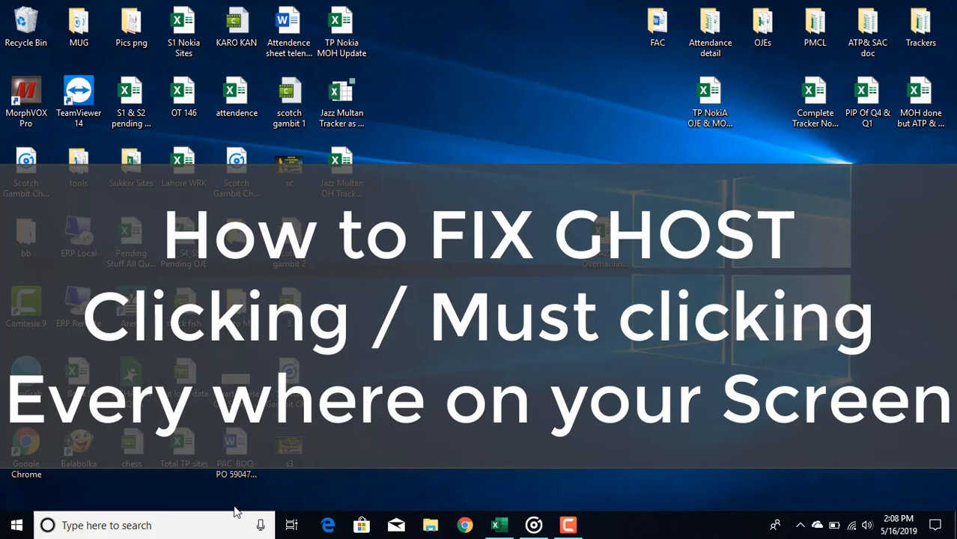
click(17, 524)
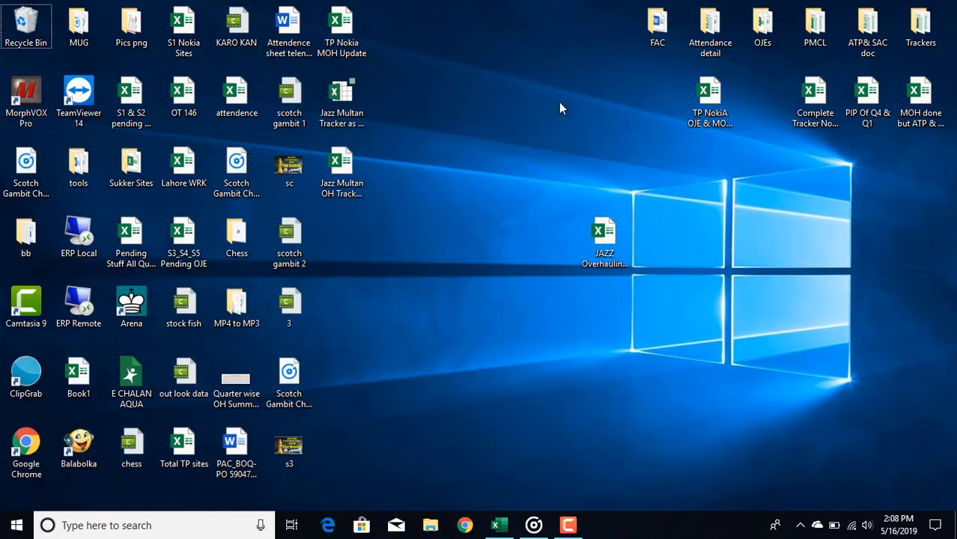
click(16, 524)
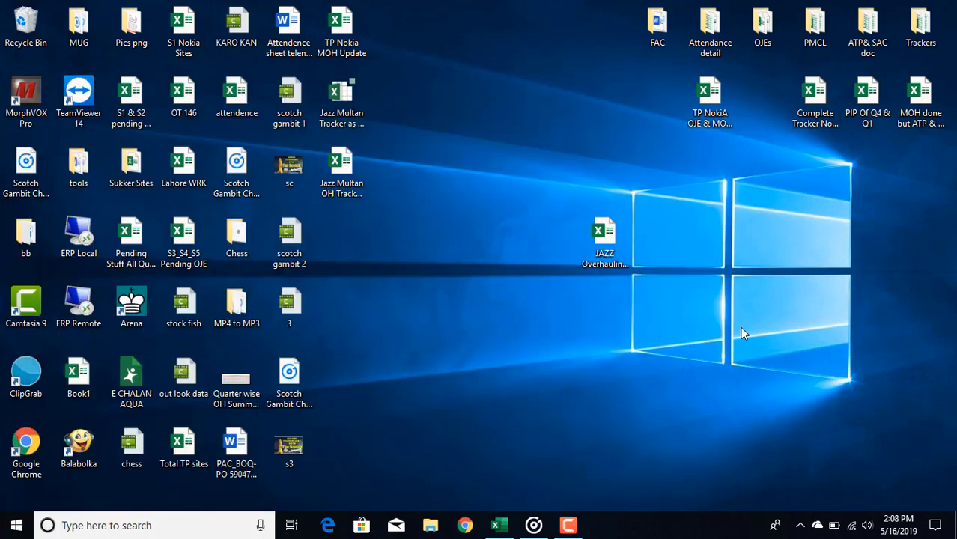
mouse_move(516, 396)
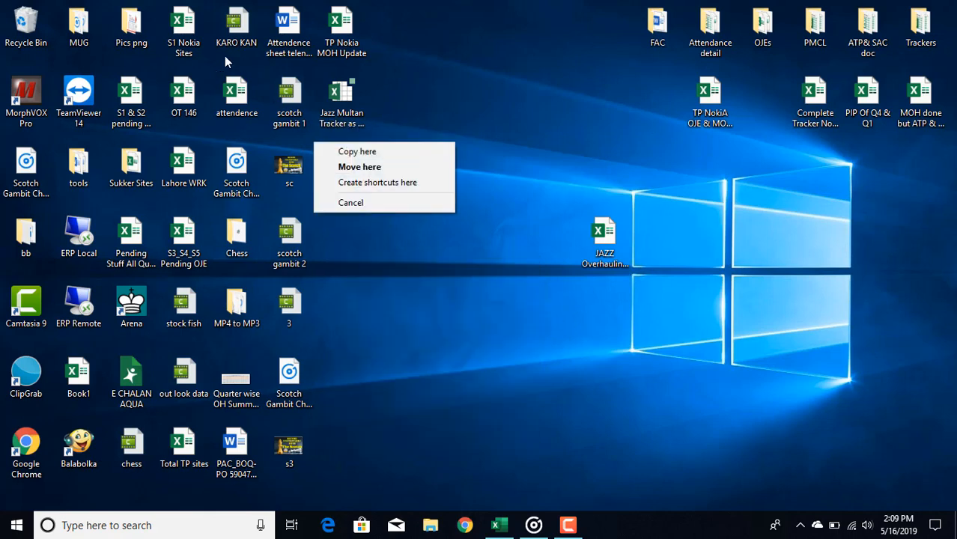
click(360, 166)
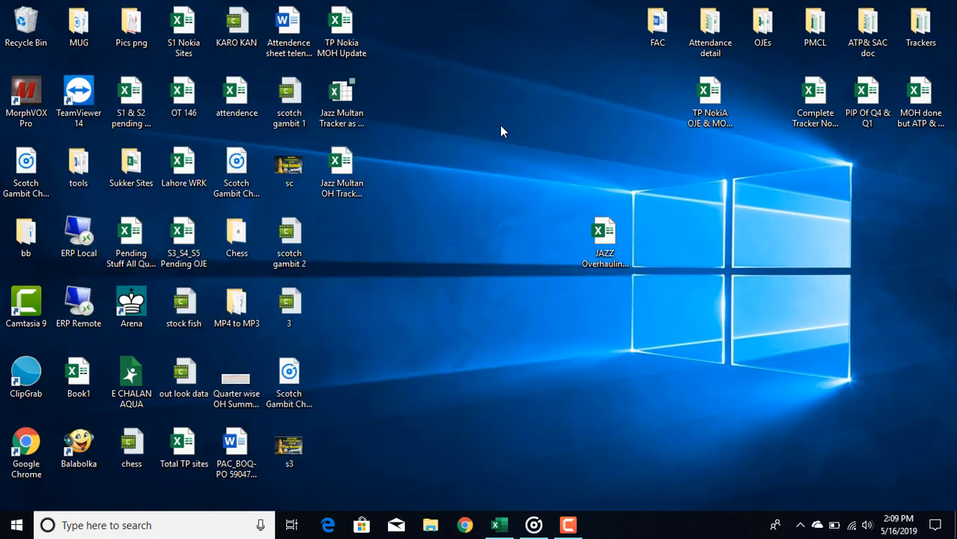
- Review the context options for the FAC folder items, then close File Explorer to the desktop
right_click(502, 132)
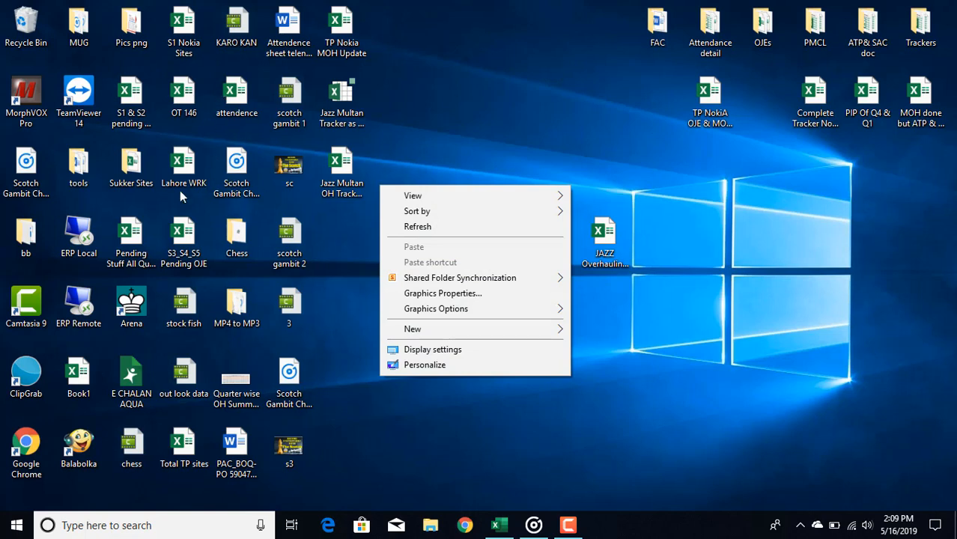
mouse_move(89, 220)
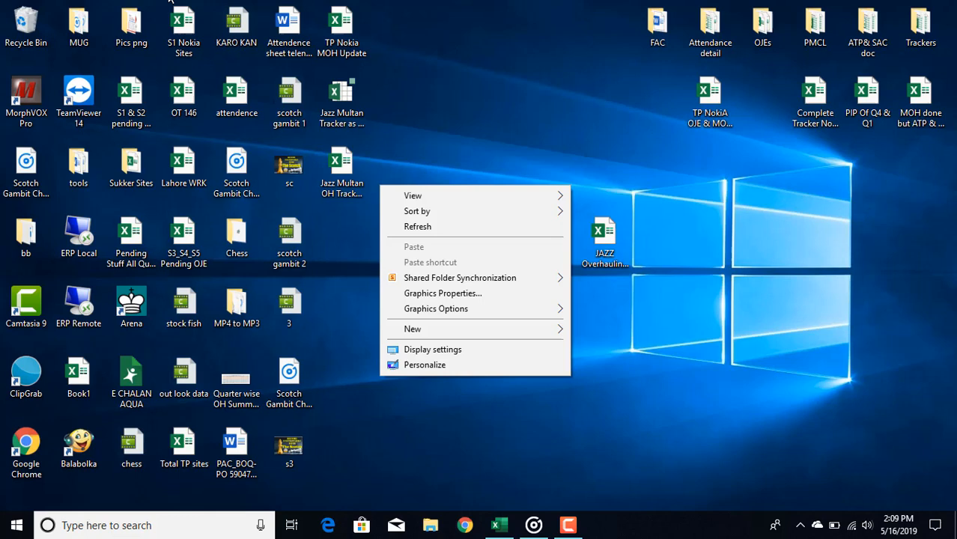
mouse_move(193, 44)
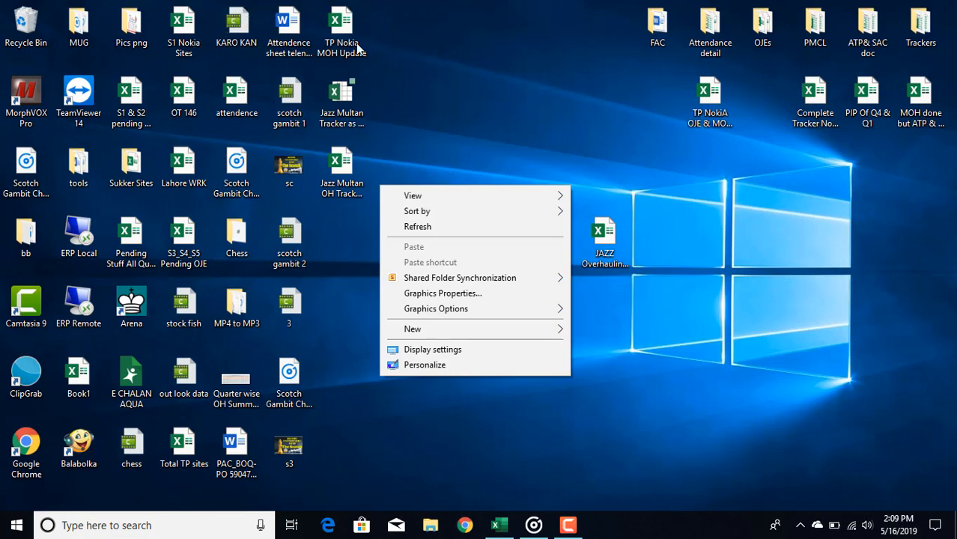
mouse_move(636, 80)
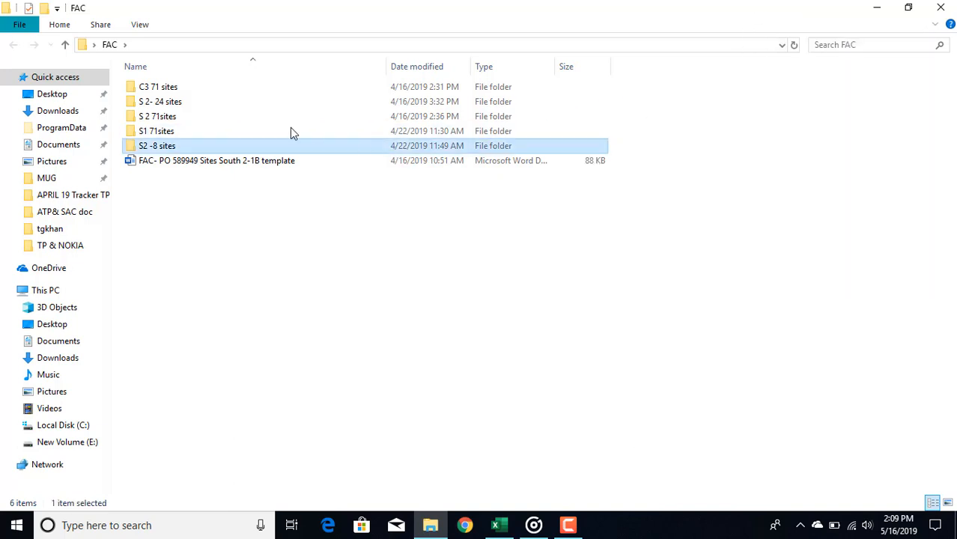
right_click(196, 177)
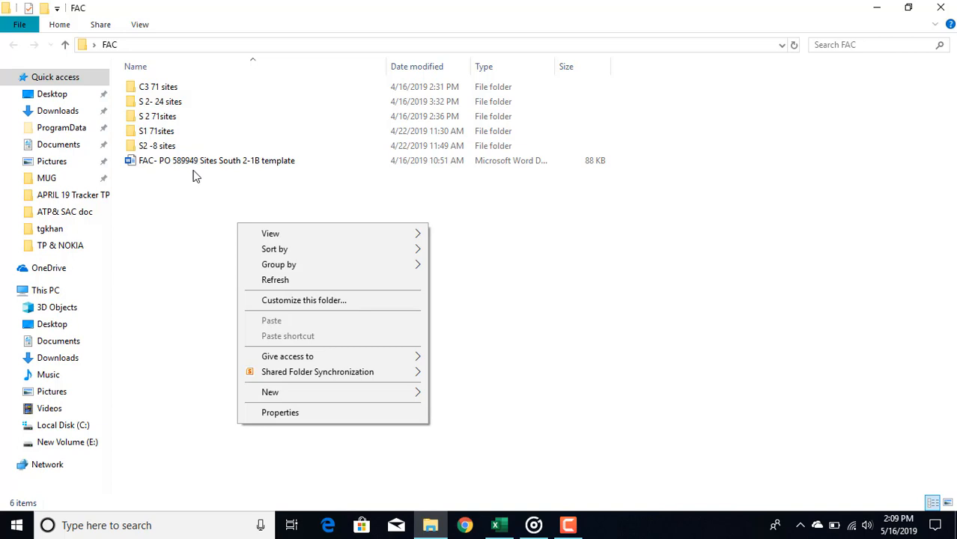
right_click(216, 160)
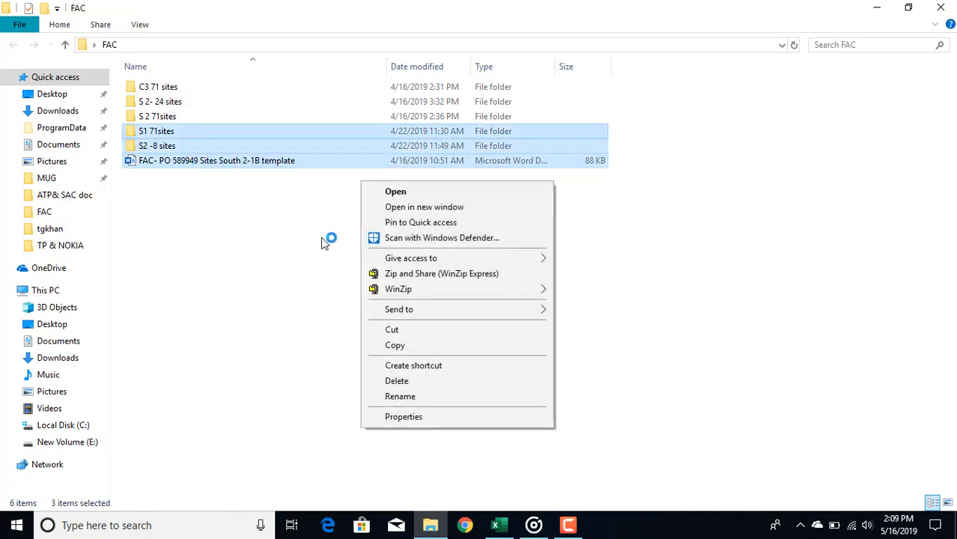
click(322, 239)
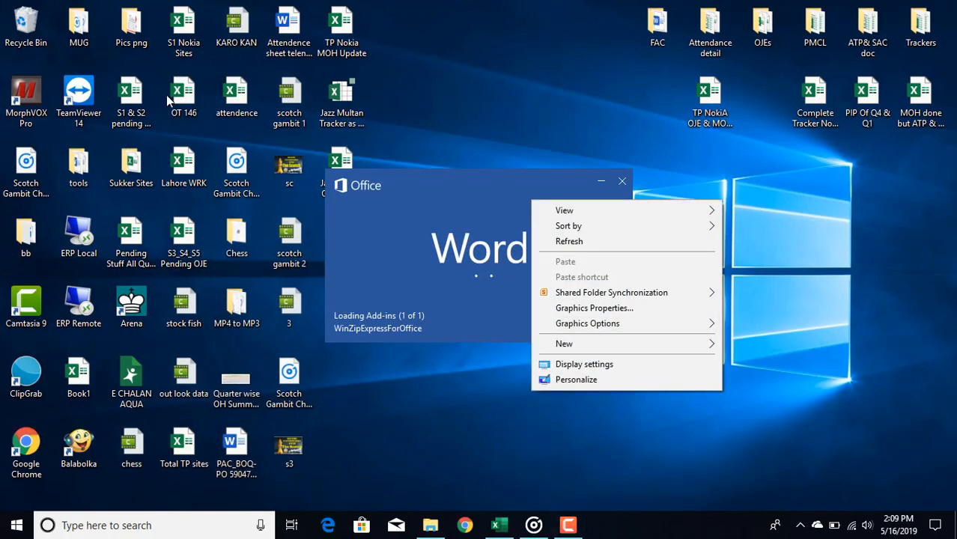
mouse_move(512, 83)
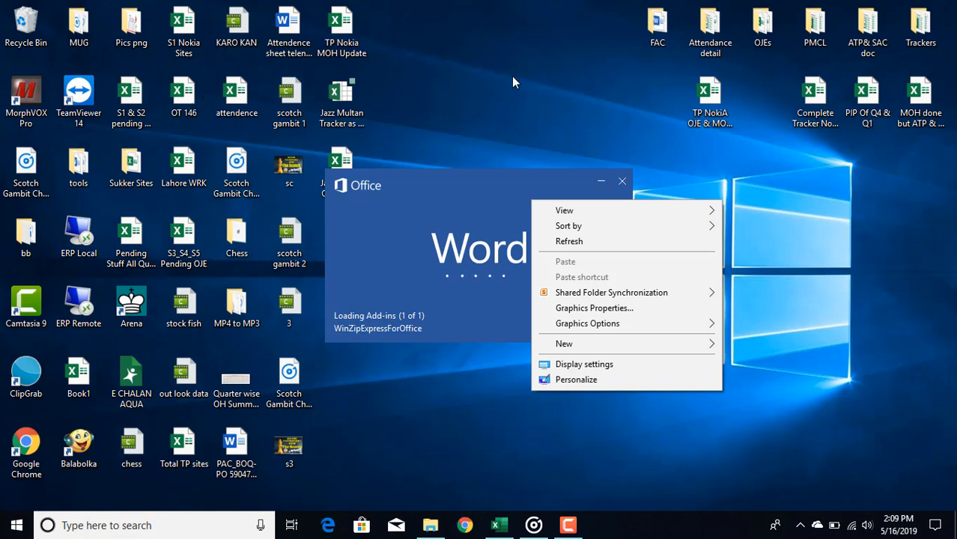
click(236, 168)
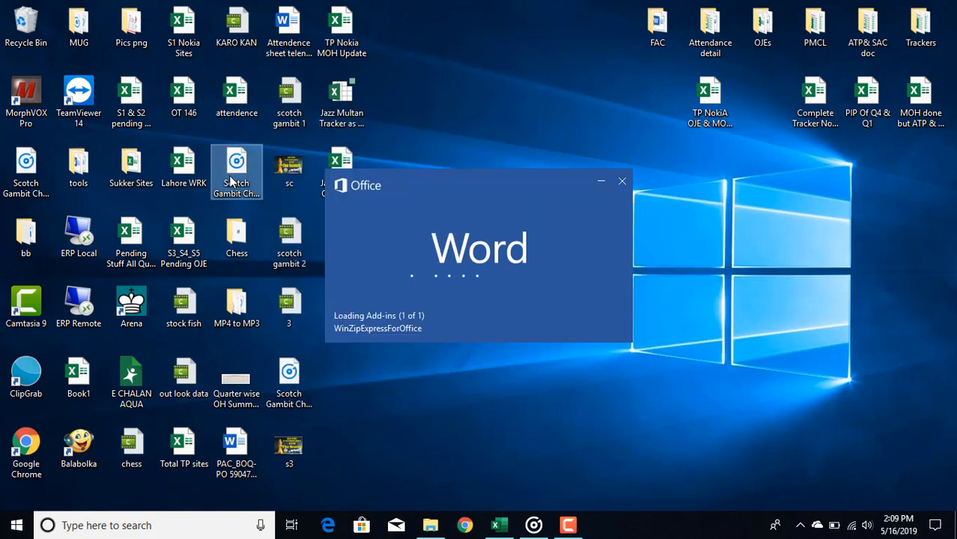
right_click(237, 92)
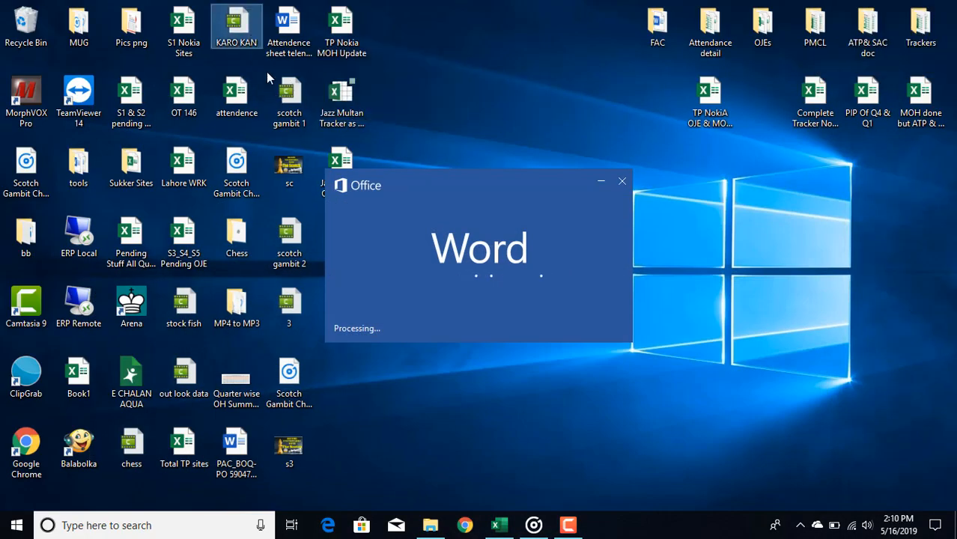
right_click(289, 33)
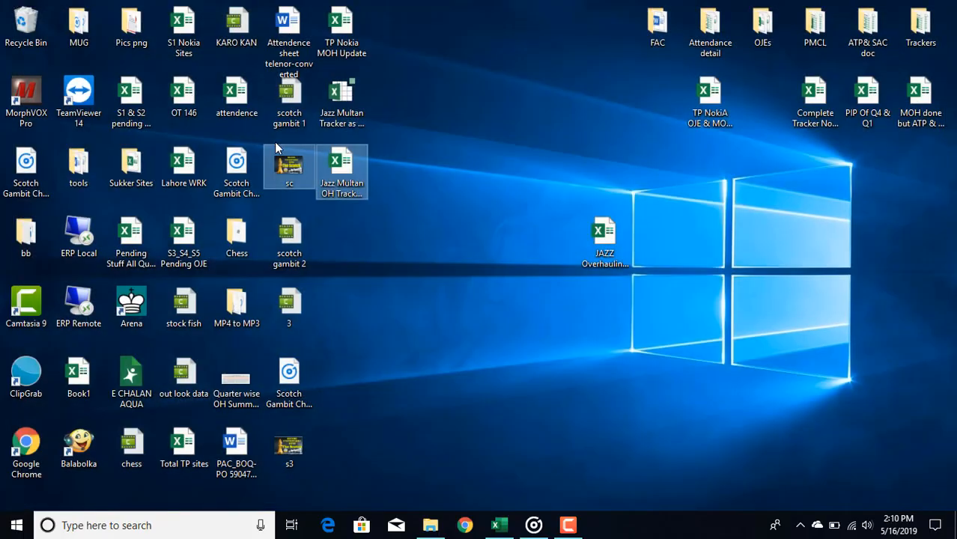
click(183, 236)
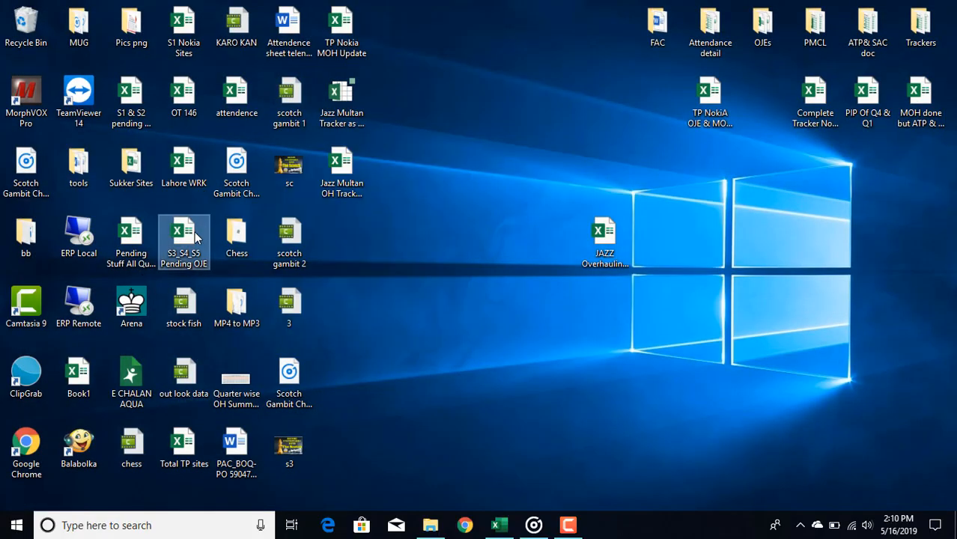
click(374, 279)
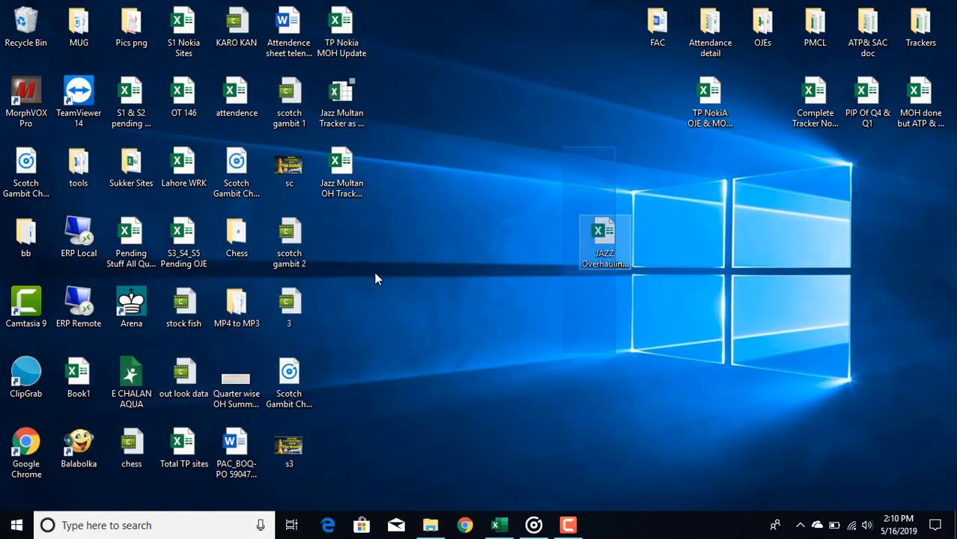
right_click(377, 278)
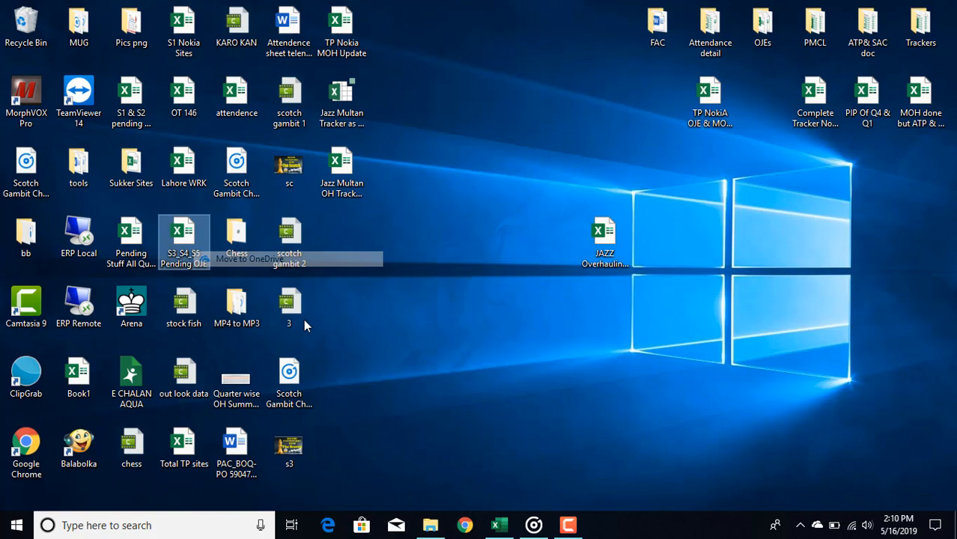
click(248, 258)
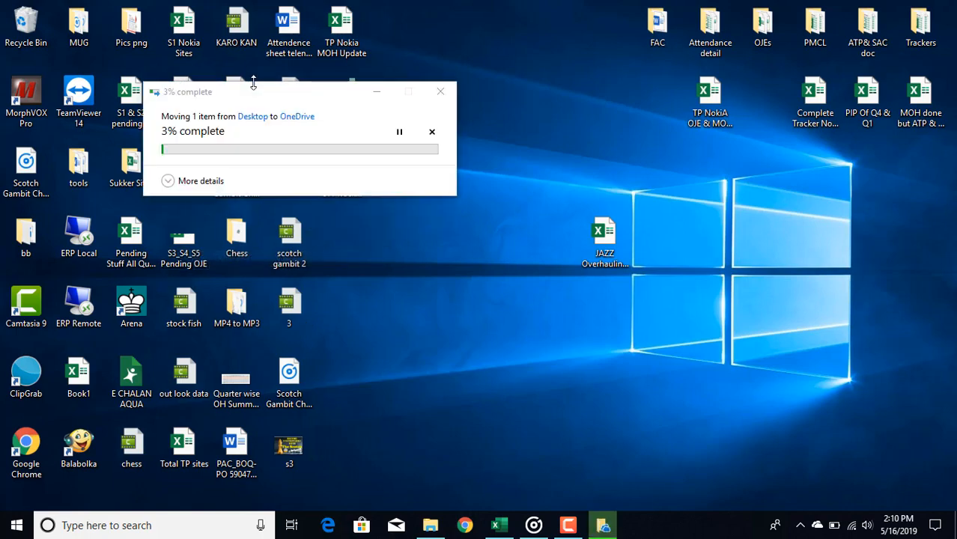
click(431, 132)
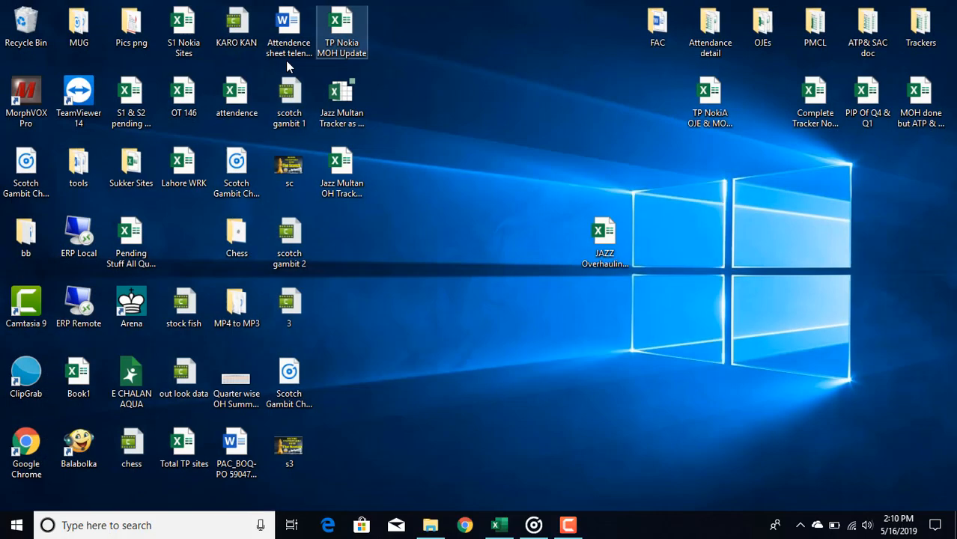
click(236, 96)
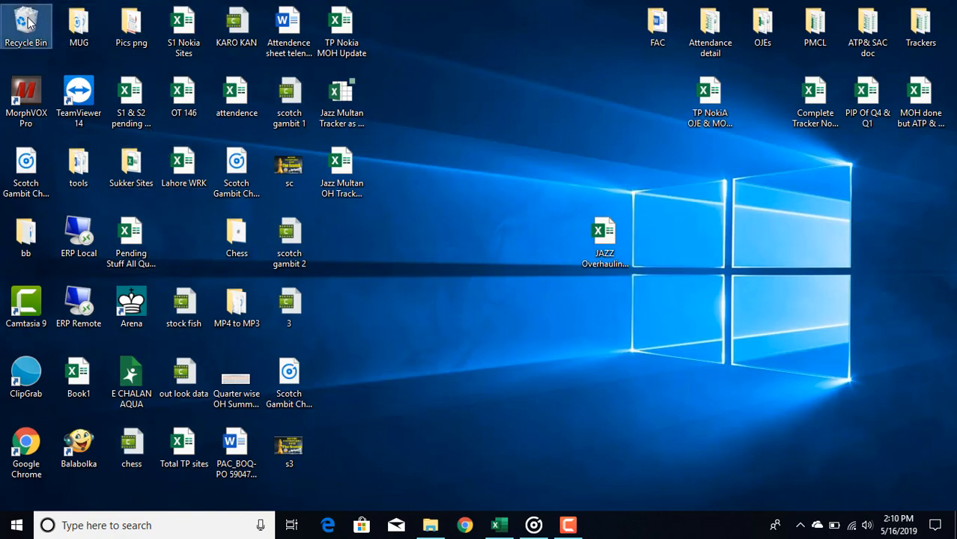
double_click(27, 22)
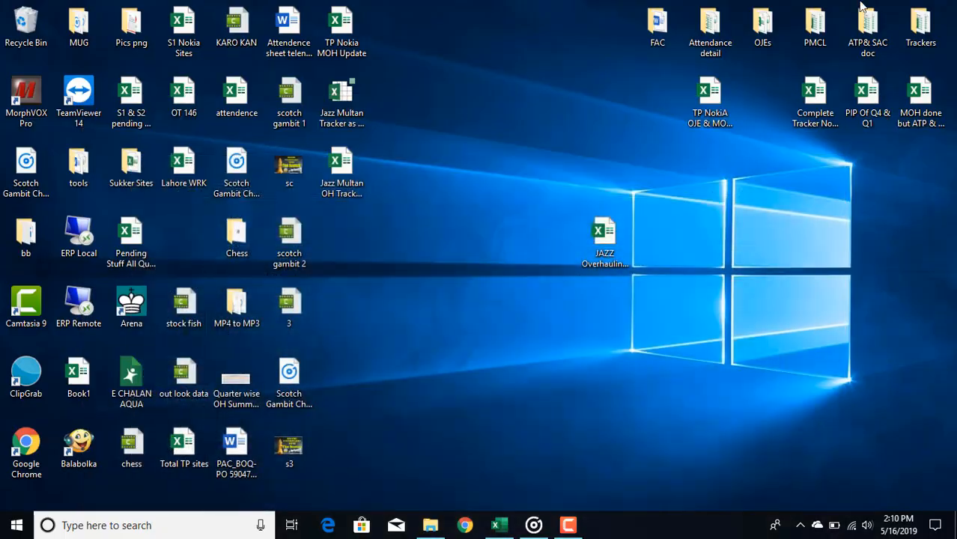
click(79, 307)
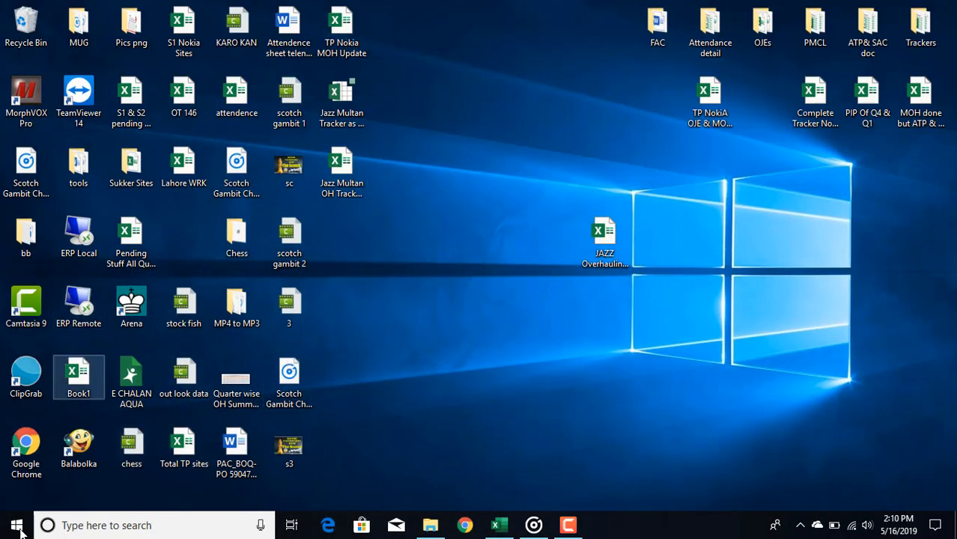
click(16, 524)
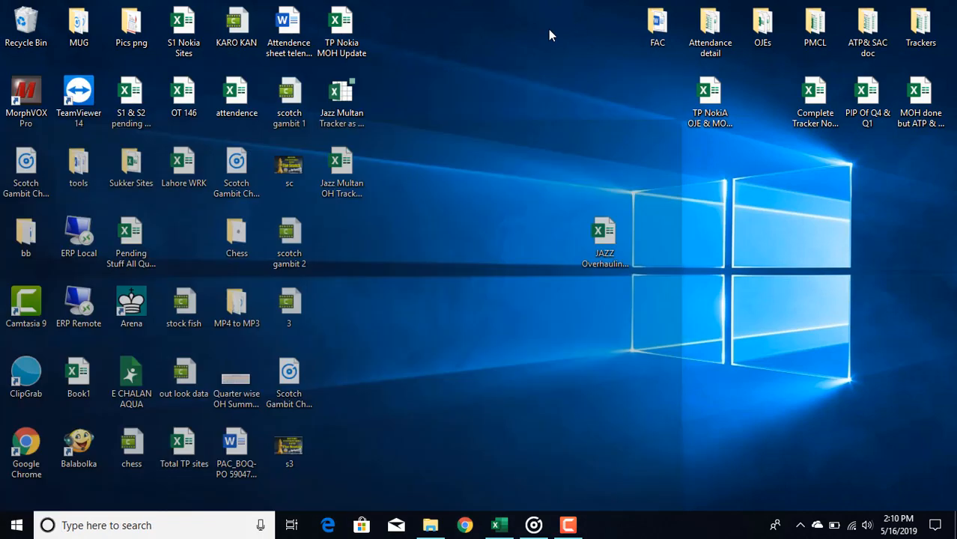
click(237, 381)
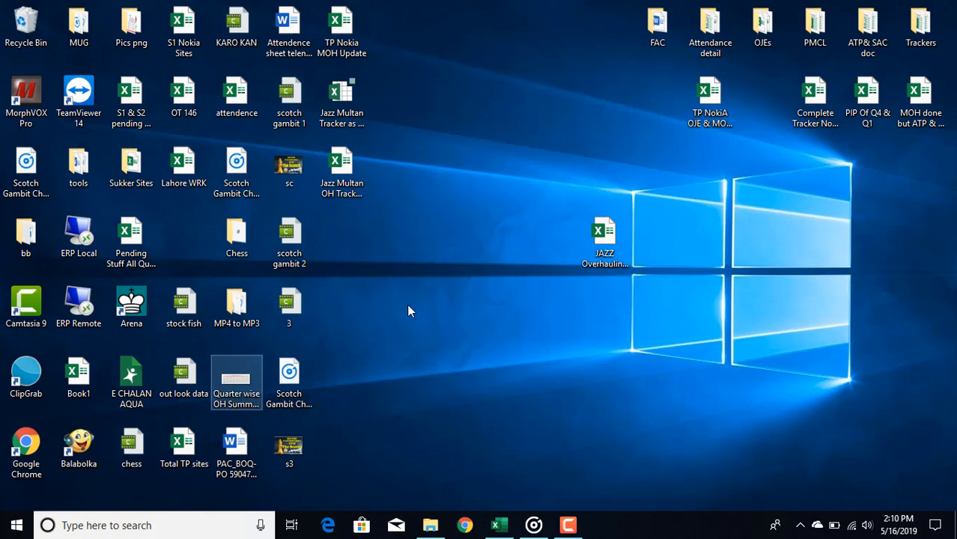
click(462, 264)
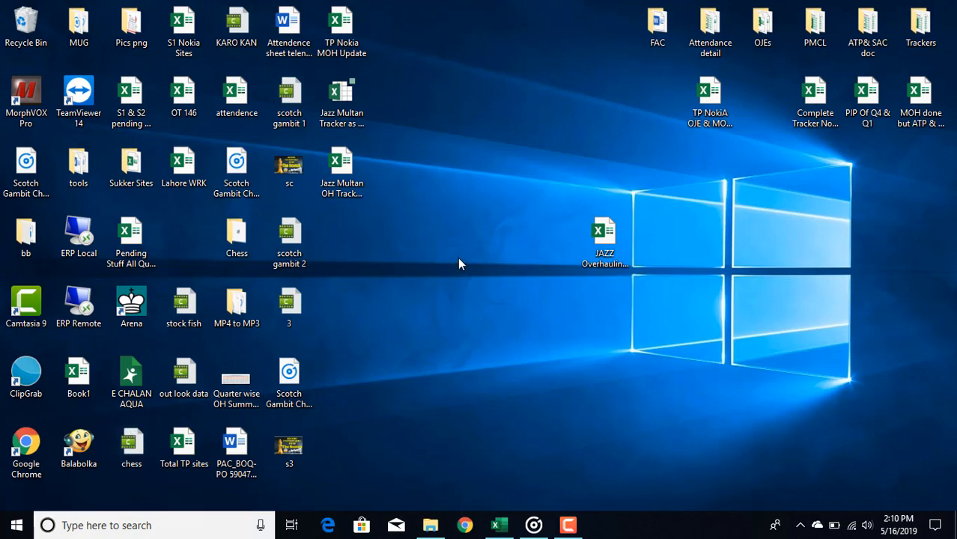
click(17, 524)
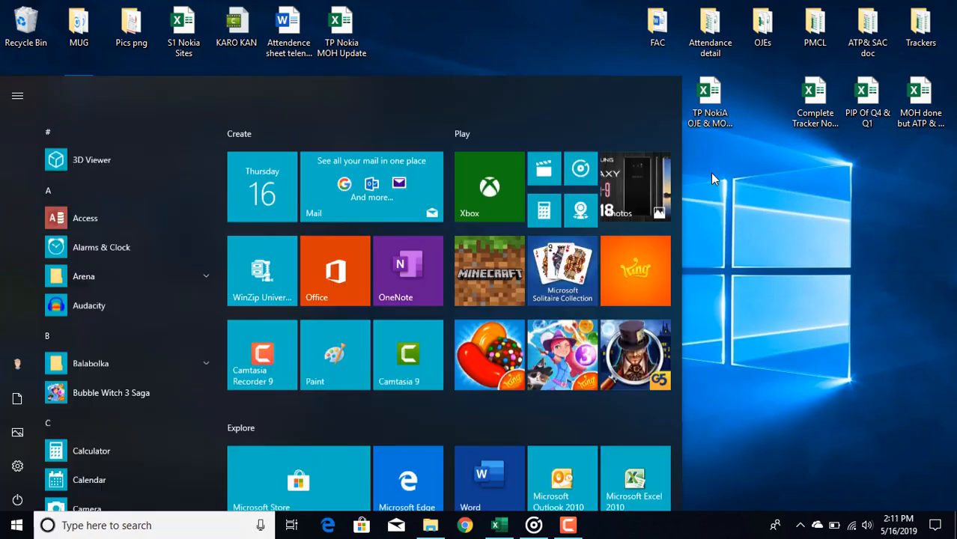
click(16, 524)
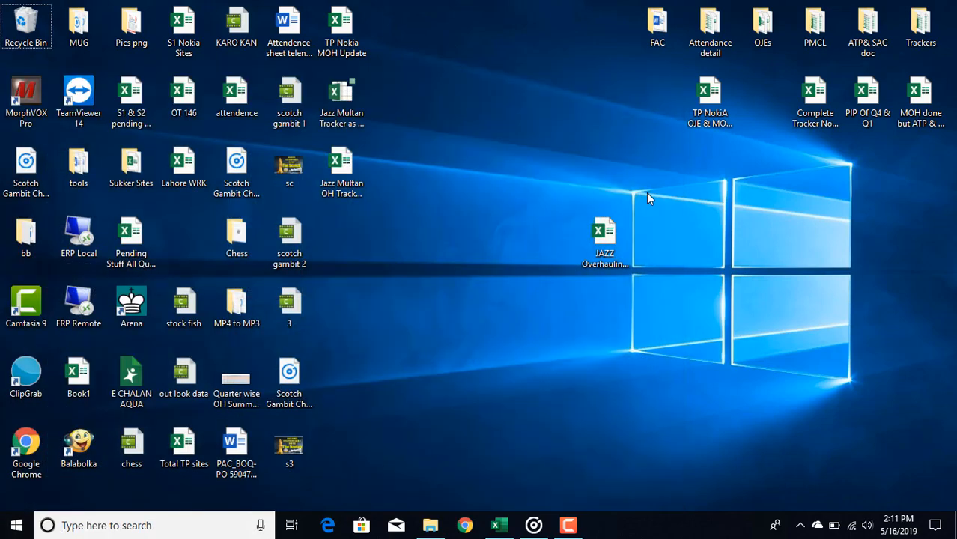
click(16, 524)
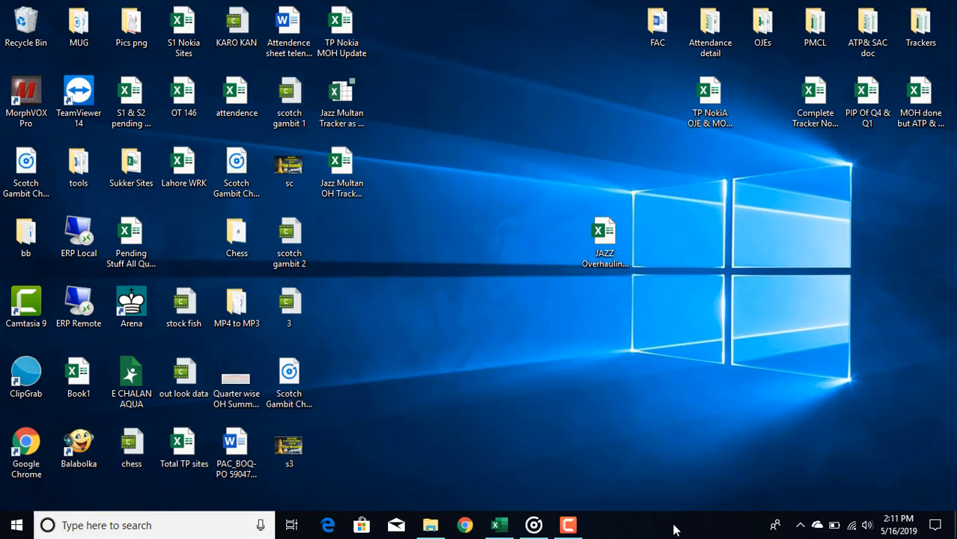
right_click(674, 524)
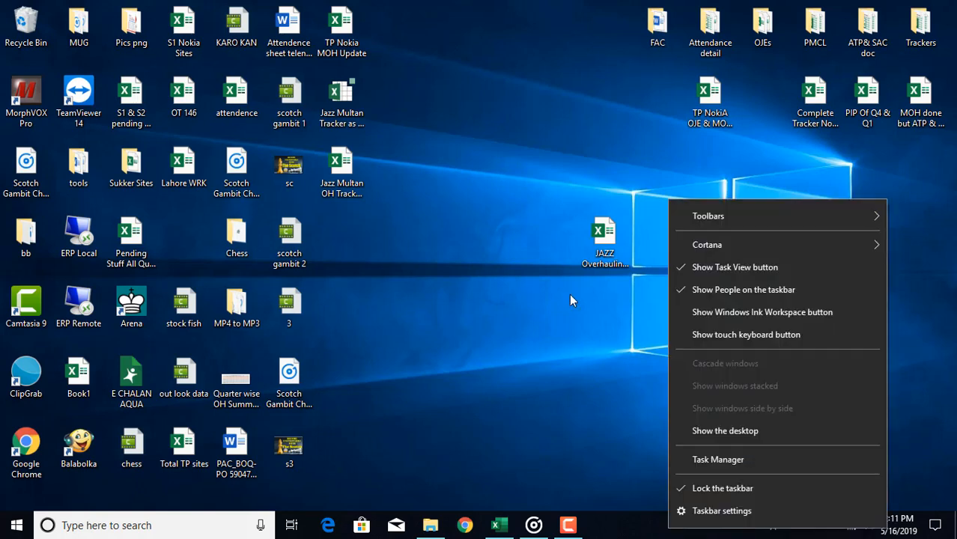
click(577, 366)
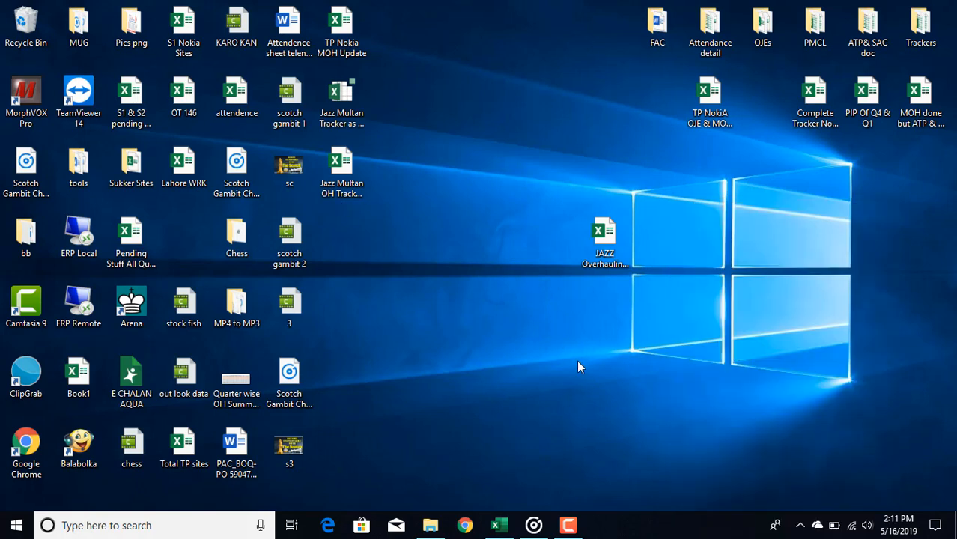
mouse_move(547, 307)
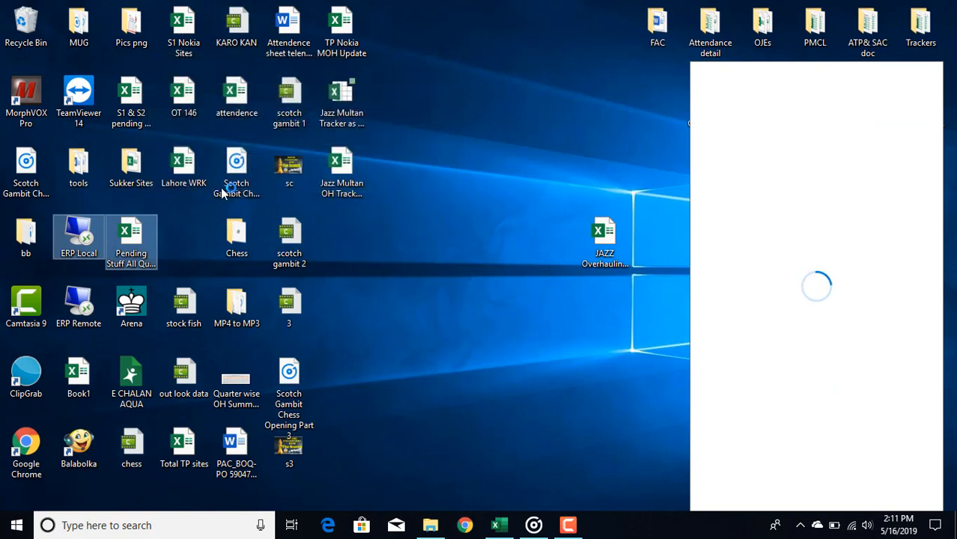
mouse_move(335, 31)
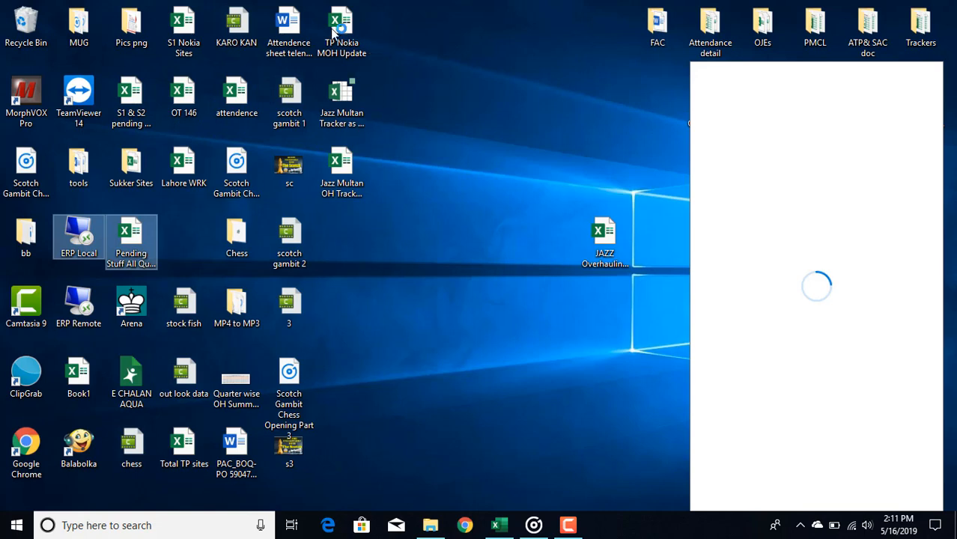
mouse_move(183, 90)
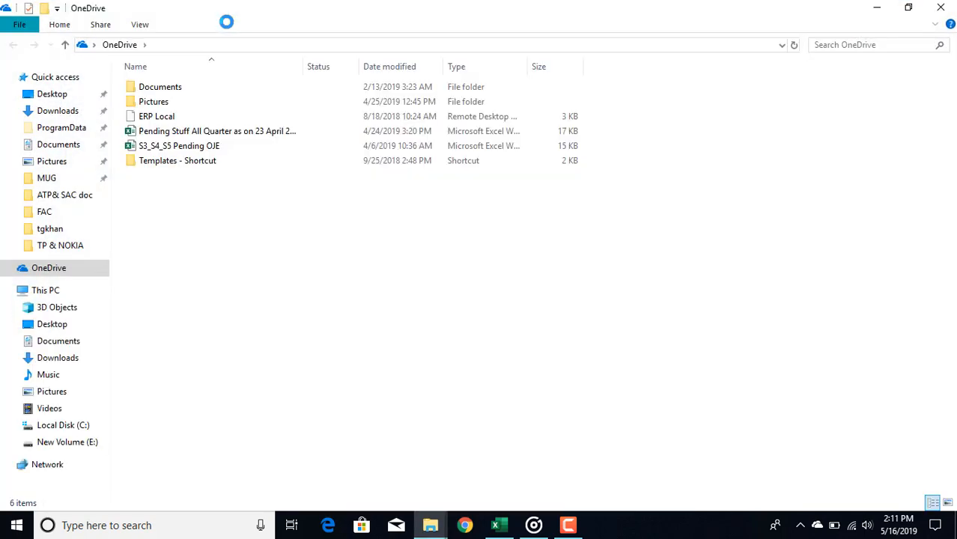
click(818, 524)
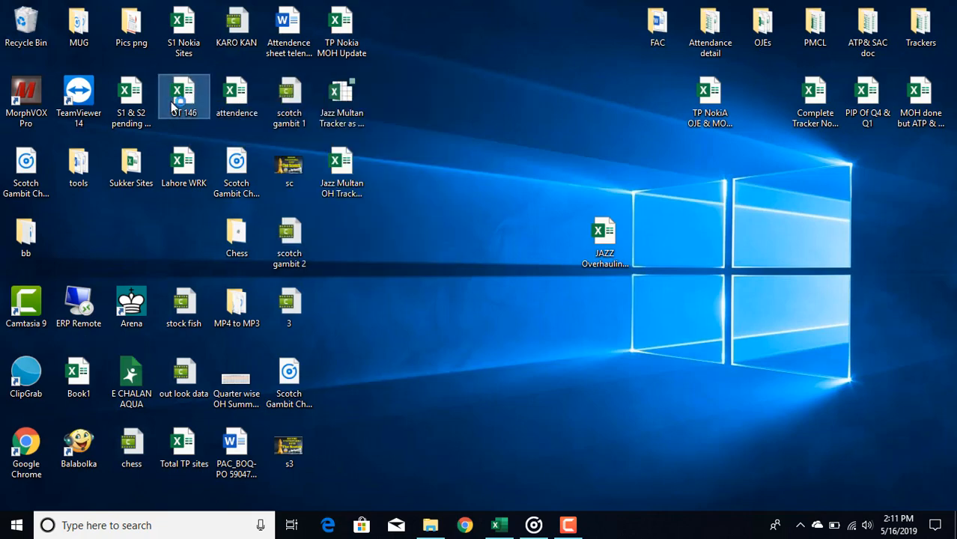
- Reopen the FAC folder from the desktop and move to This PC in the navigation pane
right_click(183, 96)
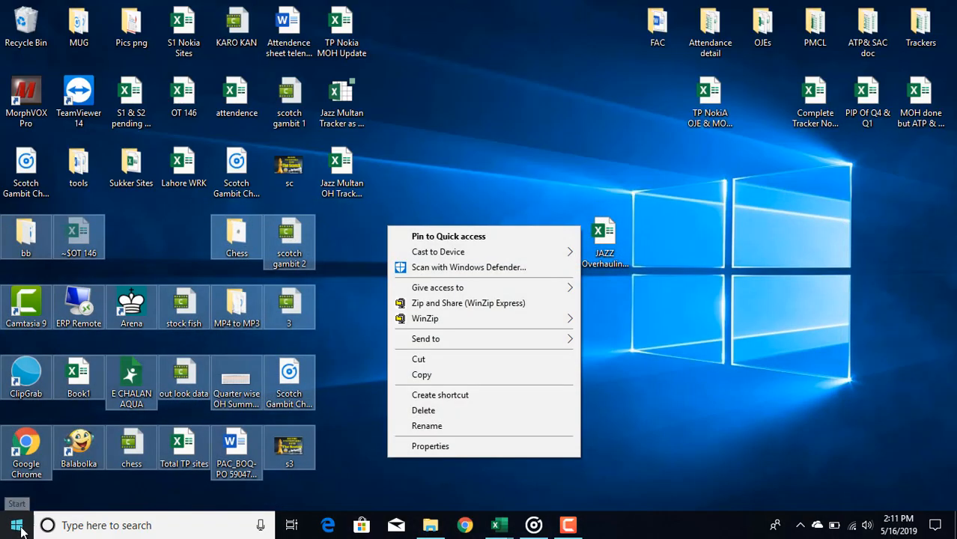
click(15, 524)
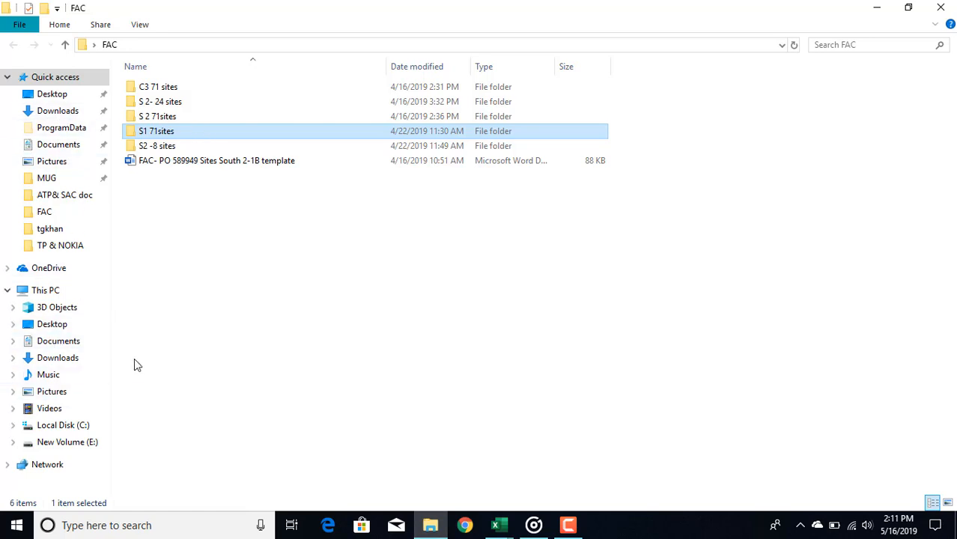
right_click(138, 365)
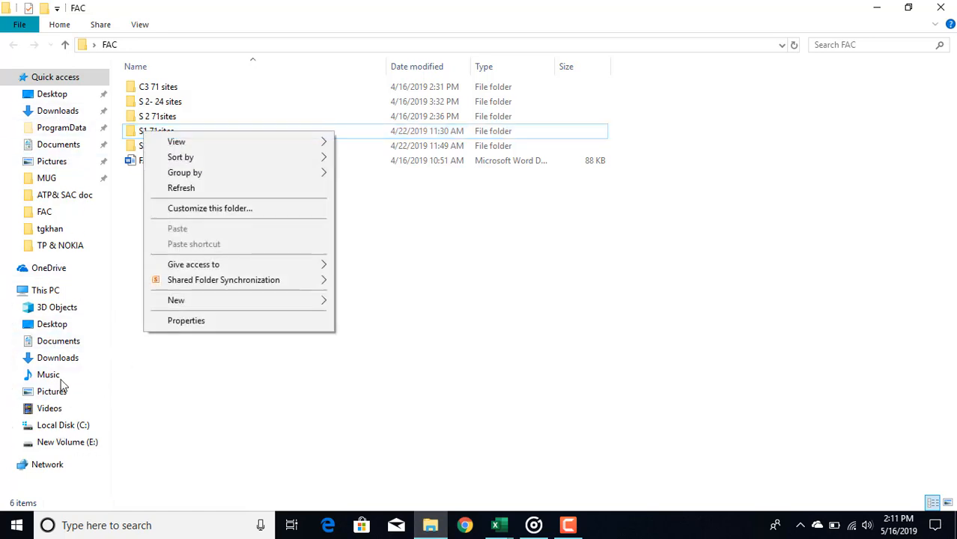
right_click(45, 290)
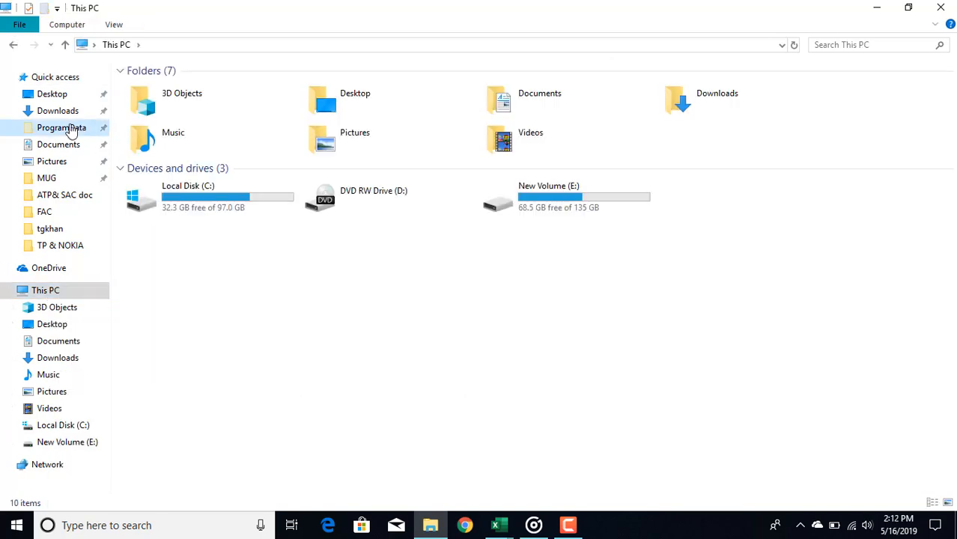
right_click(57, 110)
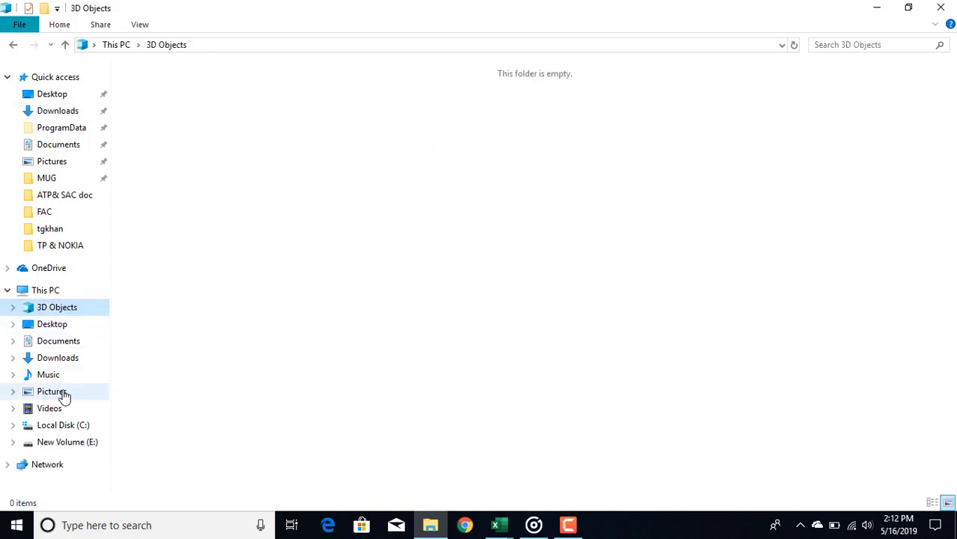
mouse_move(62, 426)
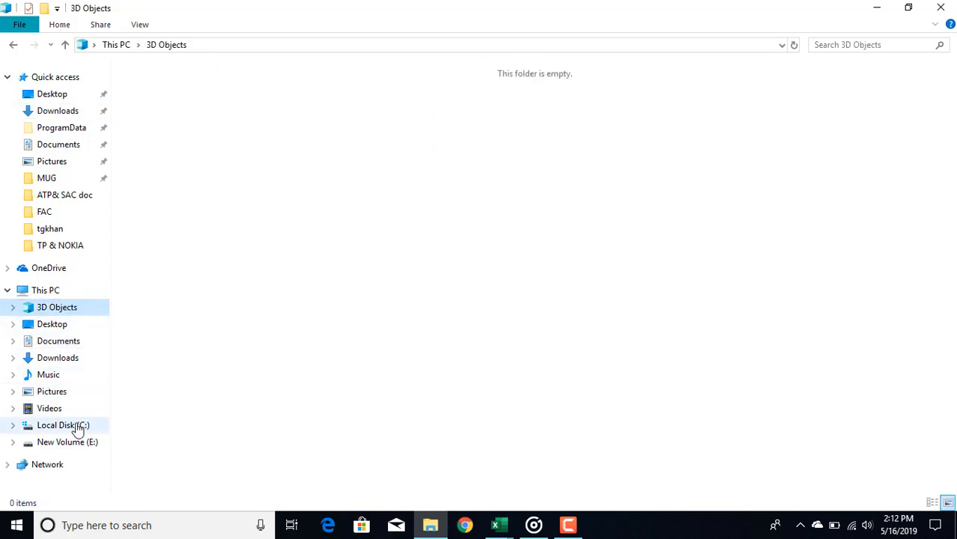
mouse_move(45, 290)
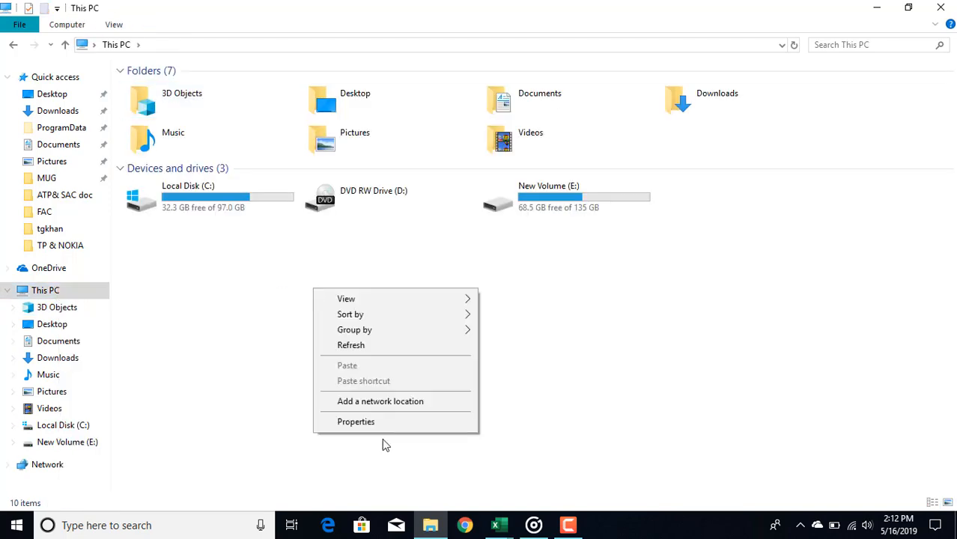
- Bring up the System window from This PC's Properties, showing Windows 10 Pro details
click(239, 197)
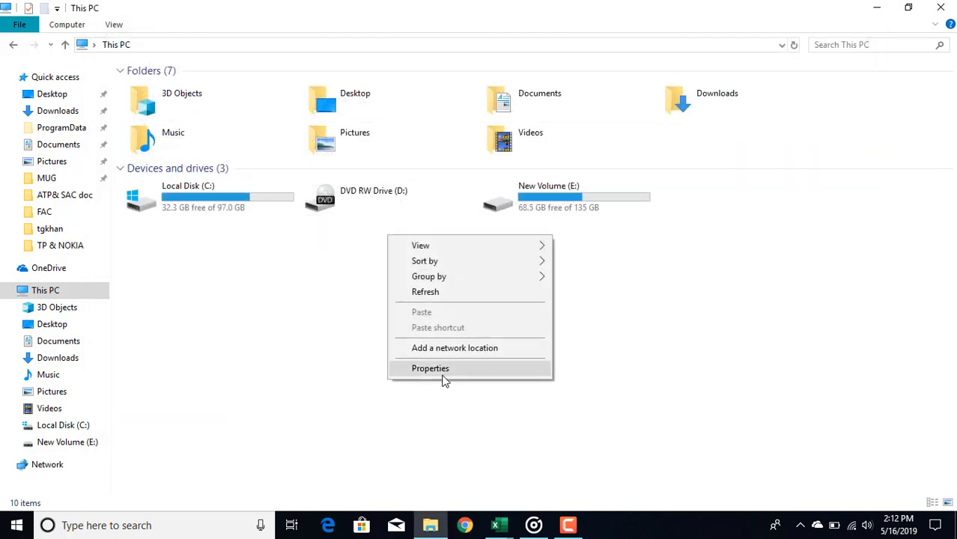
click(429, 369)
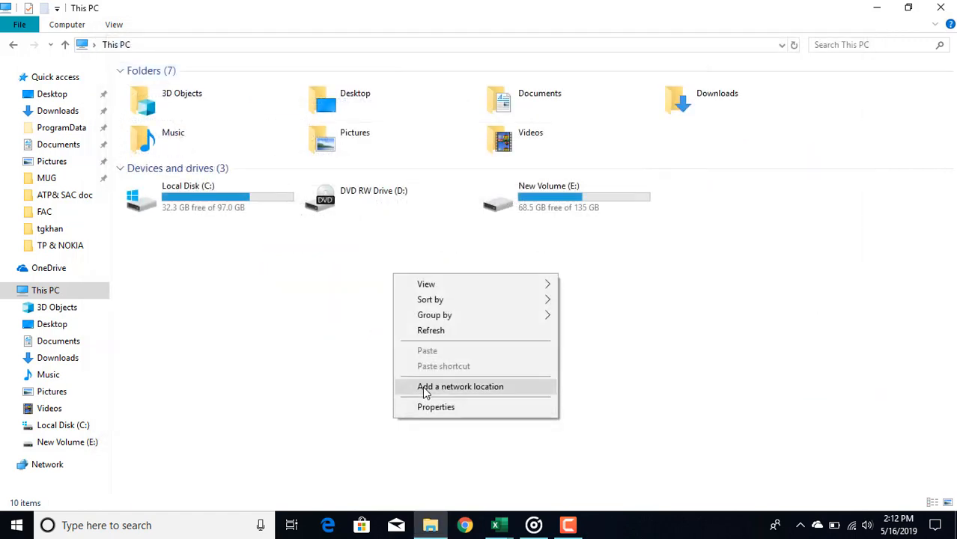
click(435, 408)
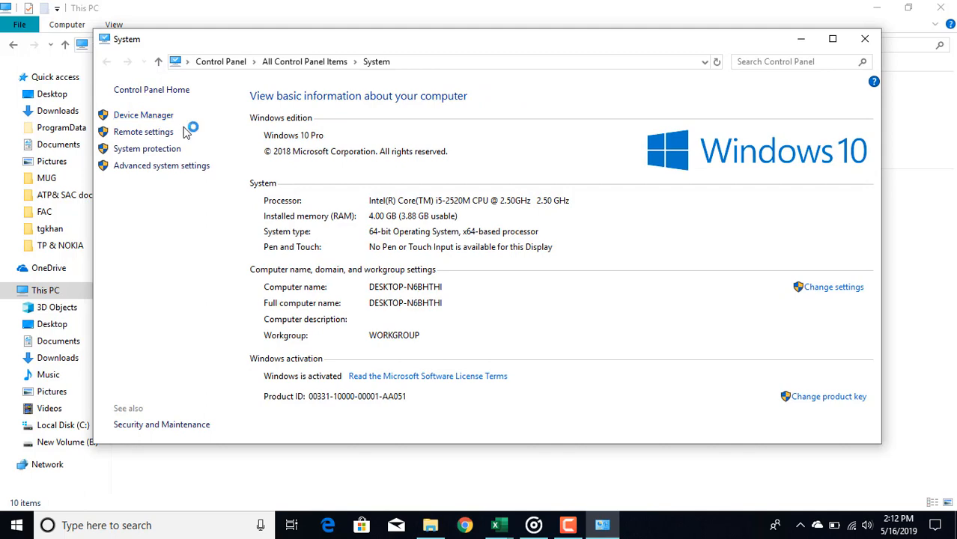
- Launch Device Manager, expand Human Interface Devices and Mice, and show the HID-compliant mouse's actions
click(144, 113)
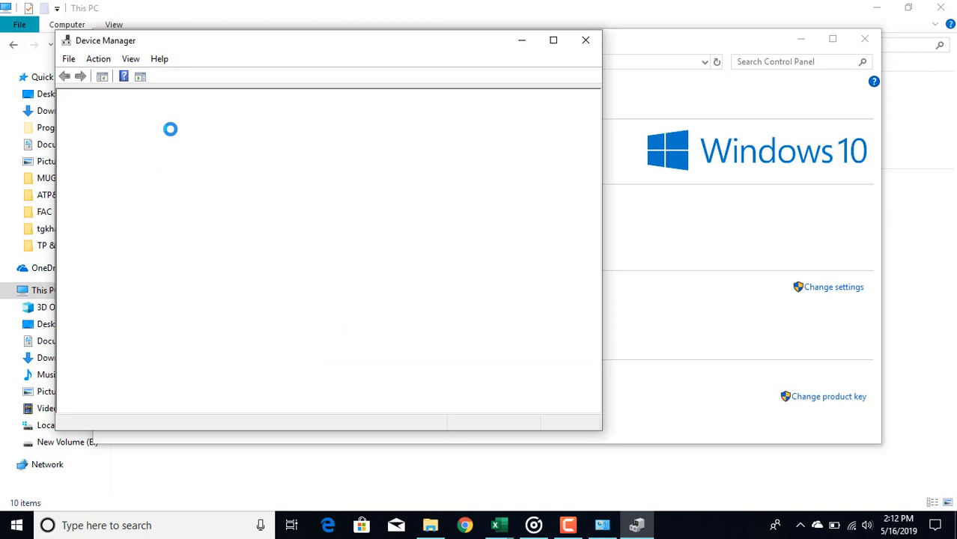
mouse_move(762, 6)
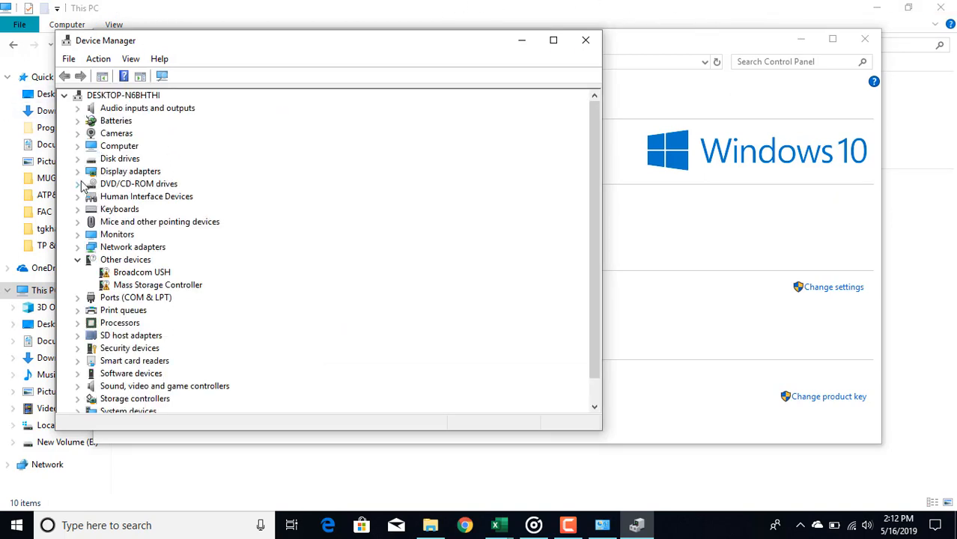
mouse_move(79, 200)
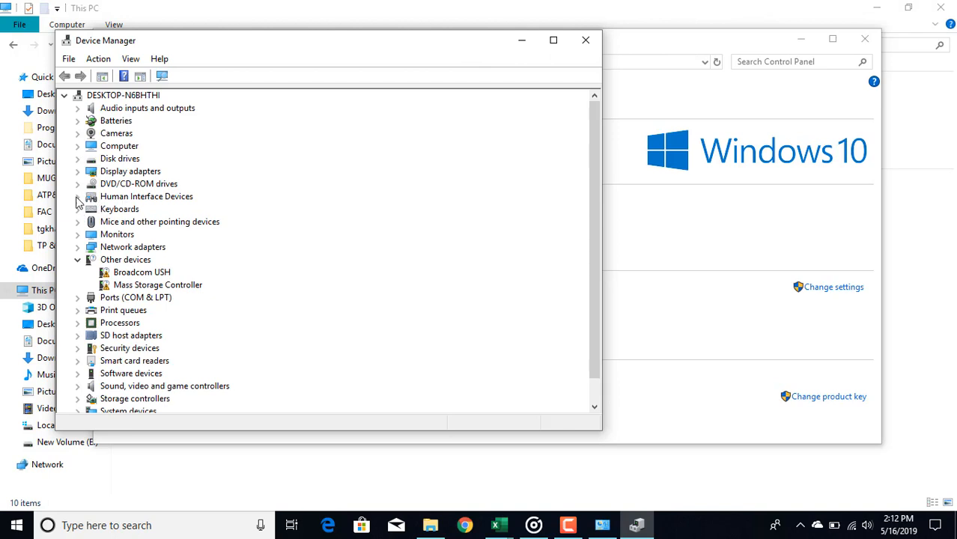
click(78, 196)
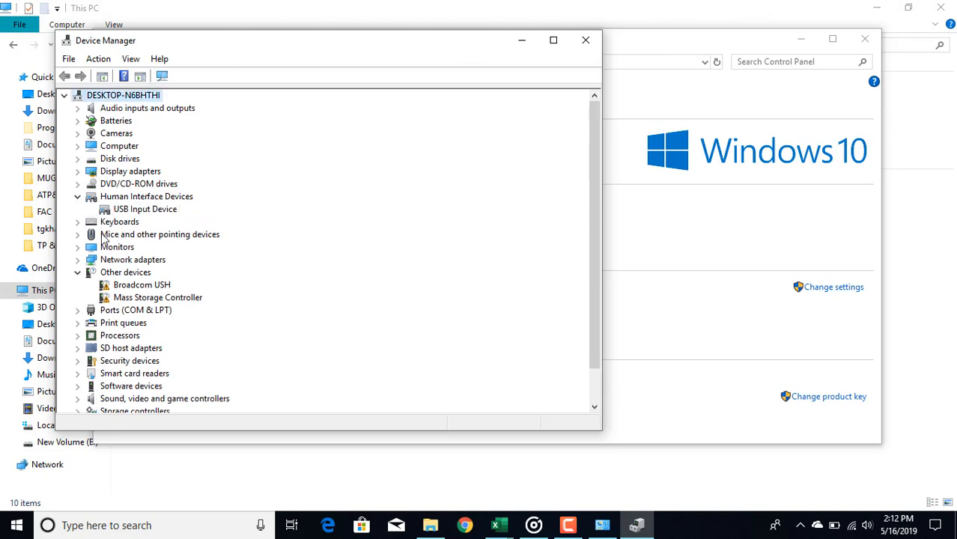
click(78, 233)
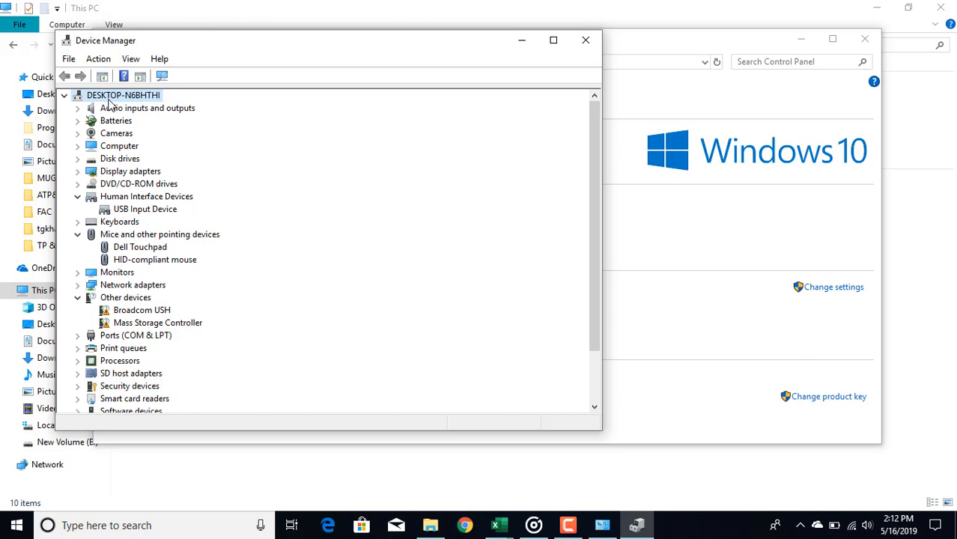
mouse_move(285, 186)
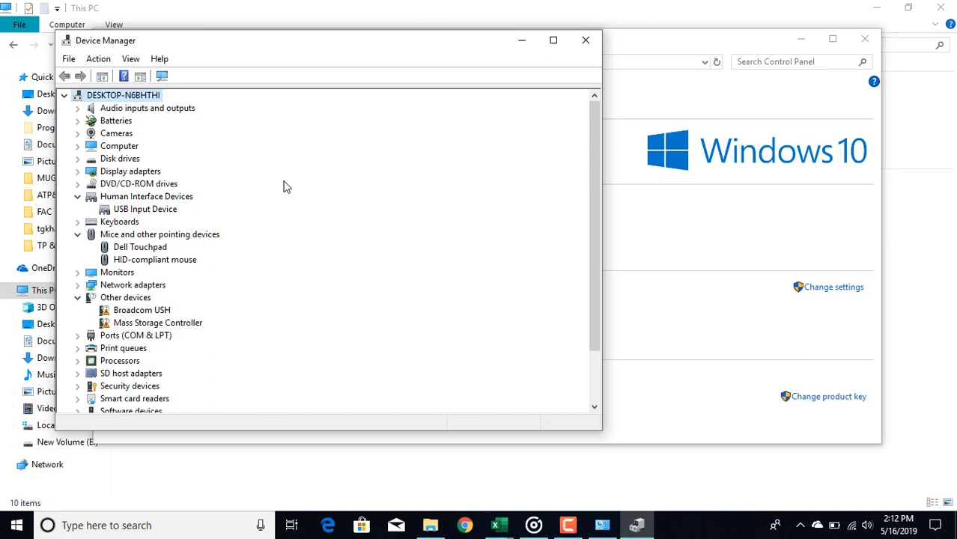
mouse_move(120, 236)
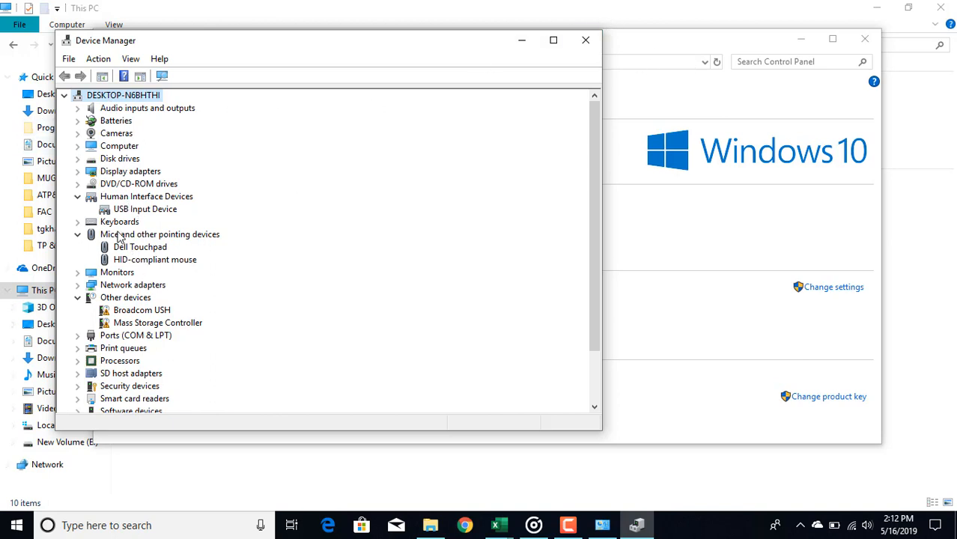
right_click(154, 259)
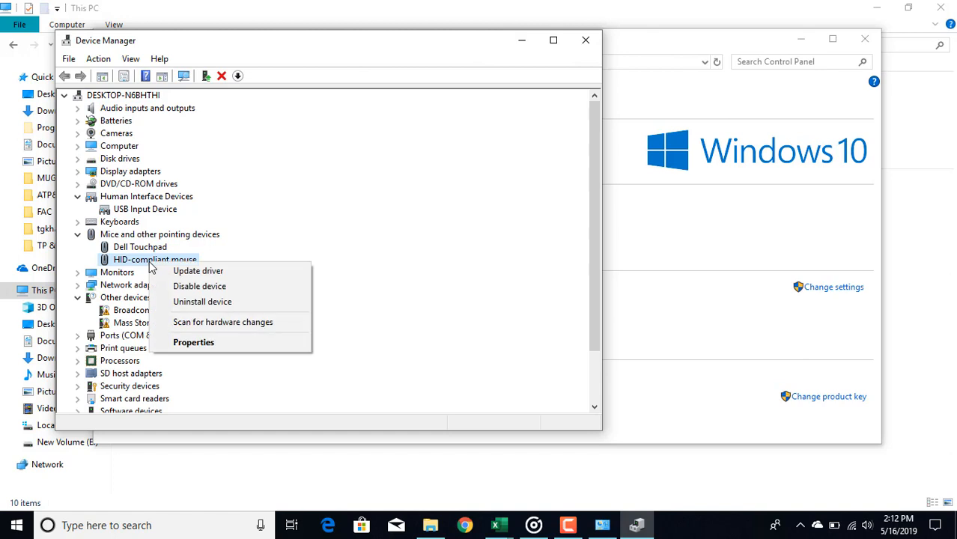
mouse_move(198, 269)
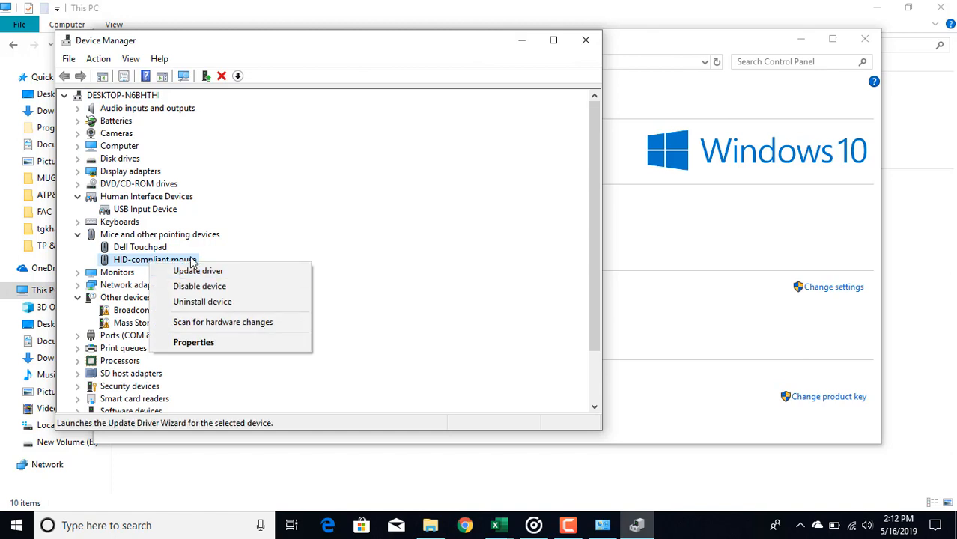
mouse_move(173, 270)
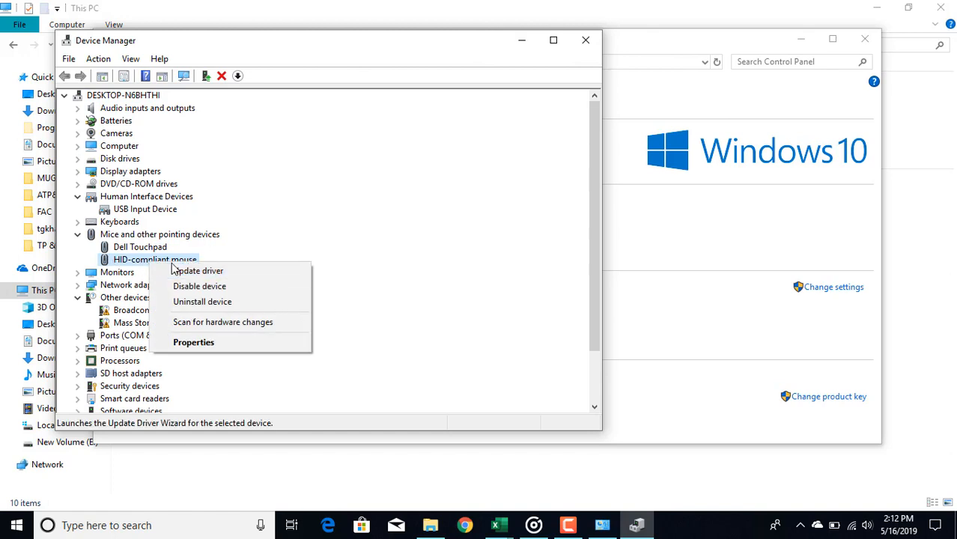
mouse_move(198, 269)
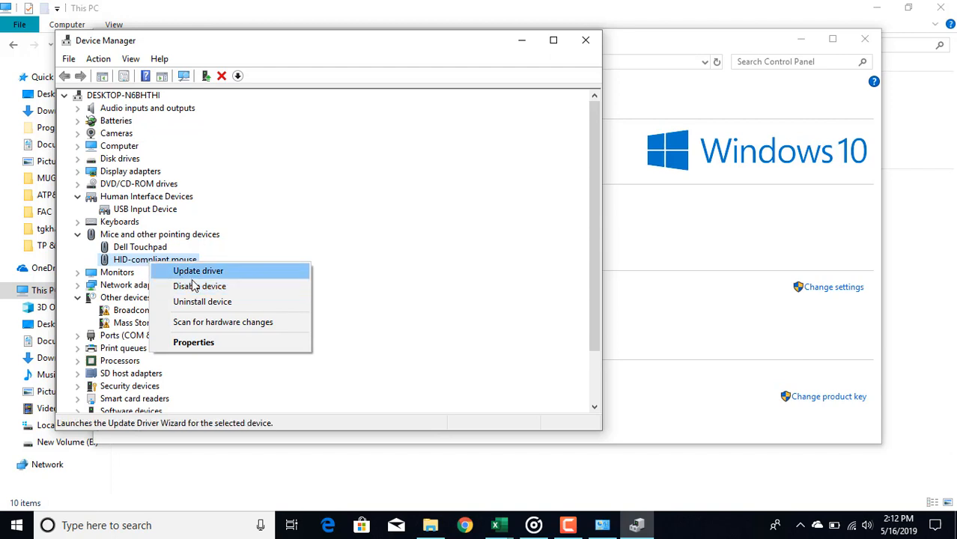
mouse_move(199, 286)
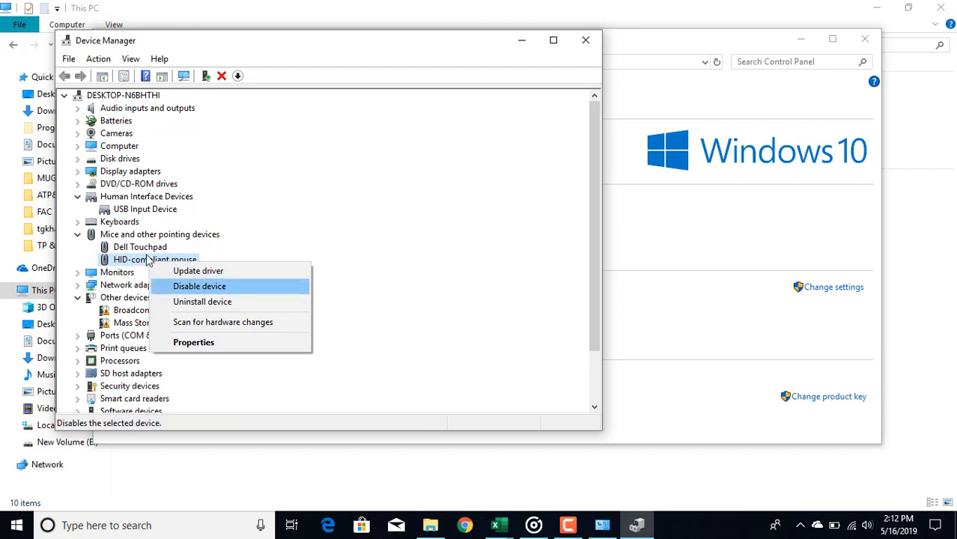
mouse_move(248, 312)
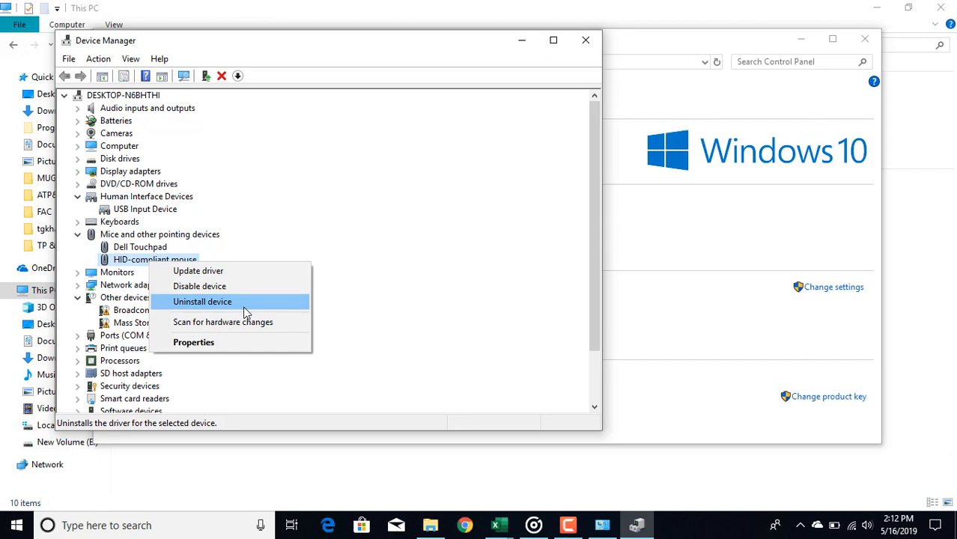
mouse_move(197, 269)
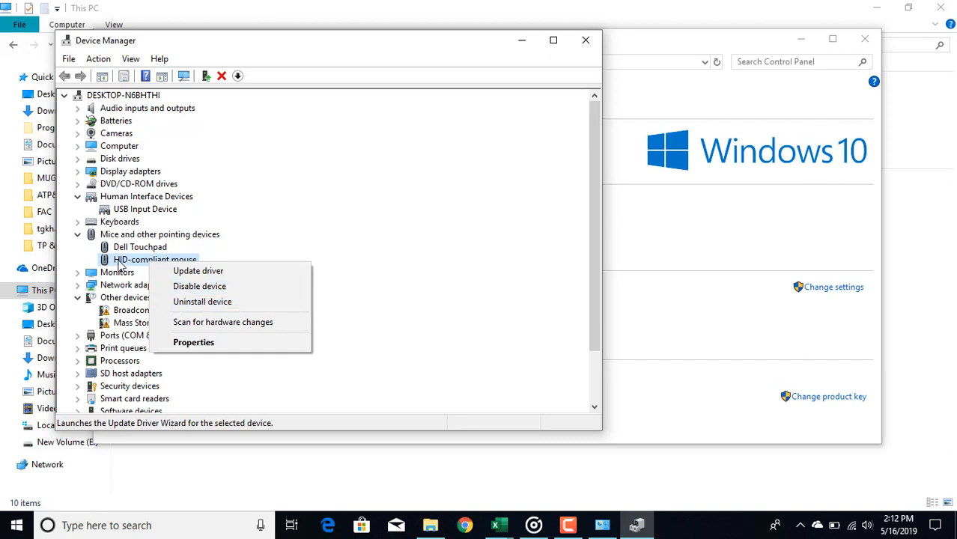
mouse_move(186, 270)
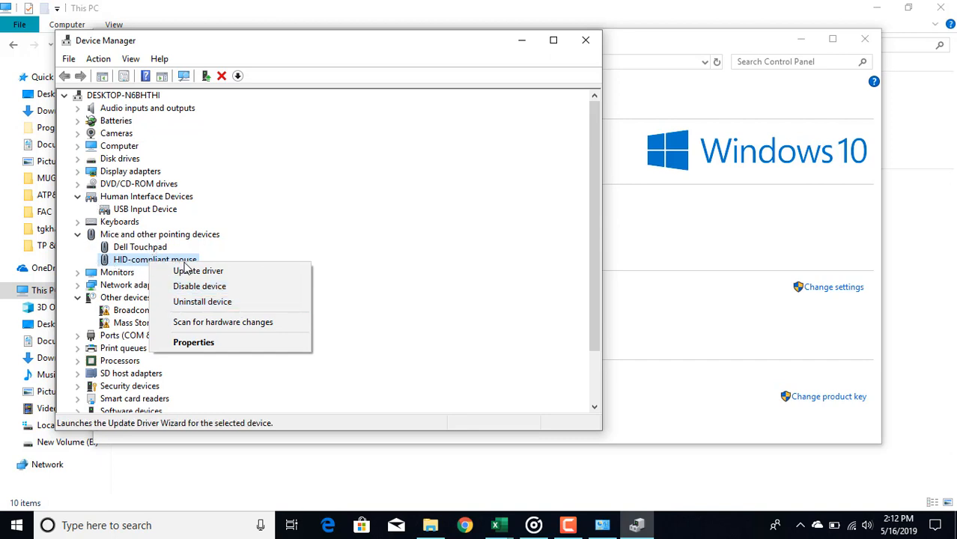
mouse_move(197, 269)
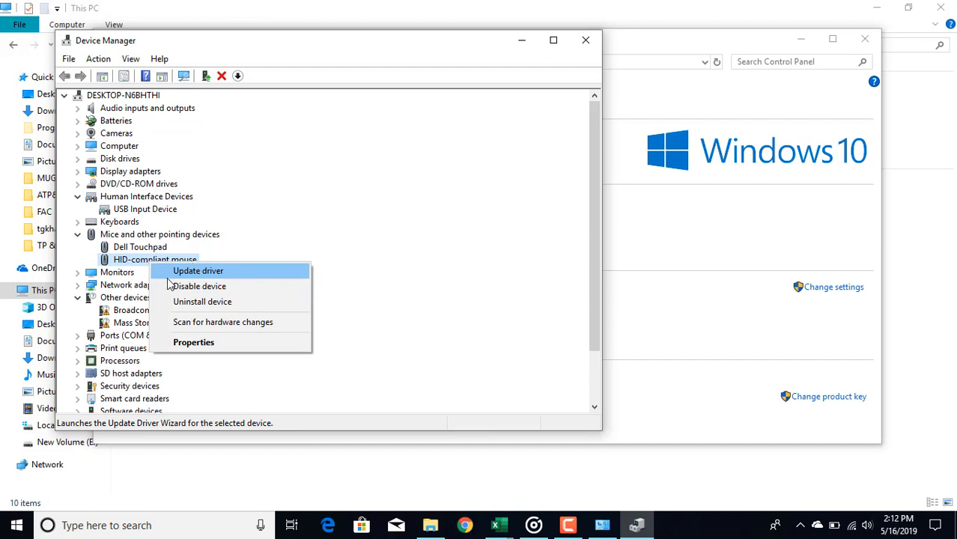
mouse_move(198, 286)
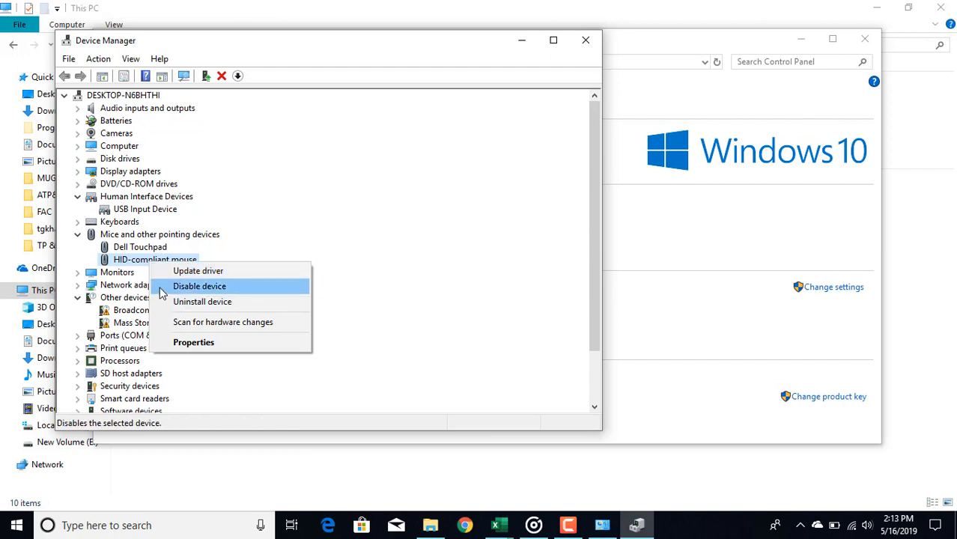
mouse_move(223, 290)
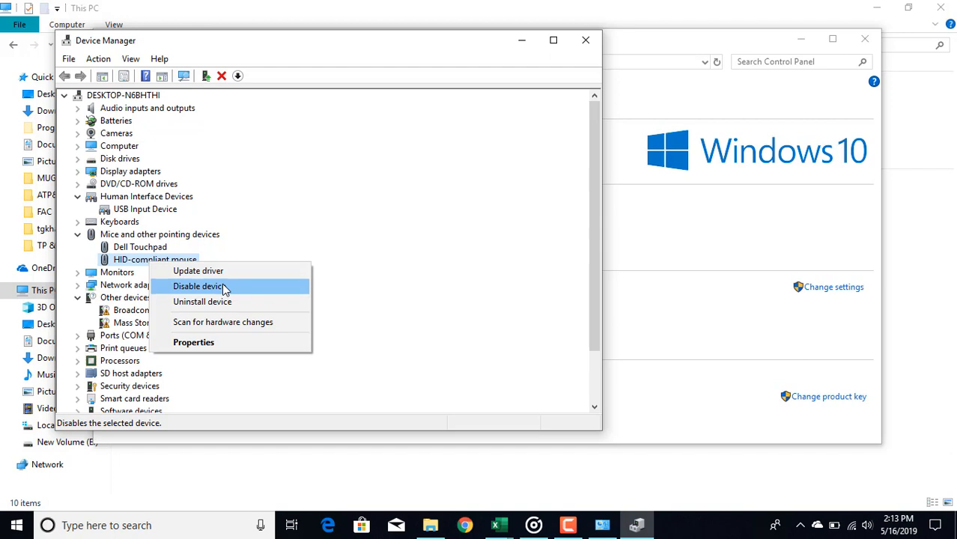
- Choose Disable device for the HID-compliant mouse so the confirmation warning appears
click(198, 286)
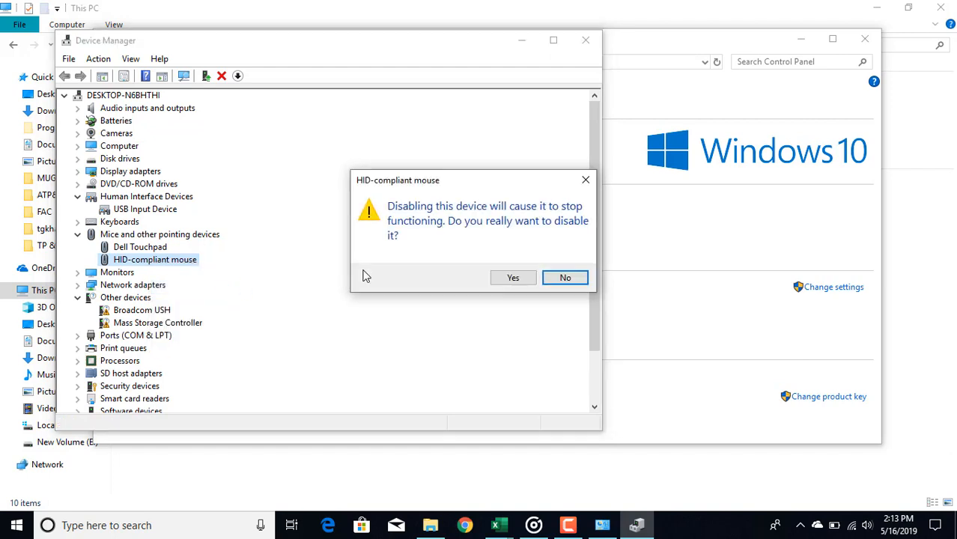
- Confirm disabling the HID-compliant mouse, then minimize Device Manager and the System window
click(564, 277)
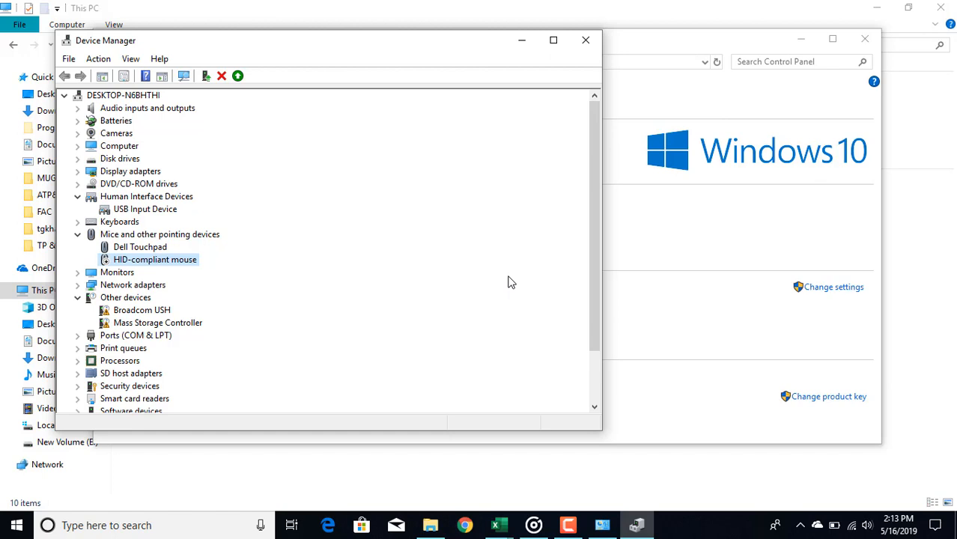
mouse_move(500, 157)
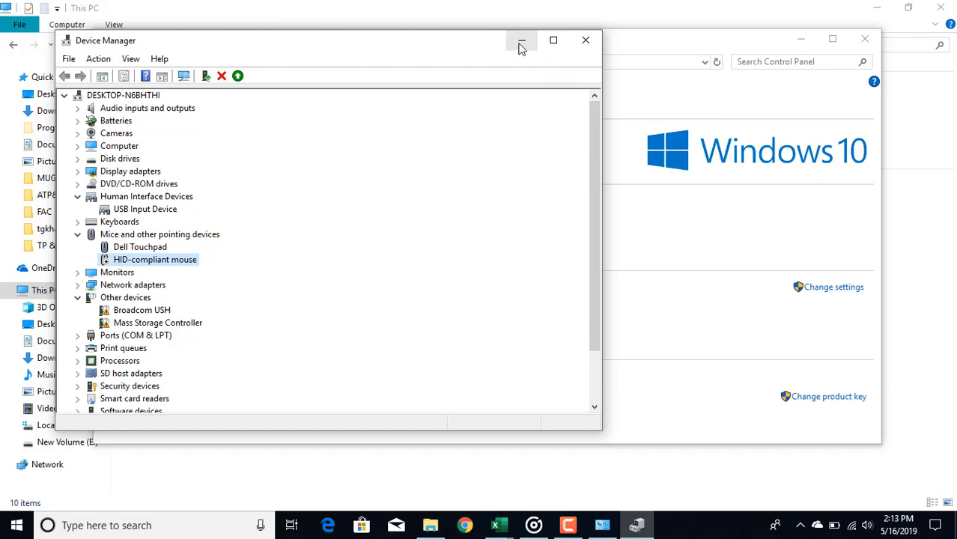
mouse_move(521, 40)
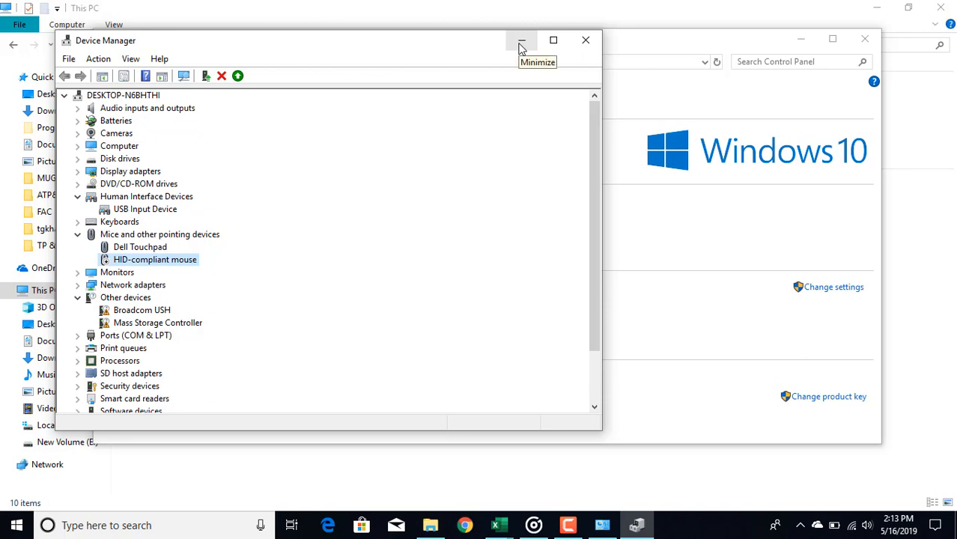
click(522, 39)
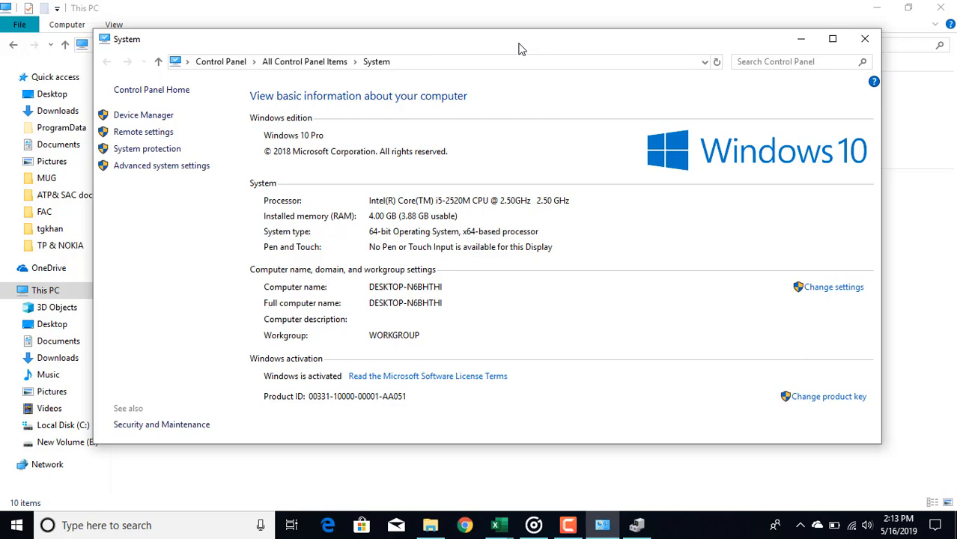
mouse_move(799, 39)
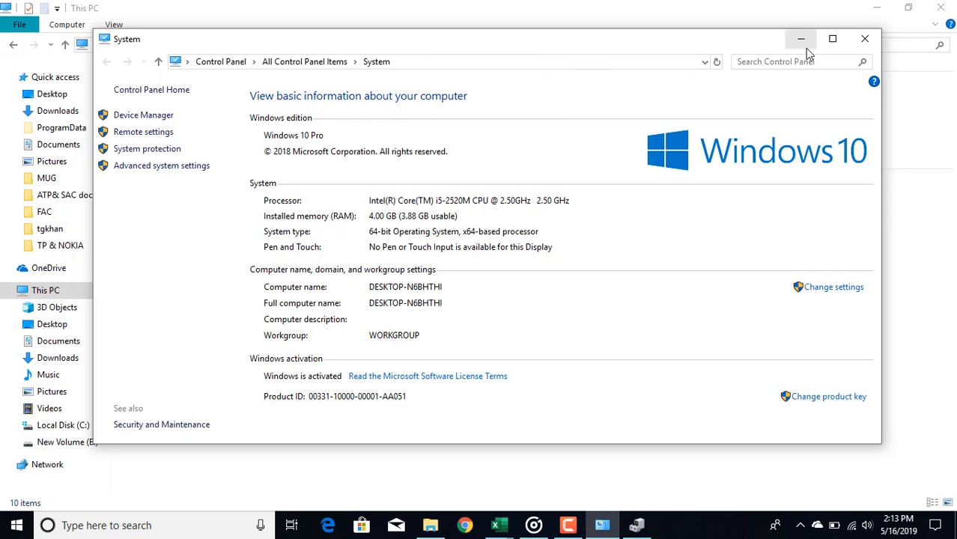
click(799, 39)
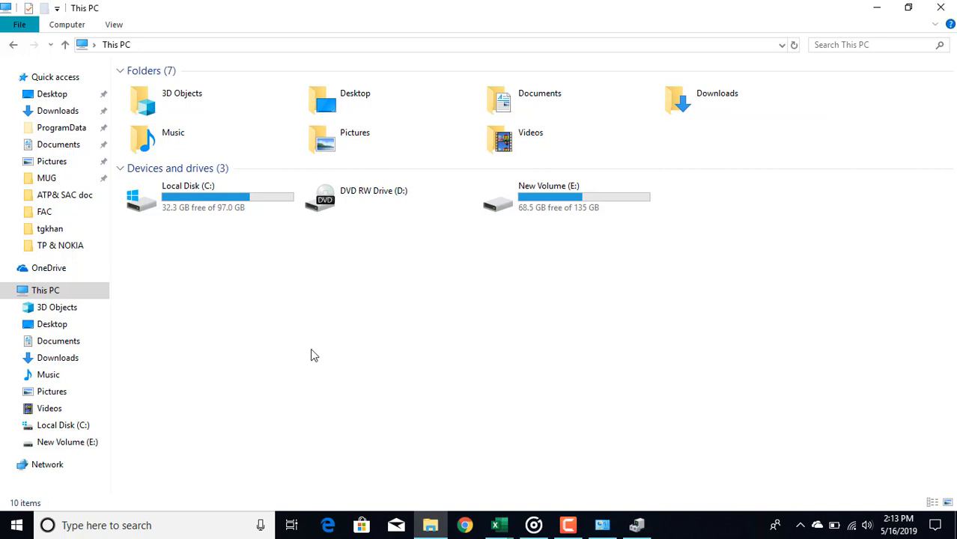
mouse_move(194, 315)
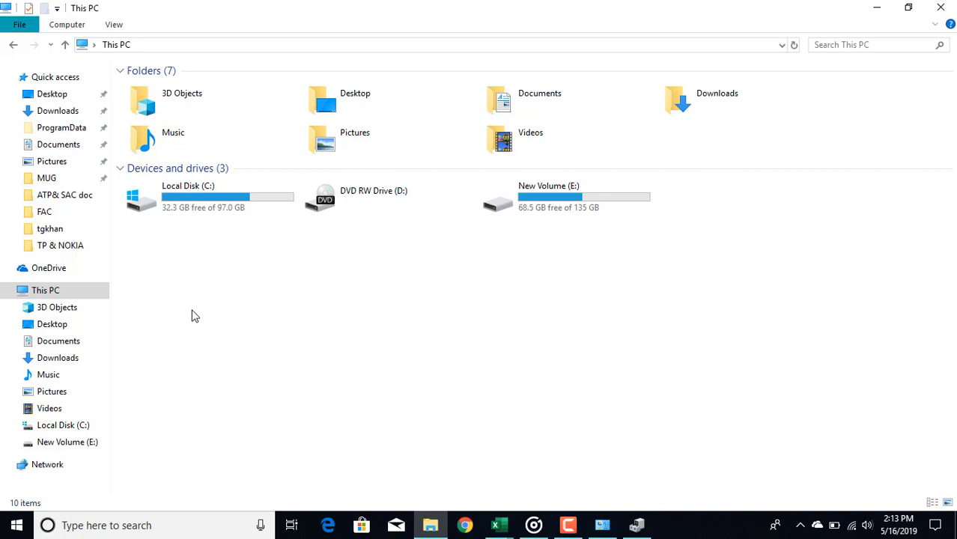
mouse_move(129, 316)
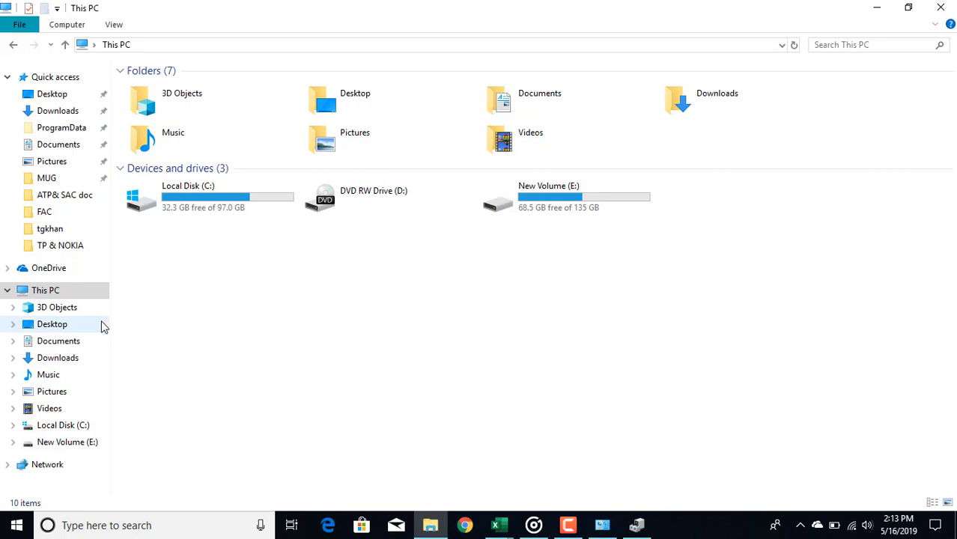
mouse_move(90, 335)
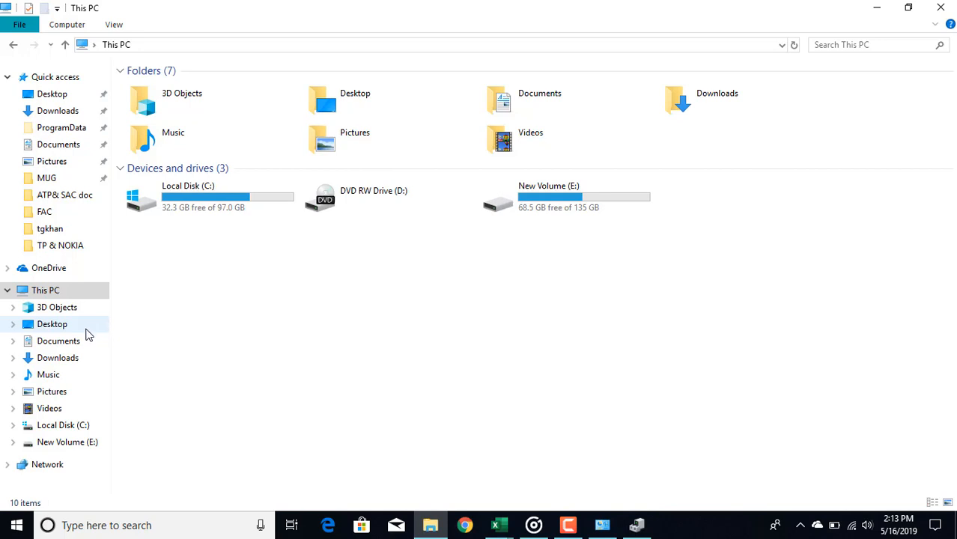
mouse_move(63, 432)
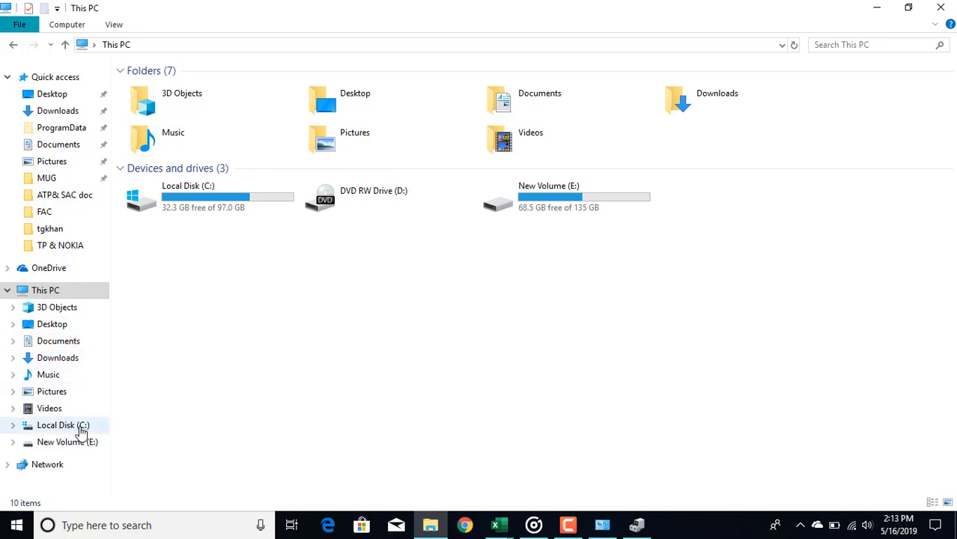
mouse_move(57, 356)
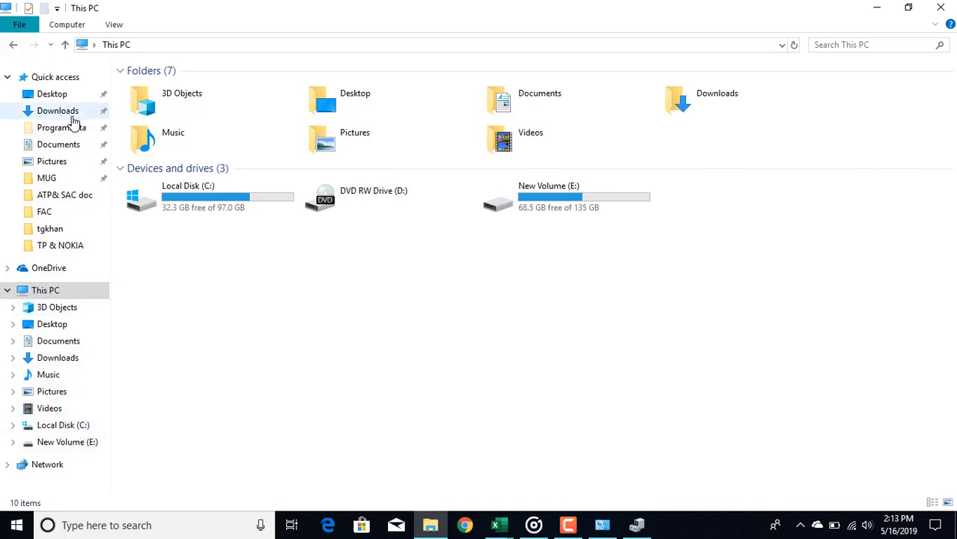
- Minimize the This PC window to reveal the desktop
click(182, 99)
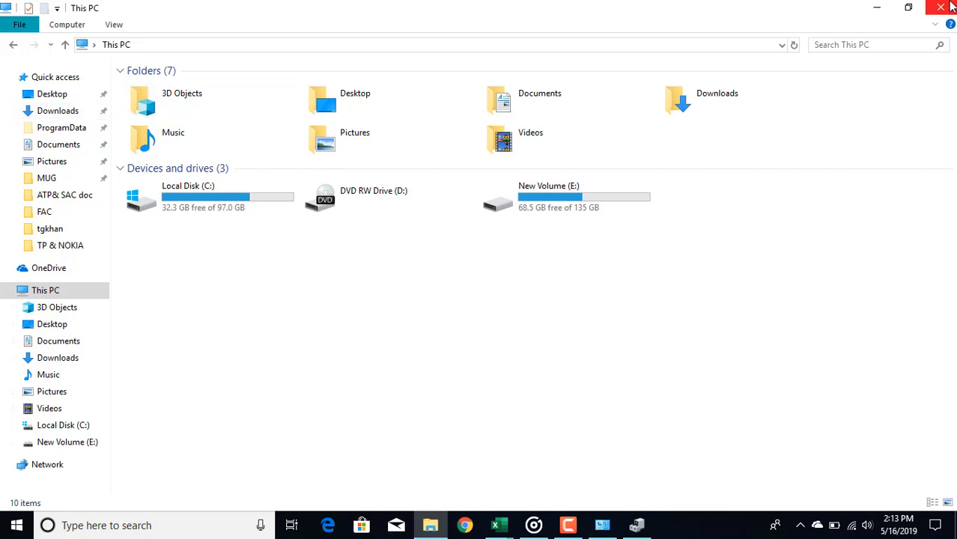
click(940, 6)
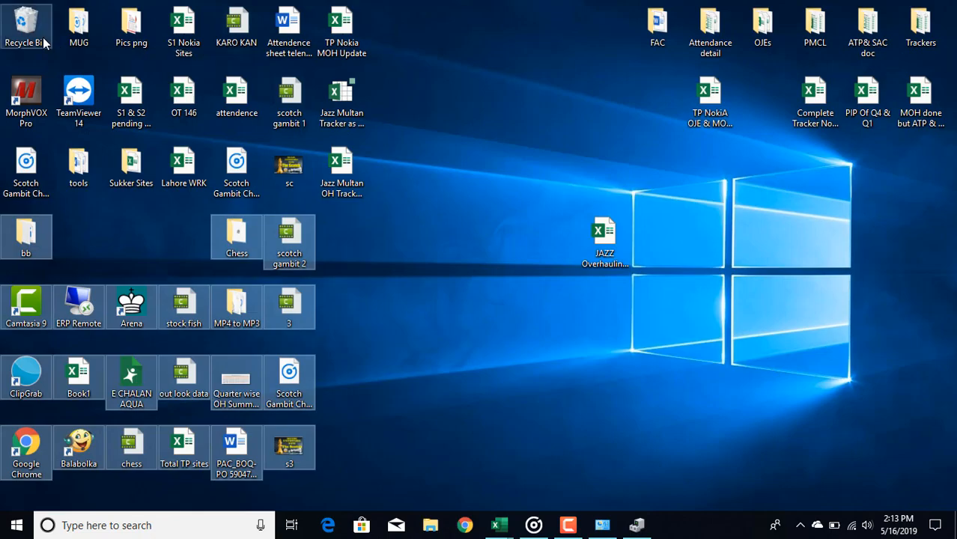
- Look through the Recycle Bin's deleted items from the desktop
double_click(27, 27)
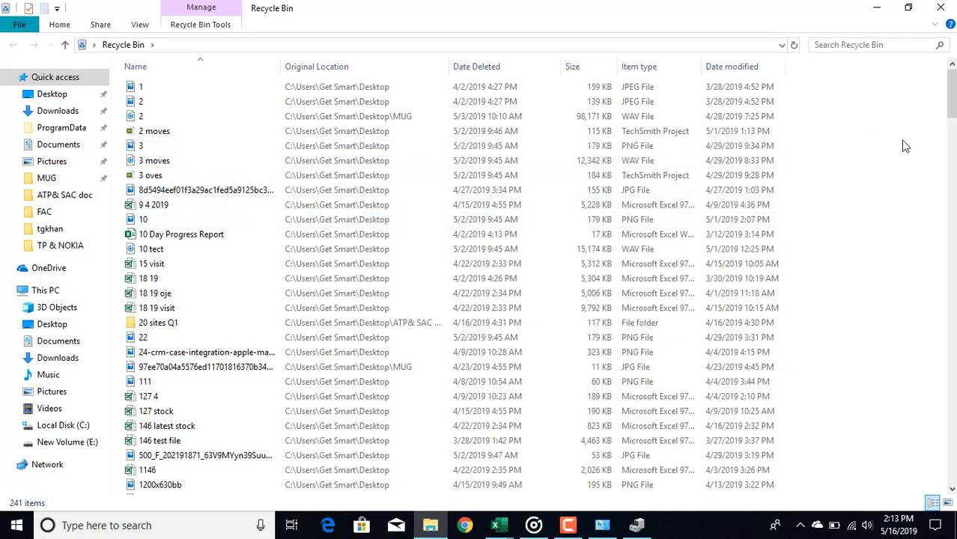
scroll(down, 3)
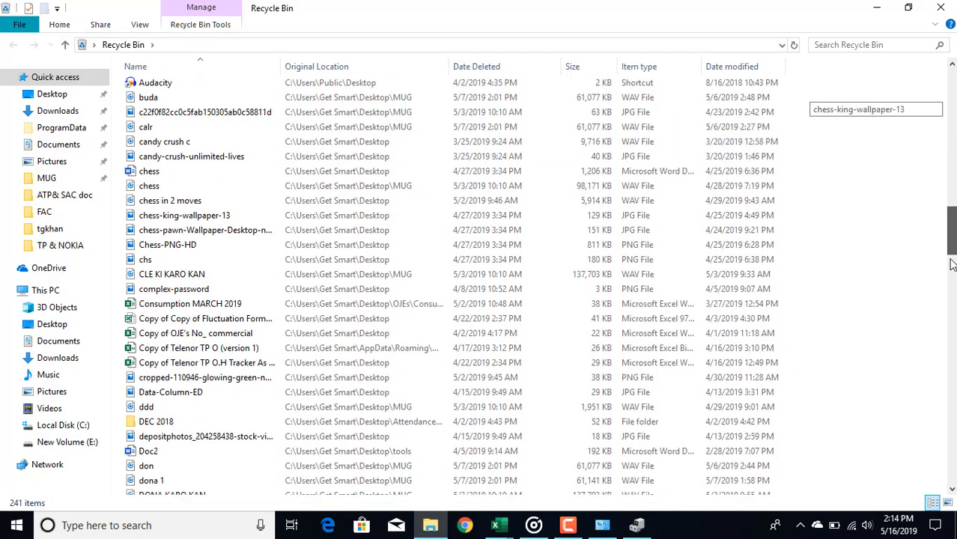
scroll(down, 3)
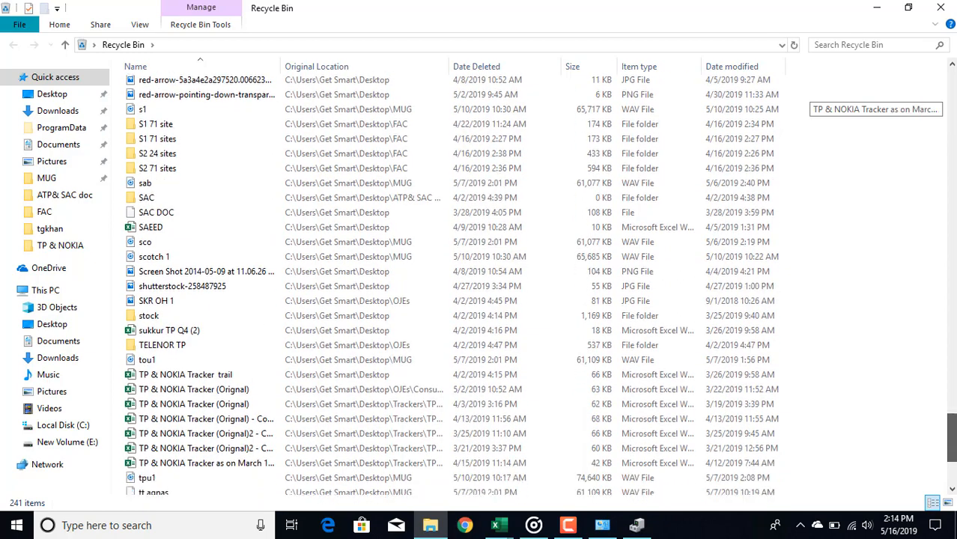
scroll(down, 3)
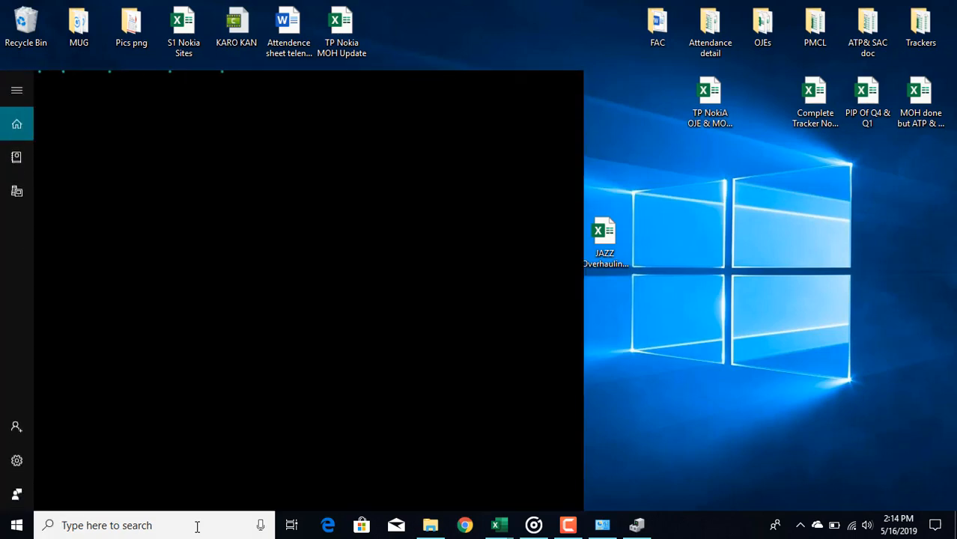
- Search 'window' to reach Advanced options, then the main Windows Update page reporting up to date
text(window)
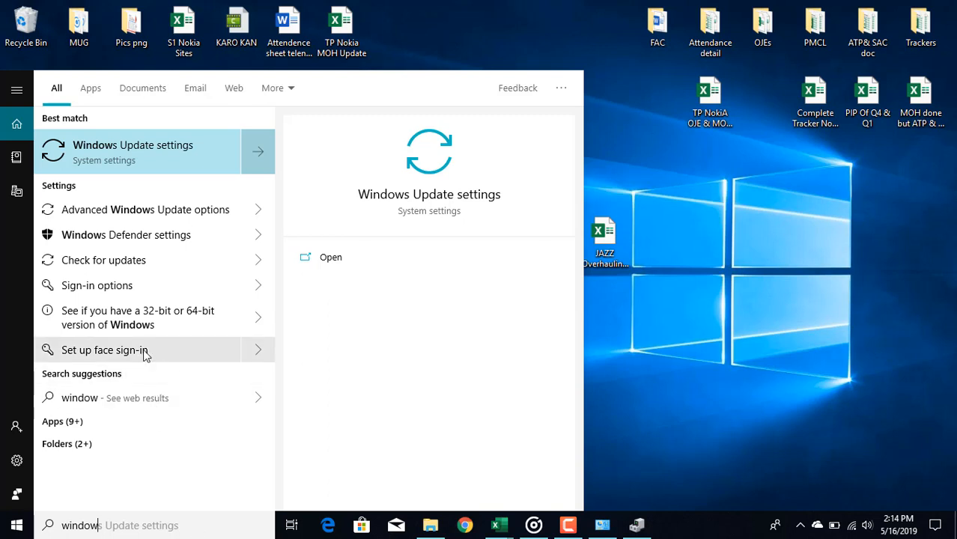
mouse_move(187, 217)
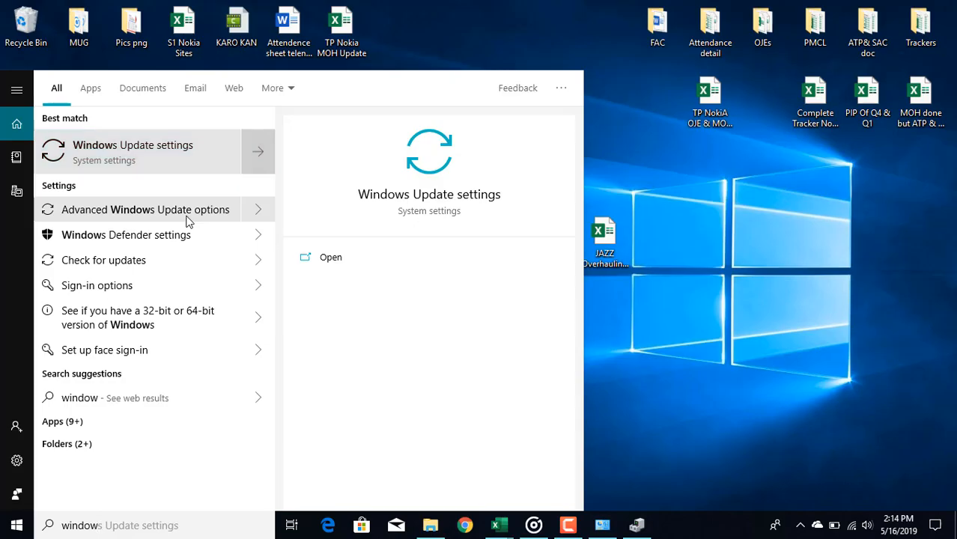
click(329, 257)
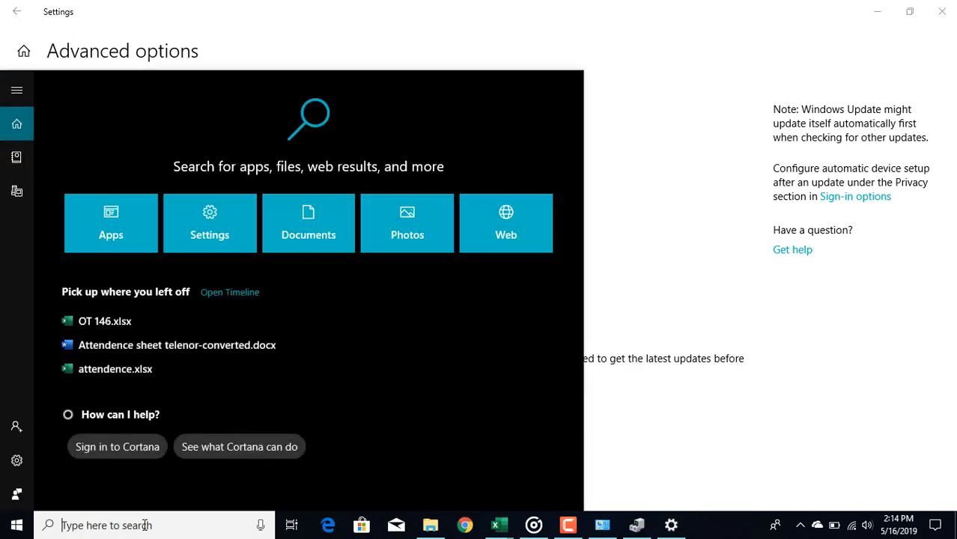
text(window)
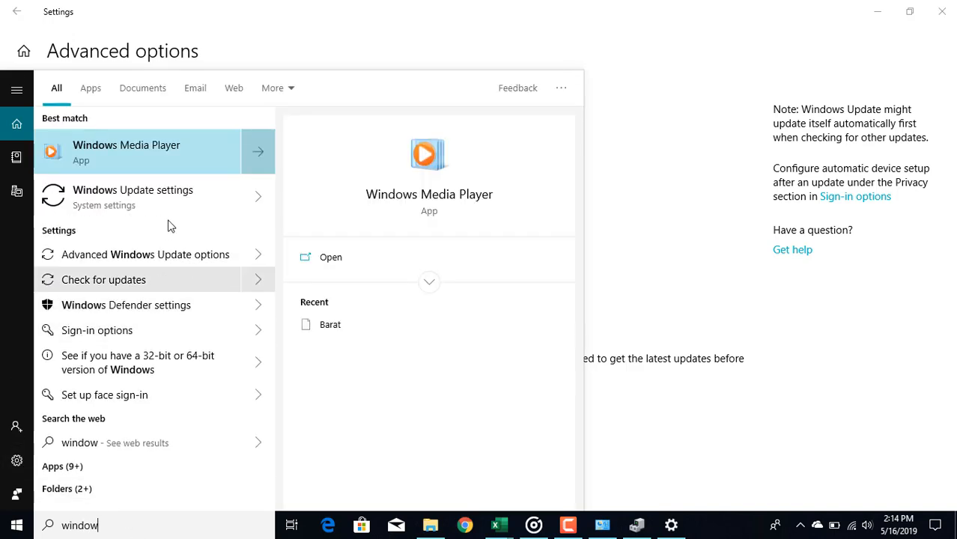
mouse_move(177, 215)
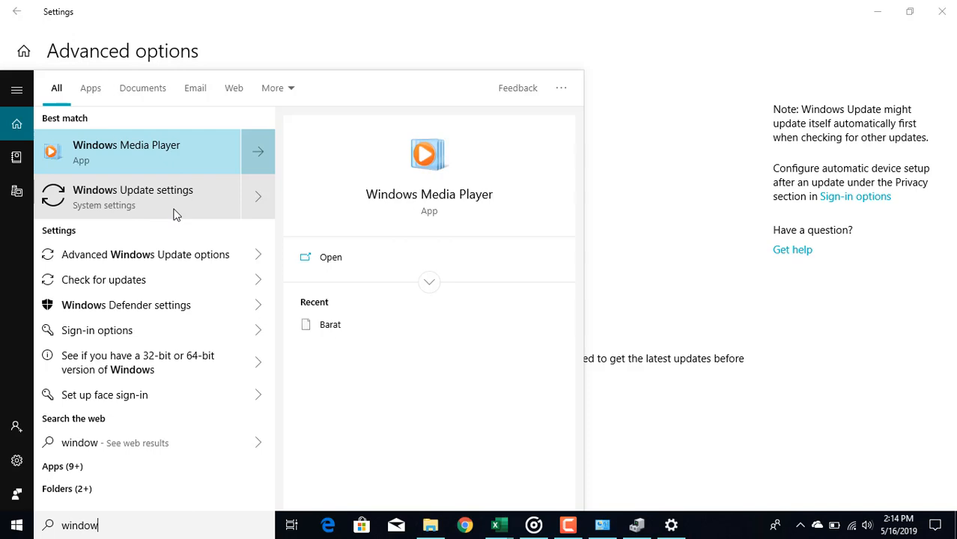
click(132, 198)
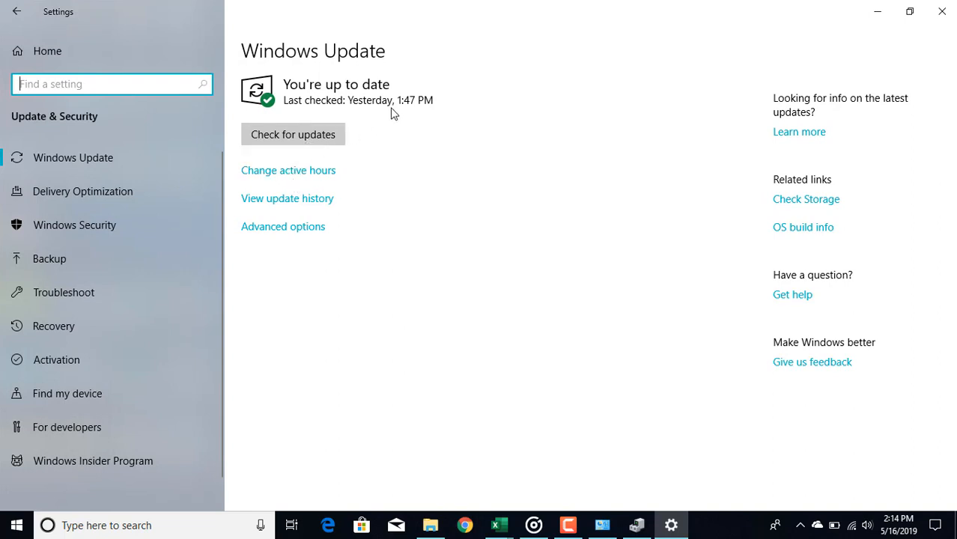
mouse_move(324, 135)
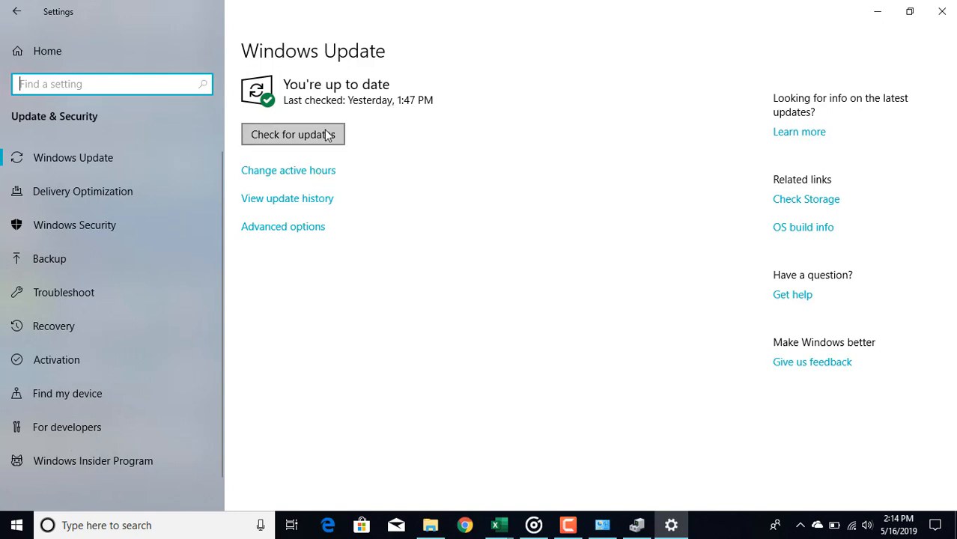
mouse_move(308, 197)
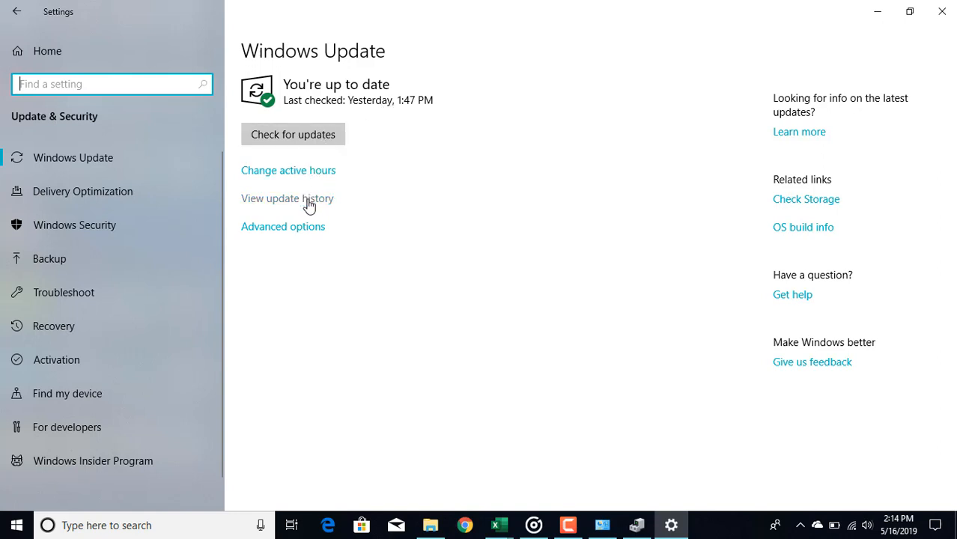
- Review the installed quality updates in View update history, then return to Windows Update
click(287, 198)
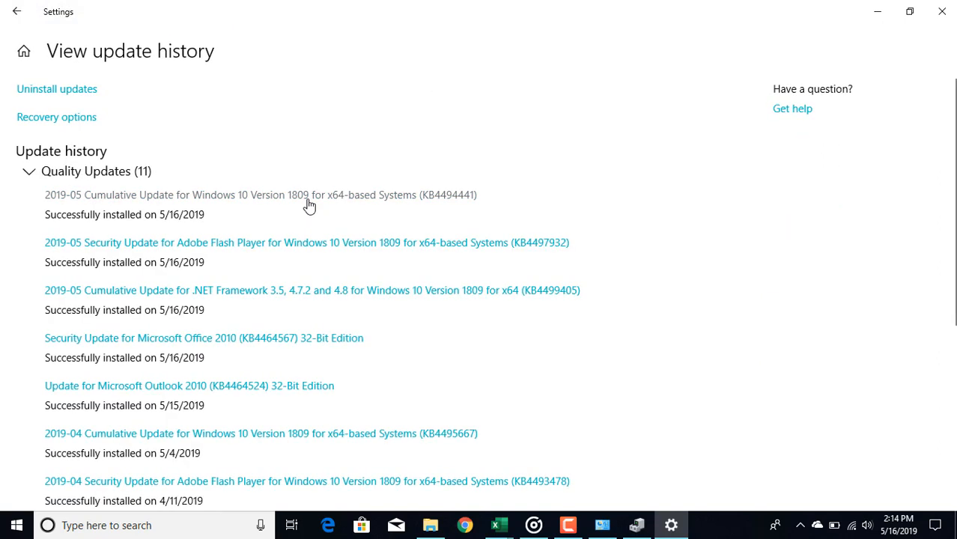
mouse_move(117, 209)
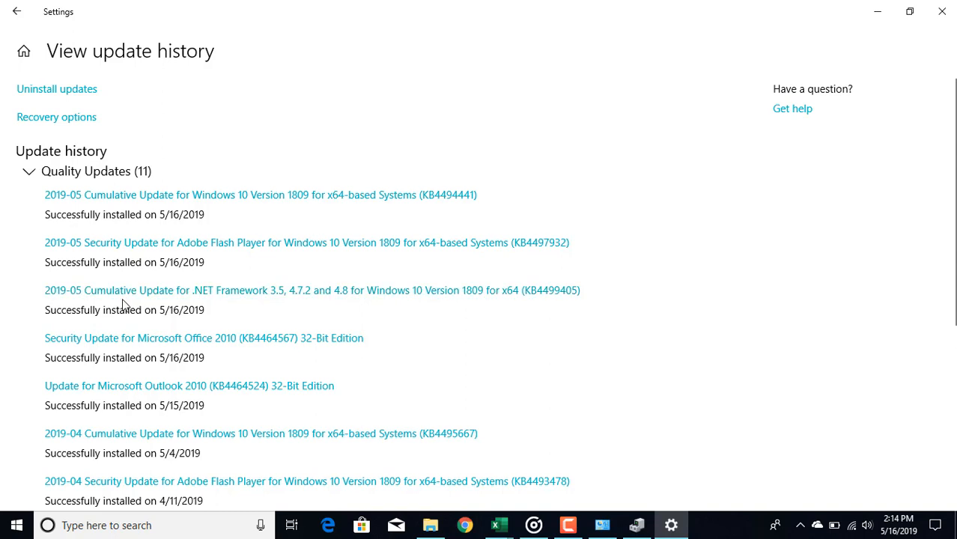
mouse_move(127, 446)
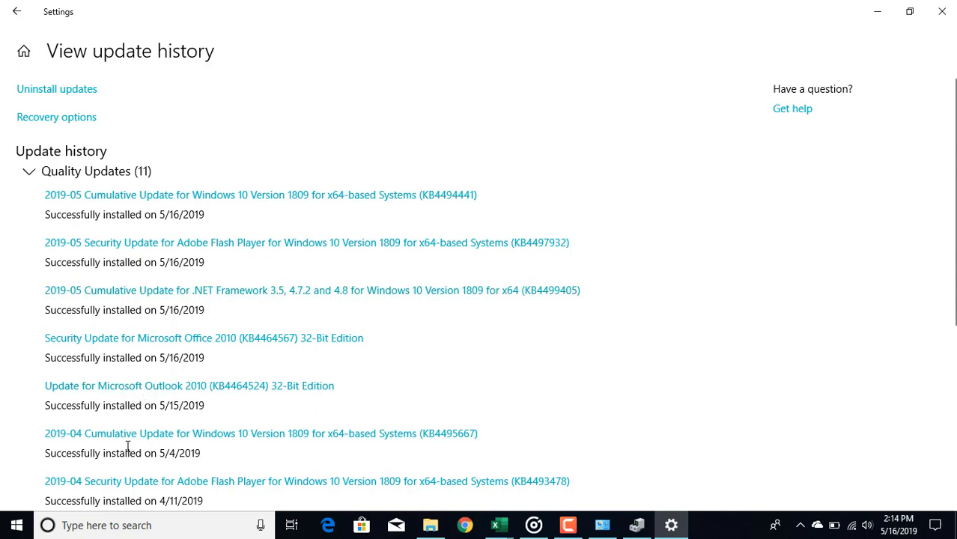
mouse_move(177, 434)
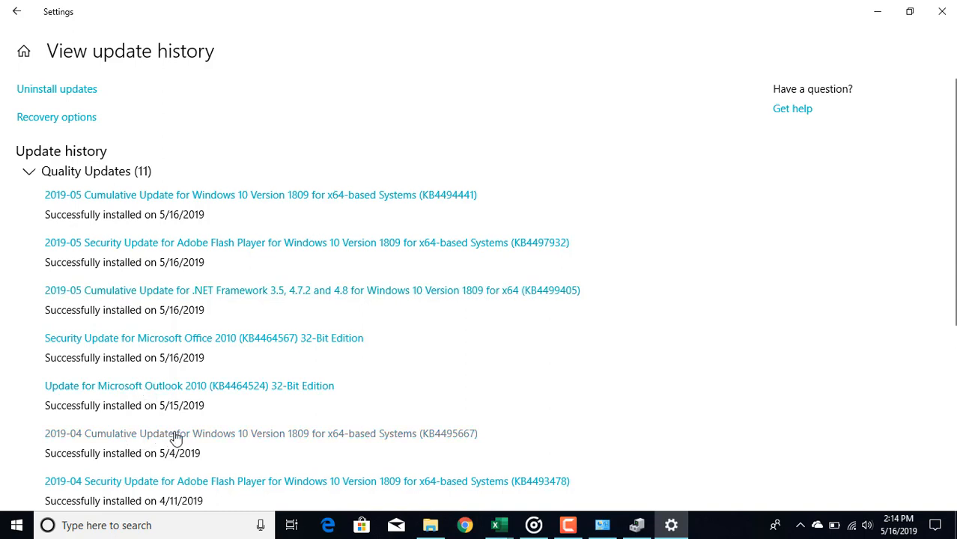
mouse_move(251, 283)
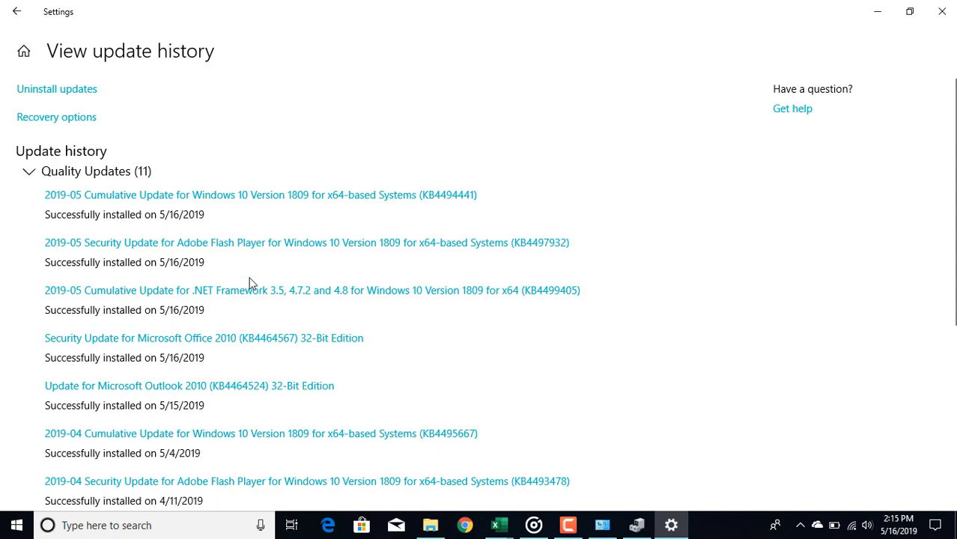
mouse_move(186, 228)
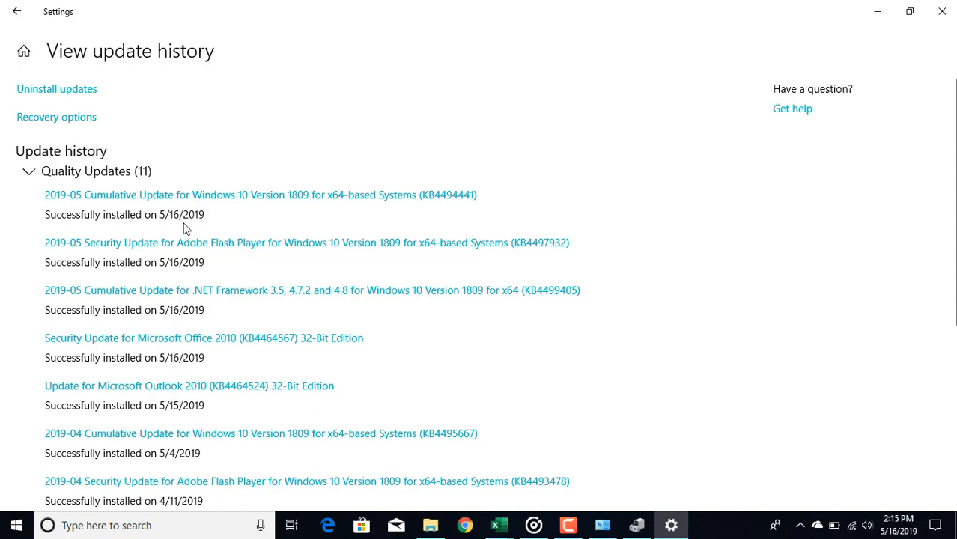
mouse_move(332, 370)
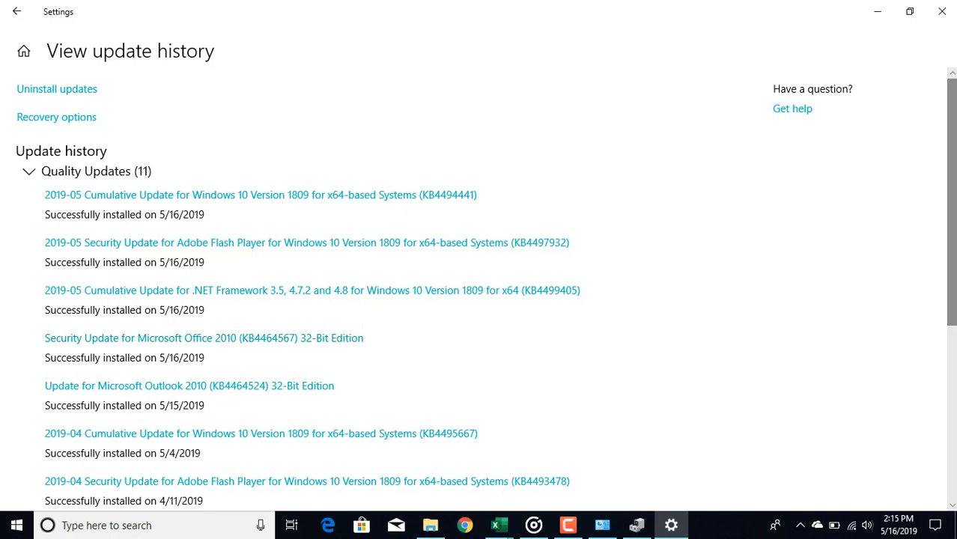
scroll(down, 3)
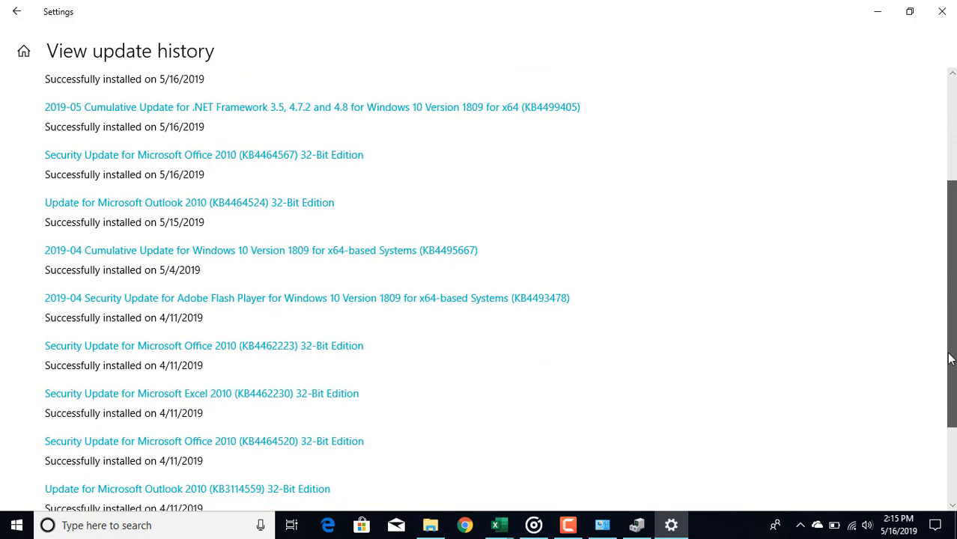
scroll(down, 3)
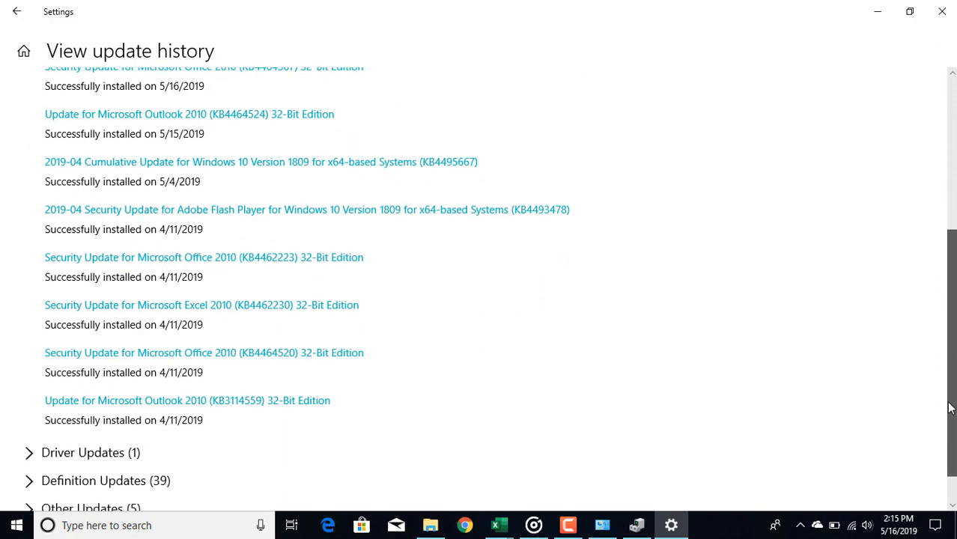
scroll(up, 3)
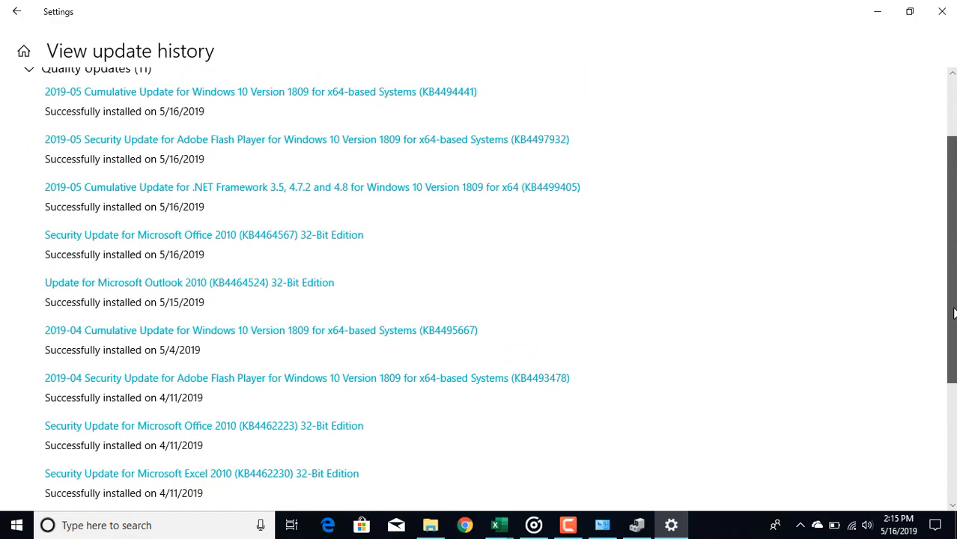
scroll(up, 3)
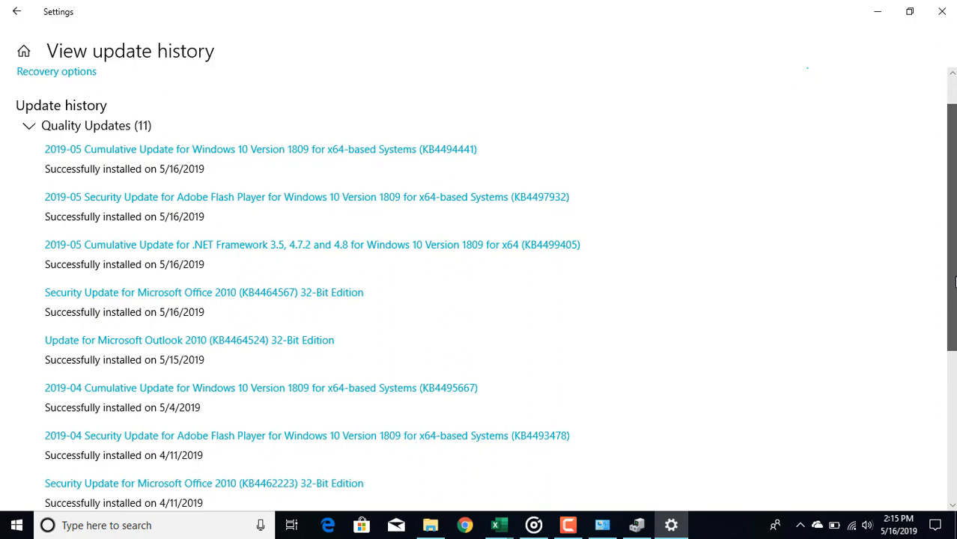
scroll(down, 3)
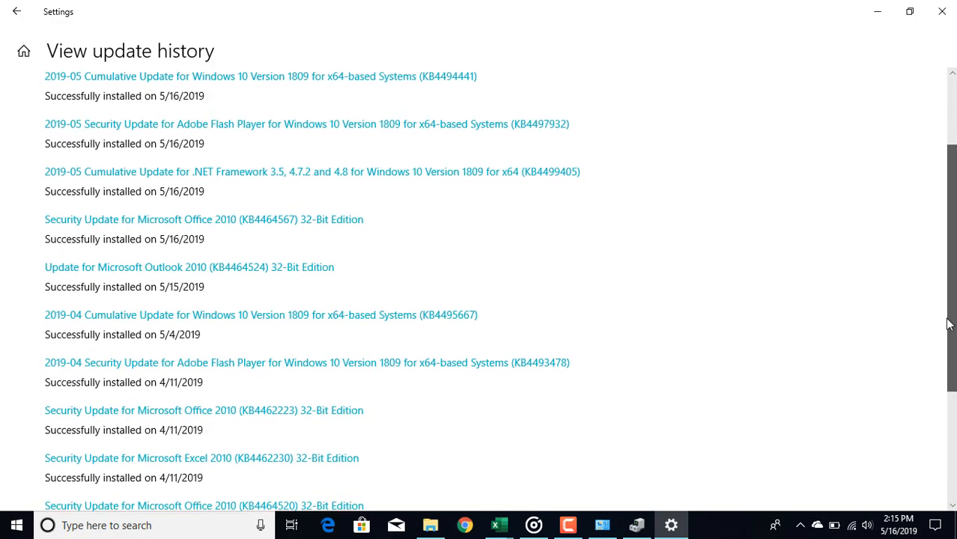
scroll(down, 3)
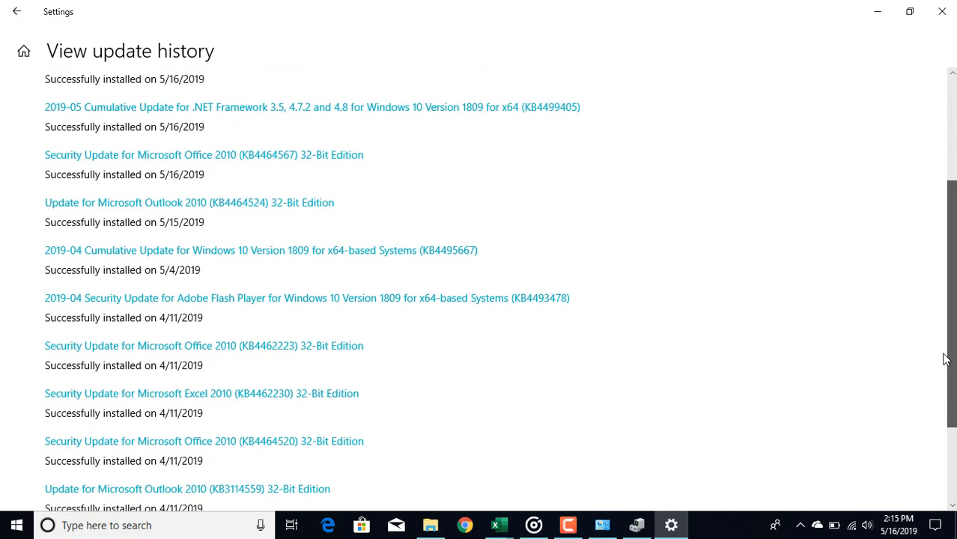
scroll(down, 3)
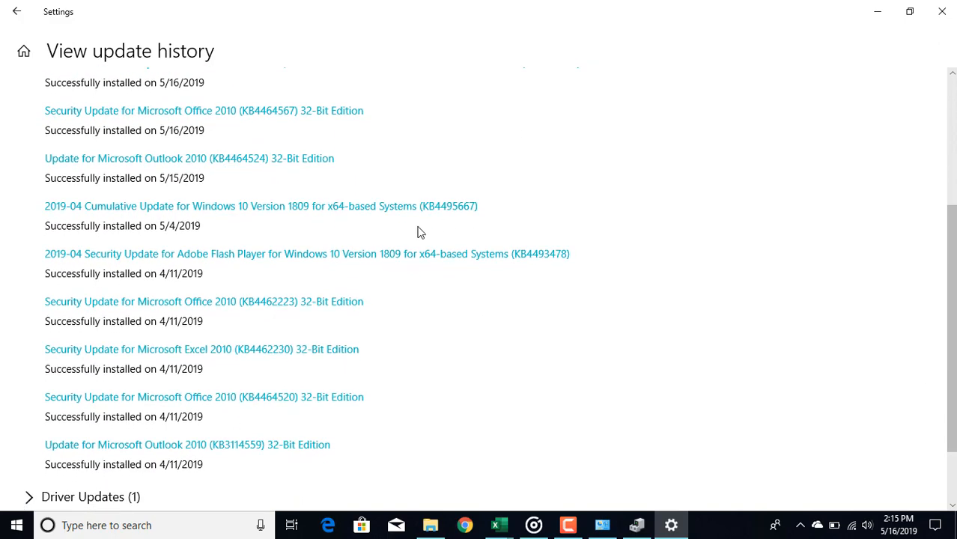
scroll(up, 3)
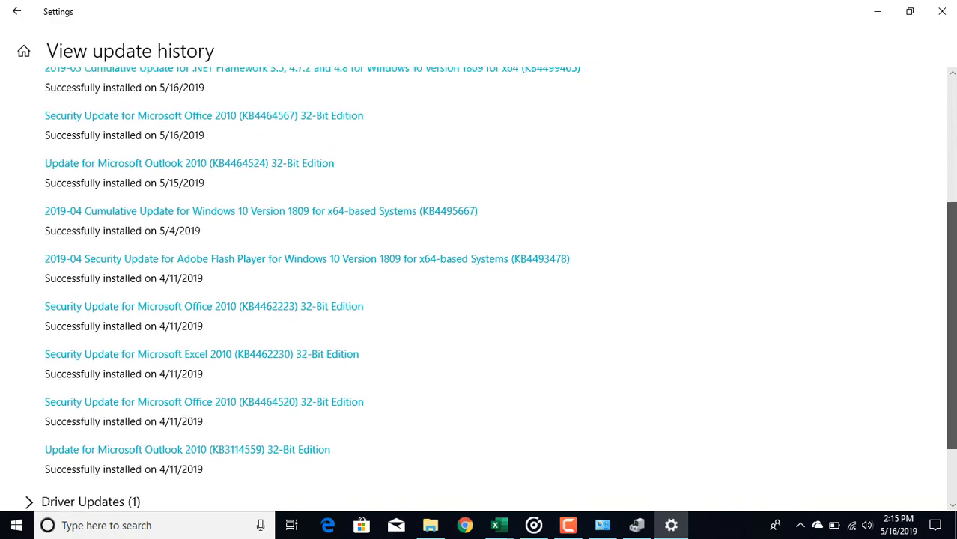
scroll(up, 3)
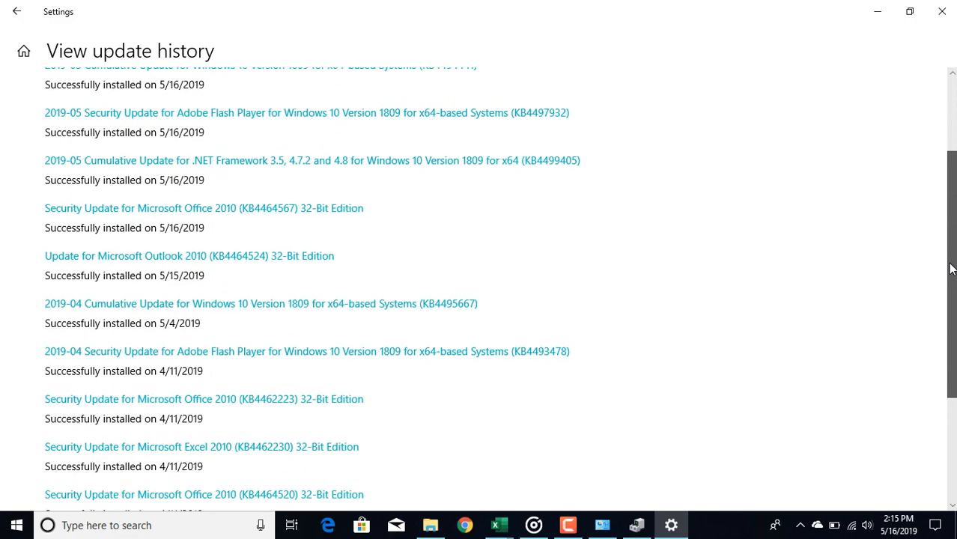
scroll(up, 3)
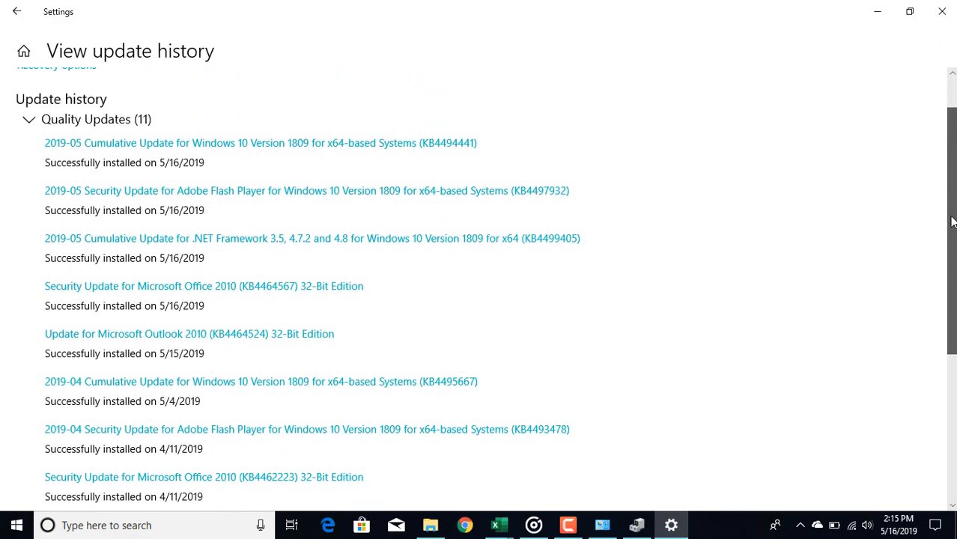
scroll(up, 3)
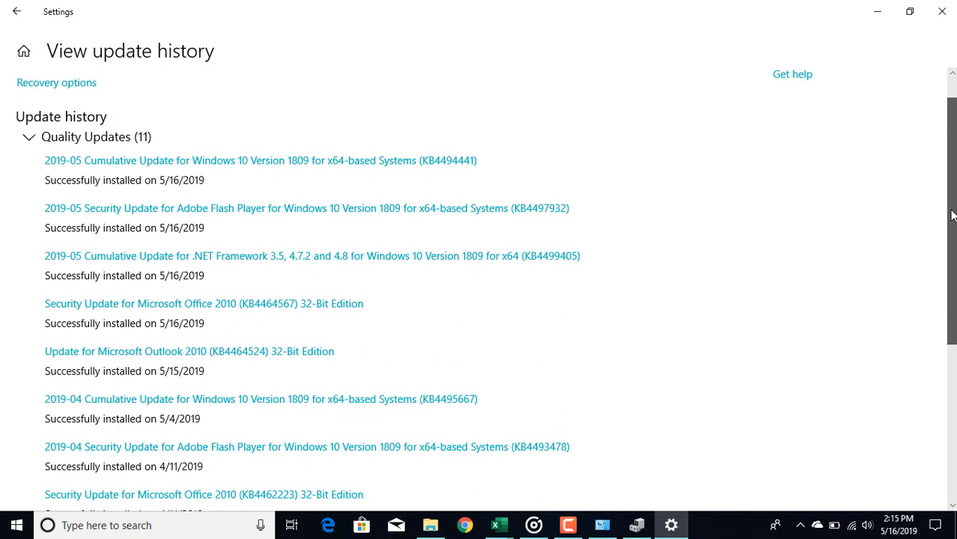
mouse_move(108, 203)
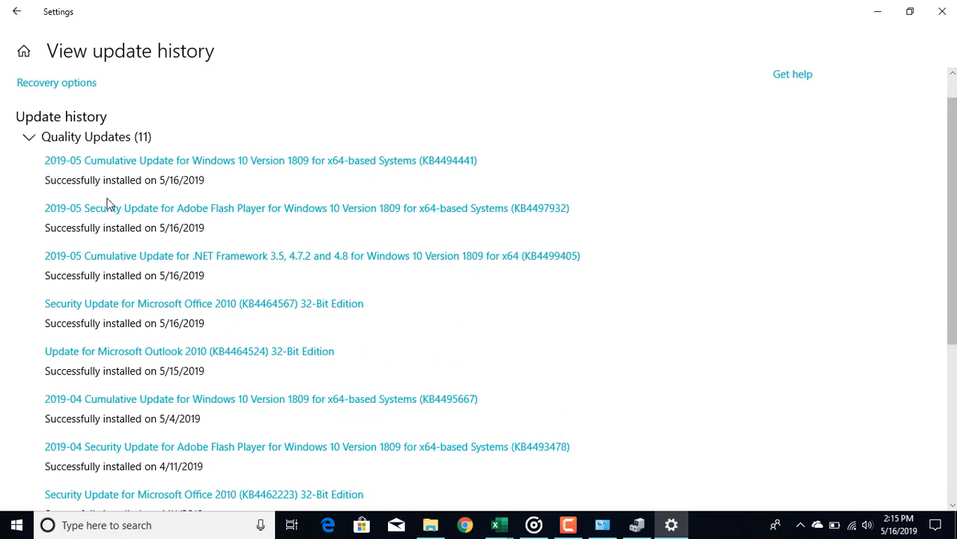
mouse_move(292, 436)
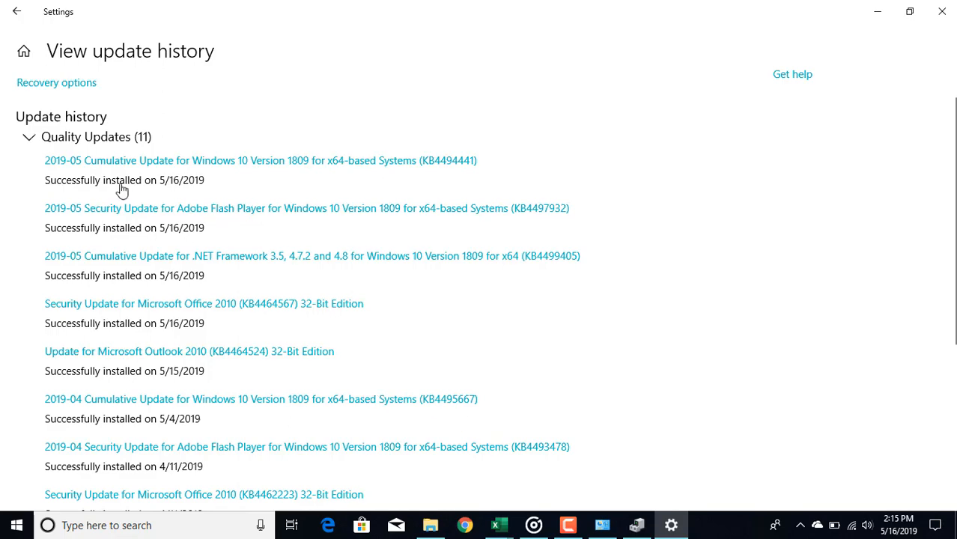
click(17, 12)
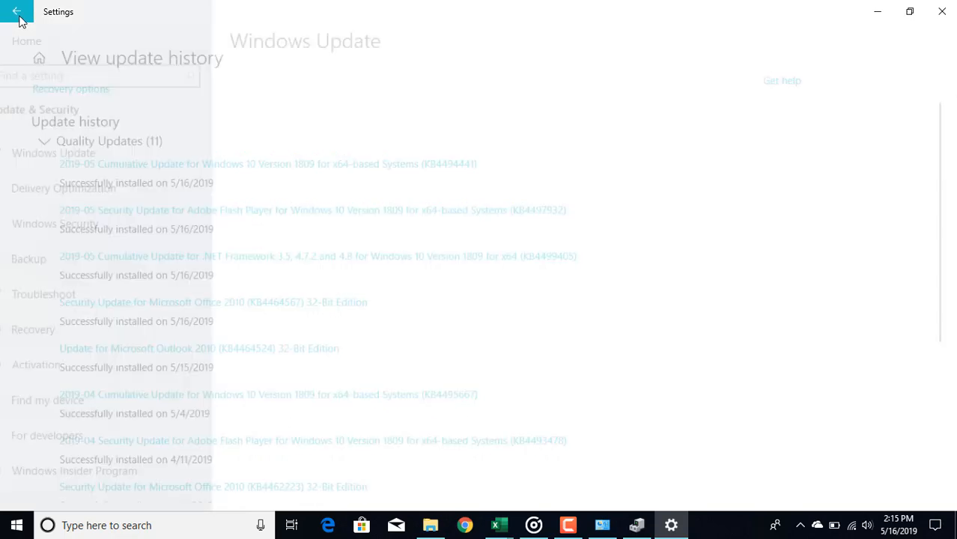
- Review the Change active hours dialog, cancel it unchanged, and return to View update history
click(18, 12)
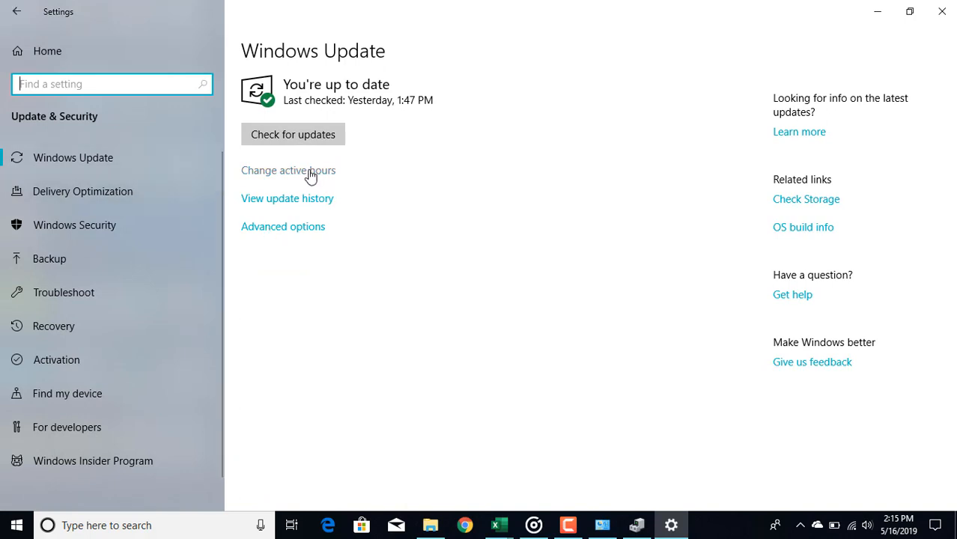
click(287, 171)
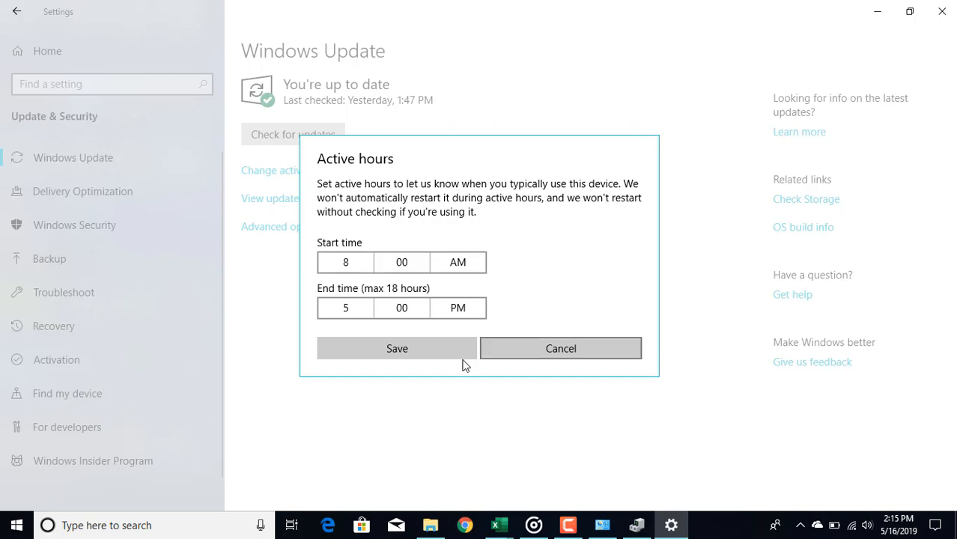
click(560, 348)
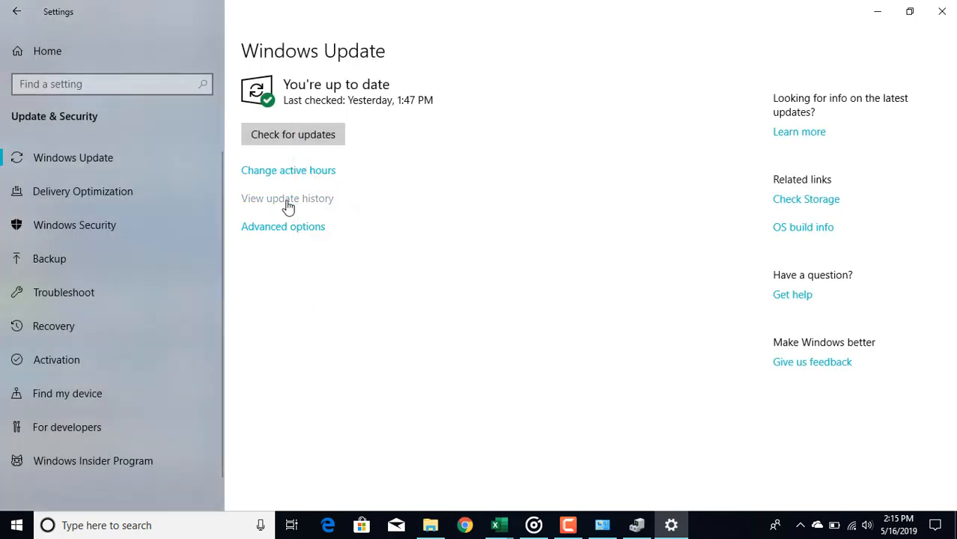
click(288, 197)
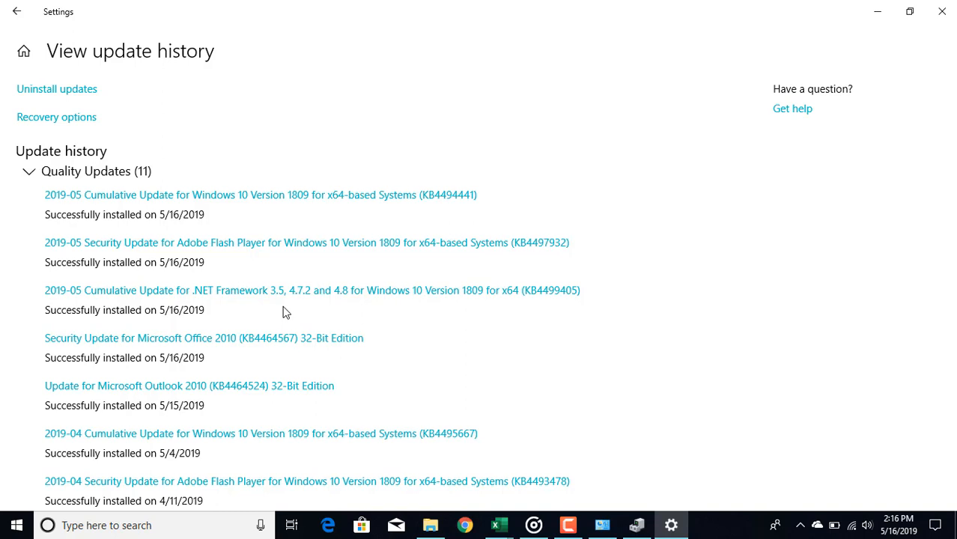
mouse_move(487, 364)
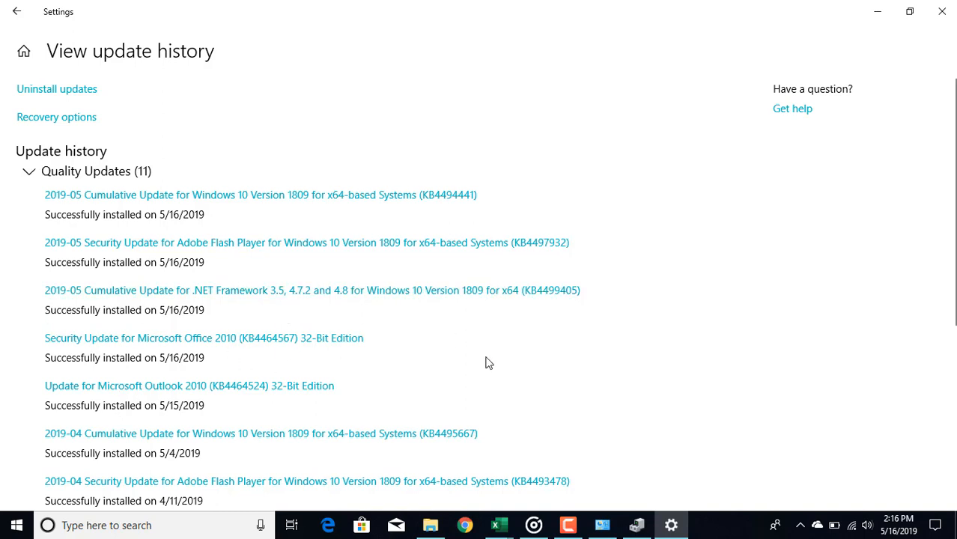
mouse_move(413, 296)
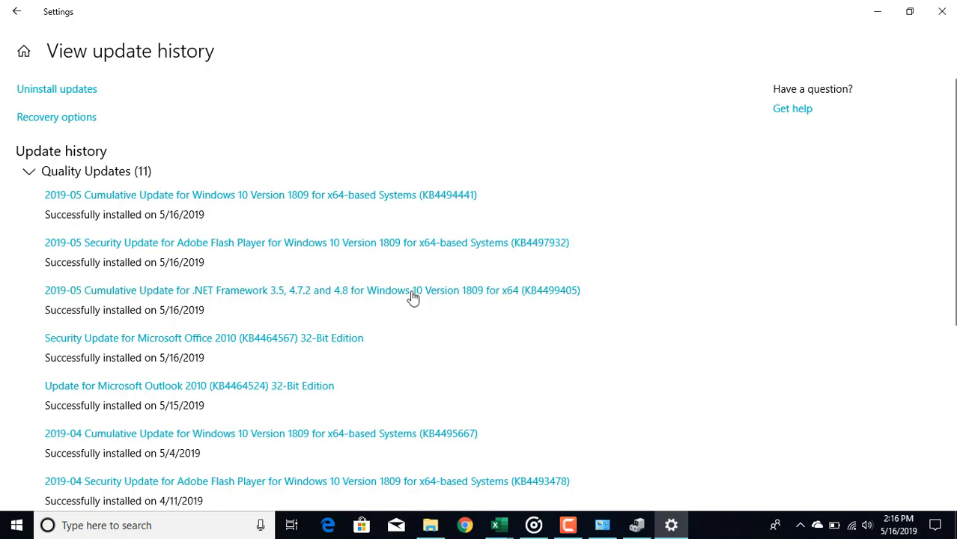
- Expand the Driver Updates, Definition Updates and Other Updates groups to reveal their entries
scroll(down, 3)
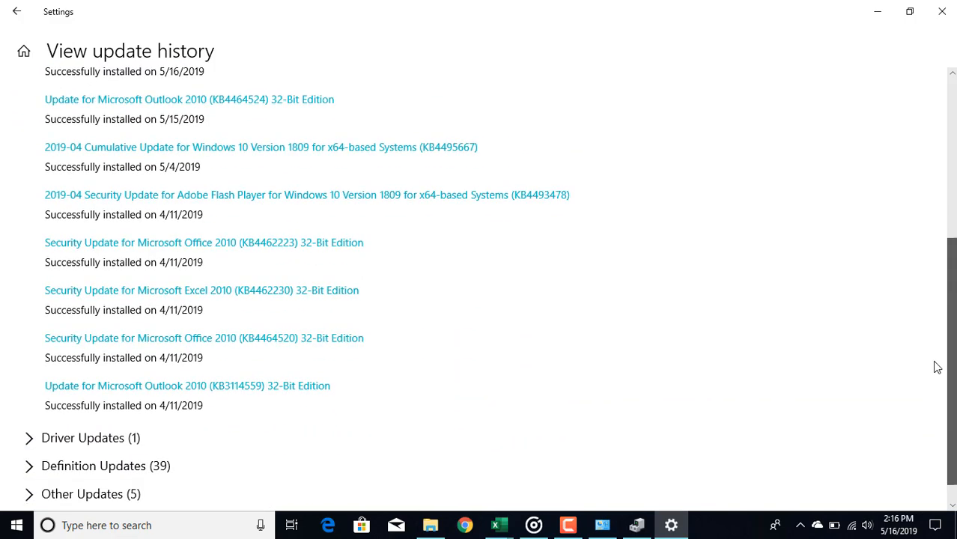
mouse_move(61, 503)
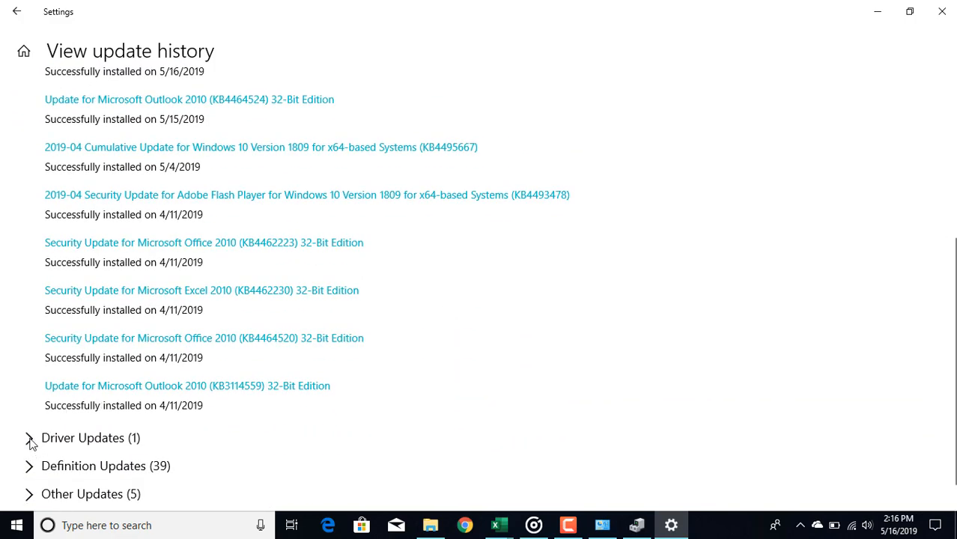
click(30, 437)
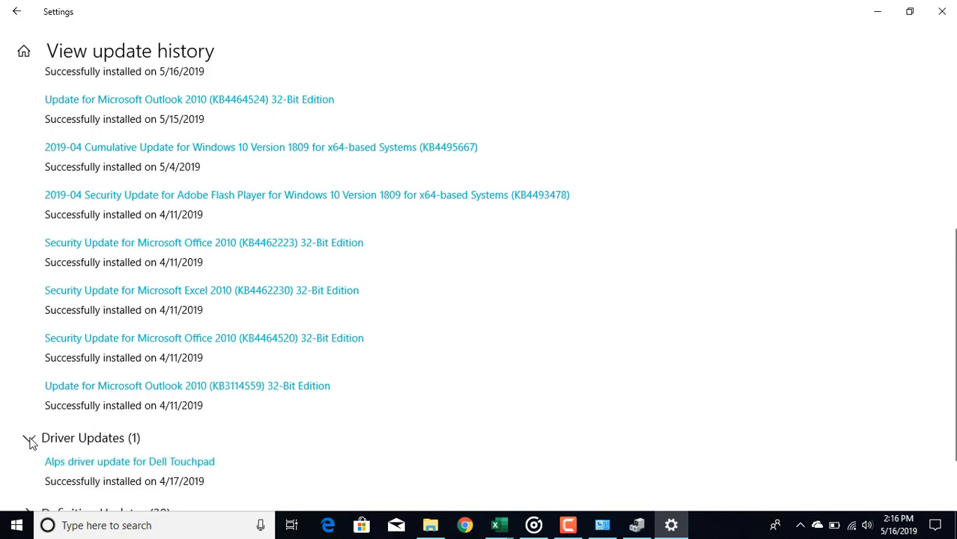
scroll(down, 3)
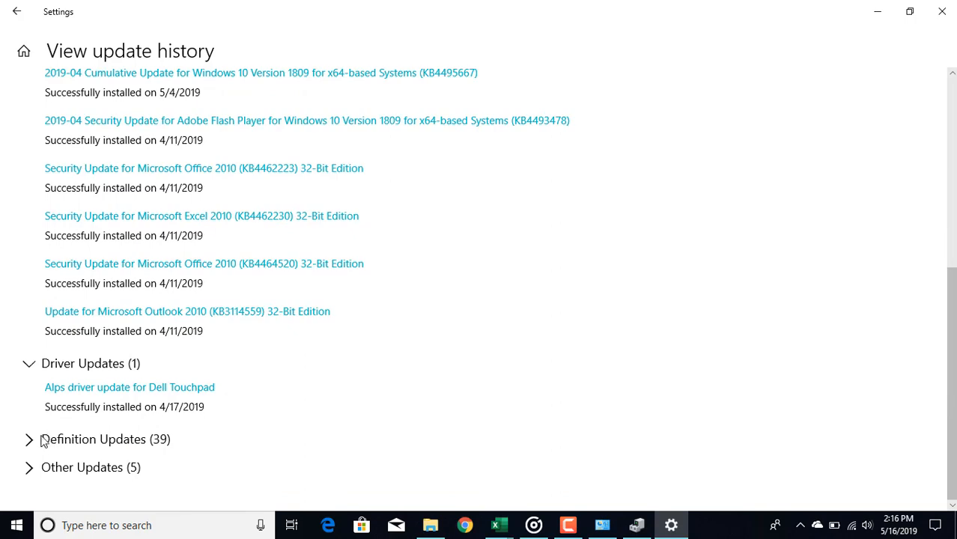
click(28, 439)
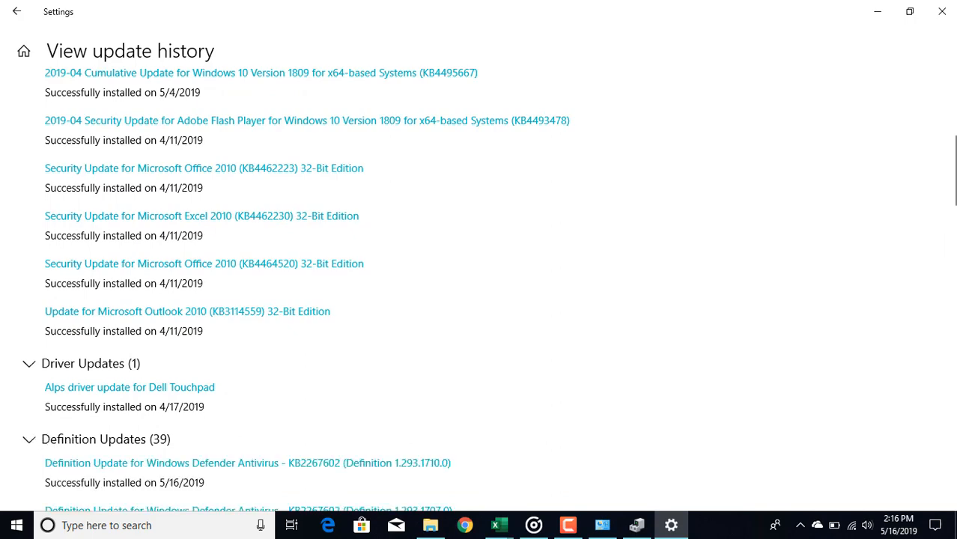
scroll(down, 3)
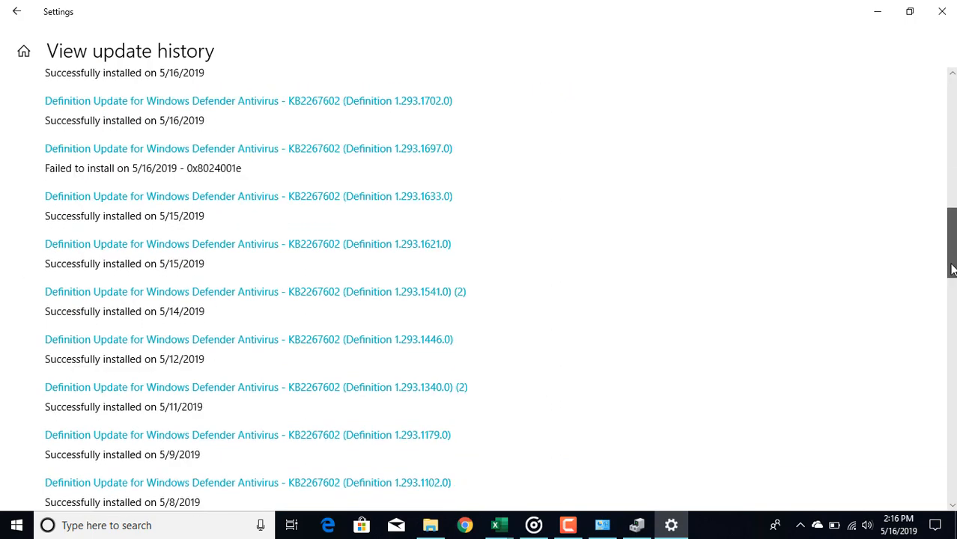
scroll(down, 3)
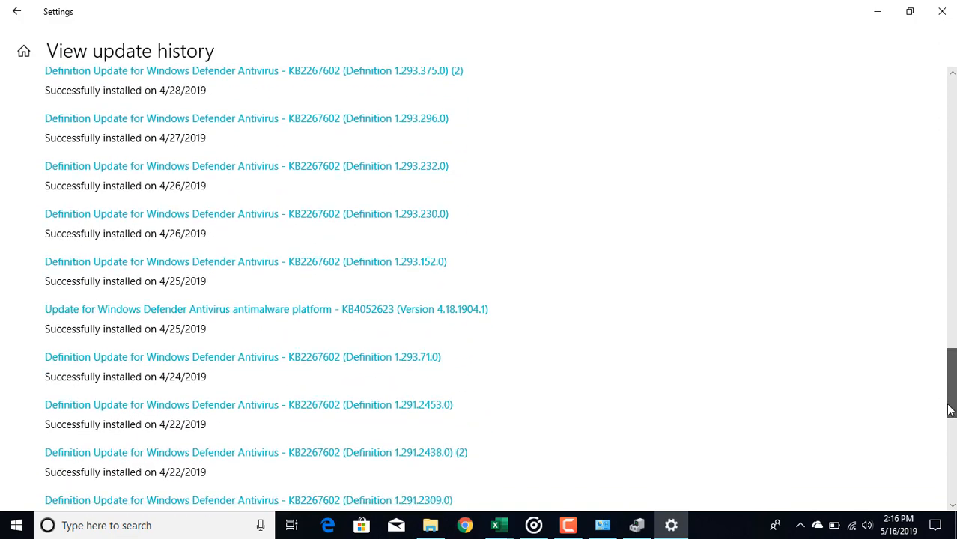
scroll(down, 3)
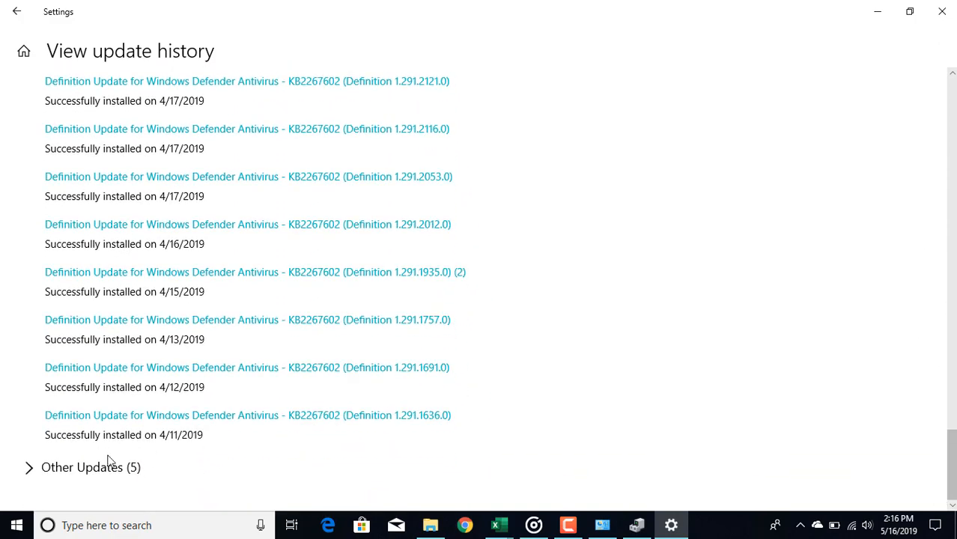
click(28, 467)
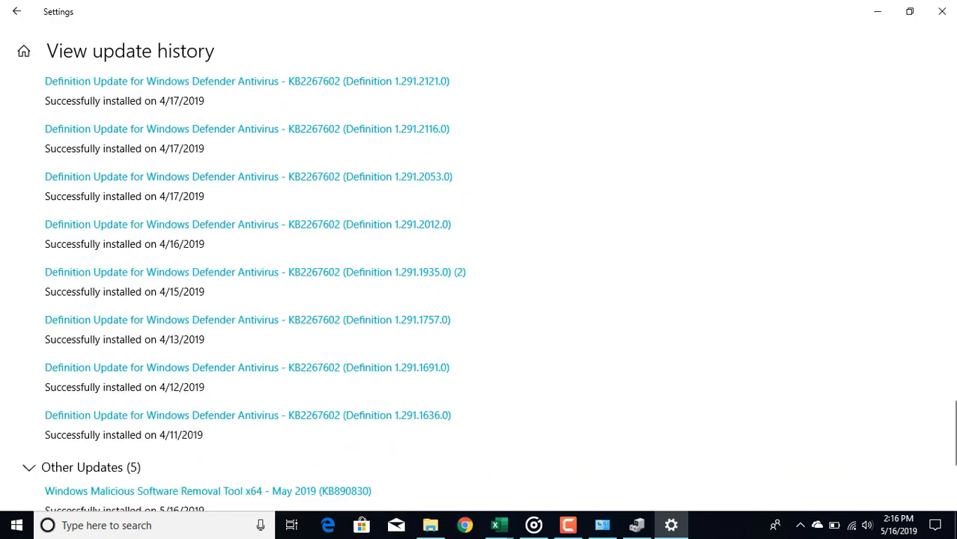
scroll(down, 3)
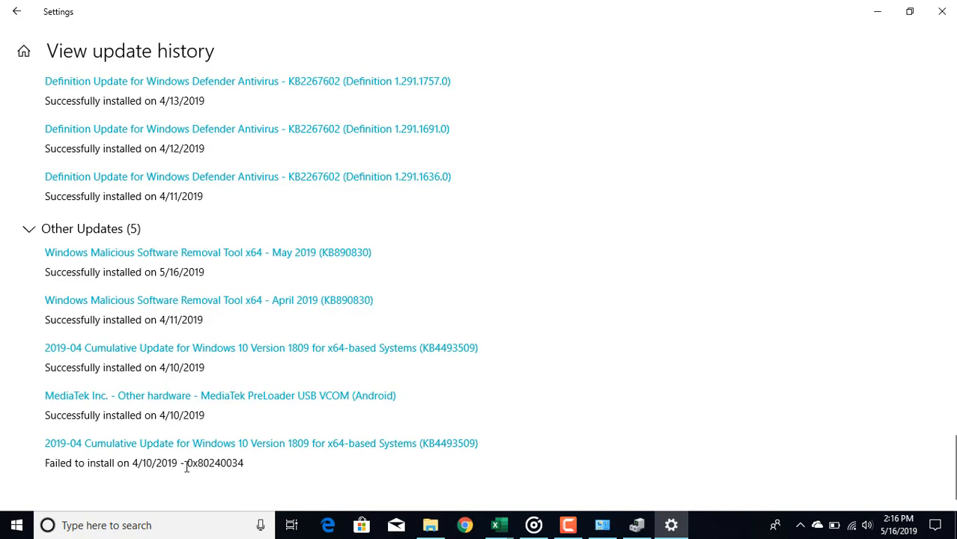
mouse_move(72, 458)
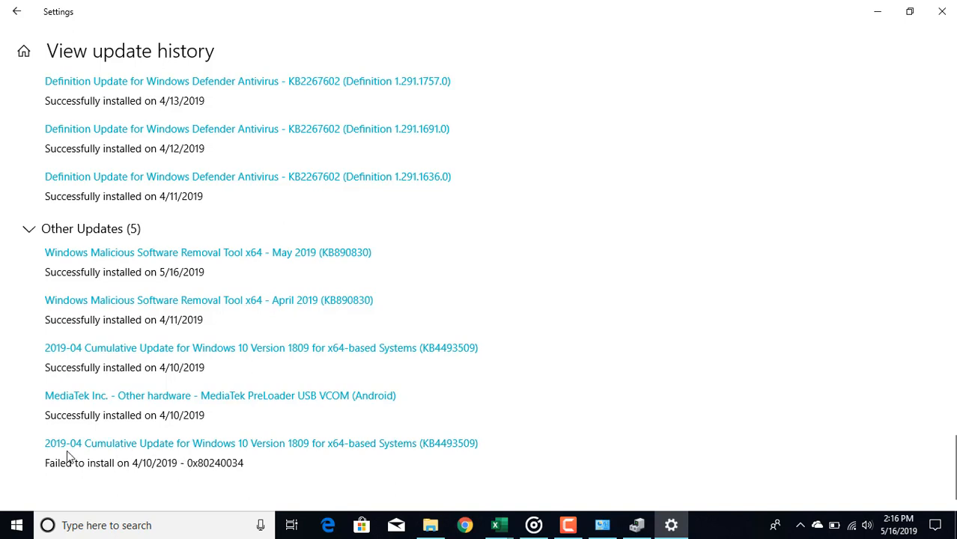
mouse_move(91, 452)
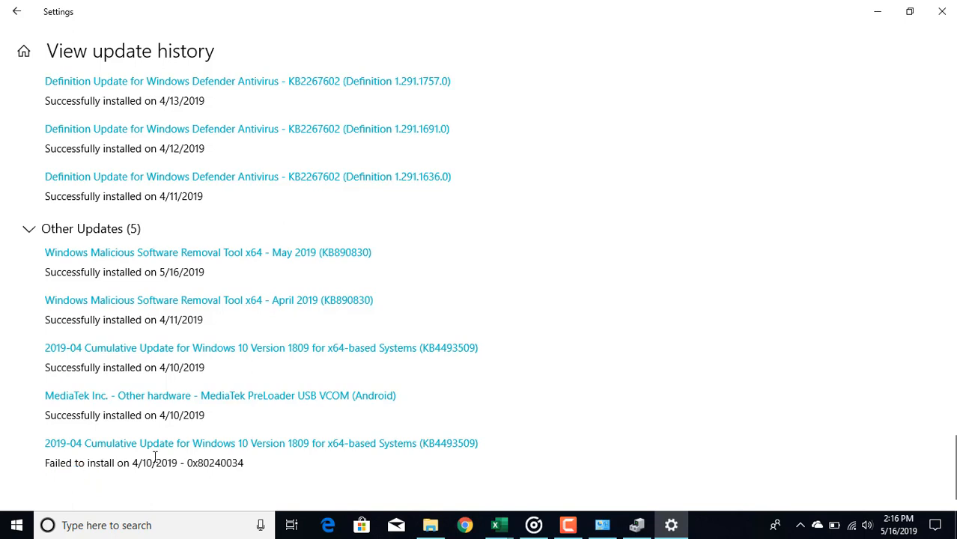
mouse_move(189, 451)
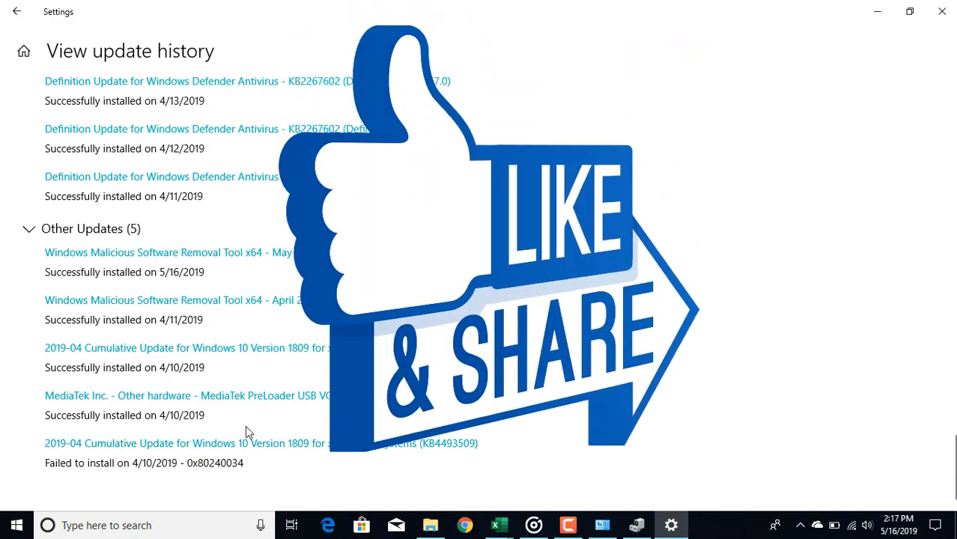
mouse_move(570, 441)
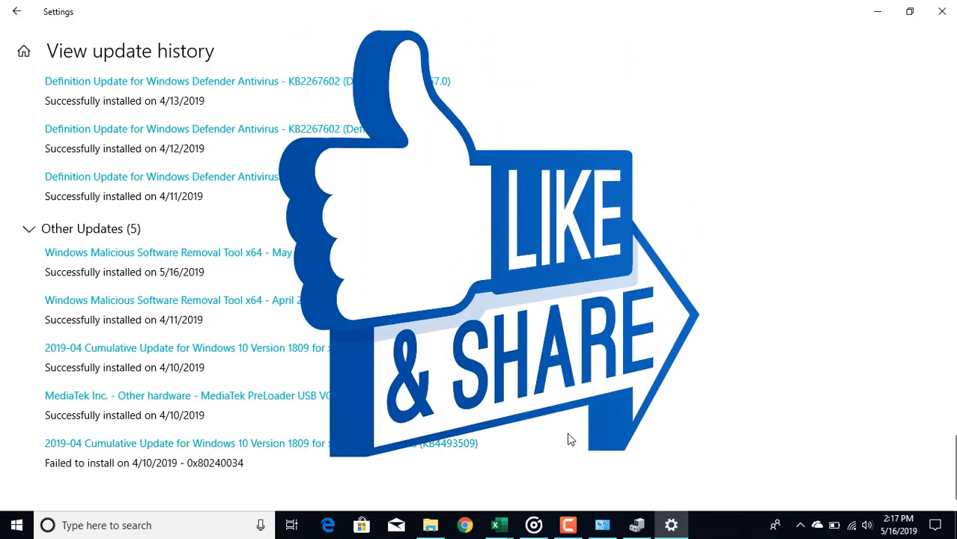